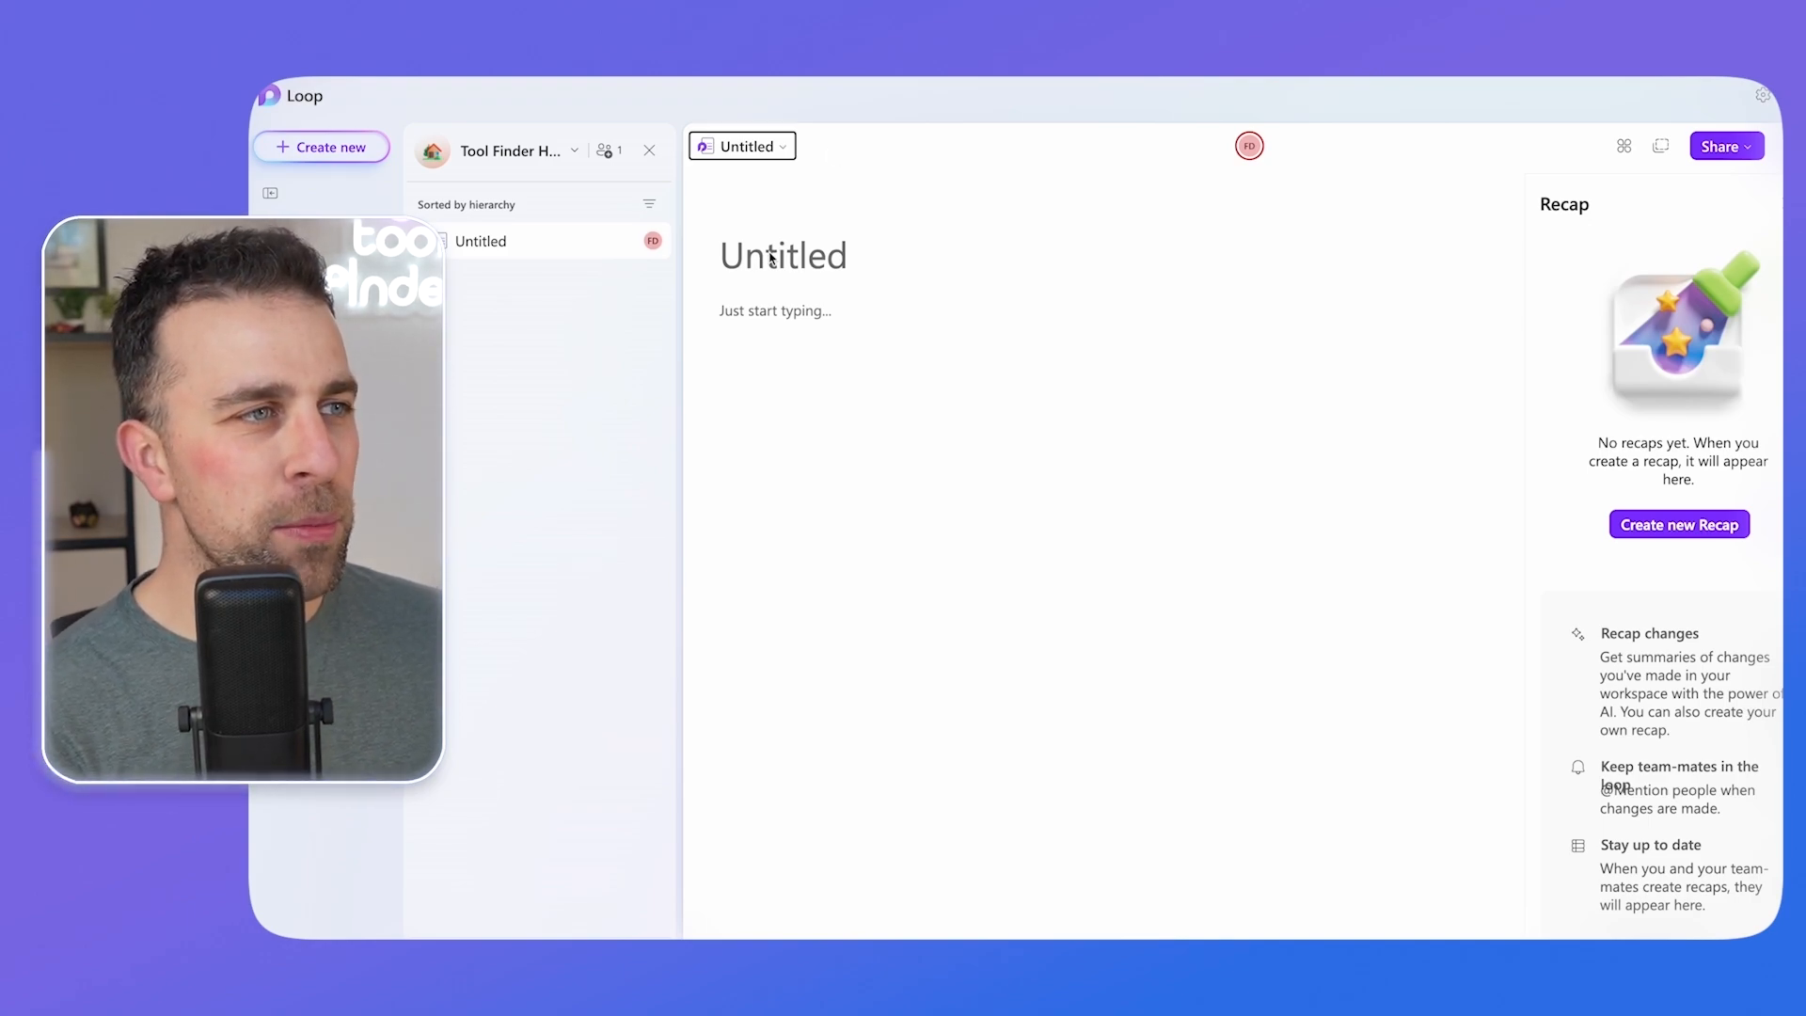
Title the page 'Team Meeting' and add a house icon and teal clock cover.
{"action": "left_click", "coordinate": [783, 255]}
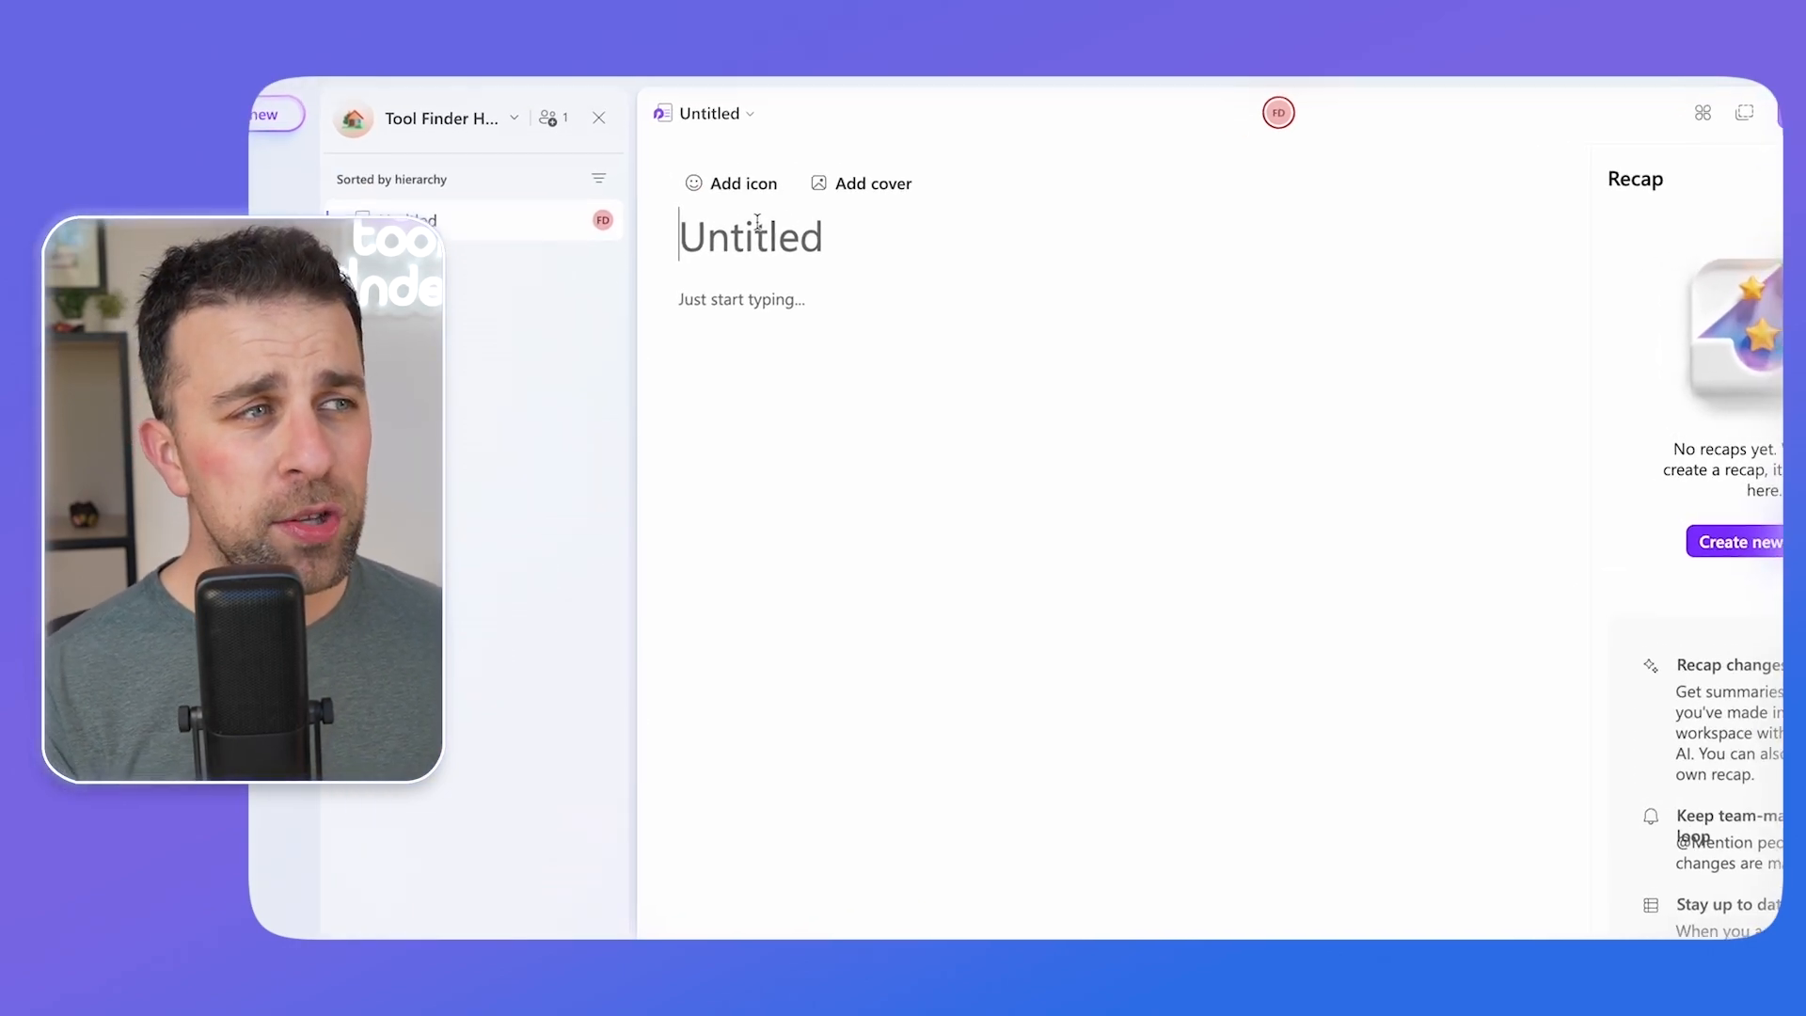
{"action": "type", "text": "Team"}
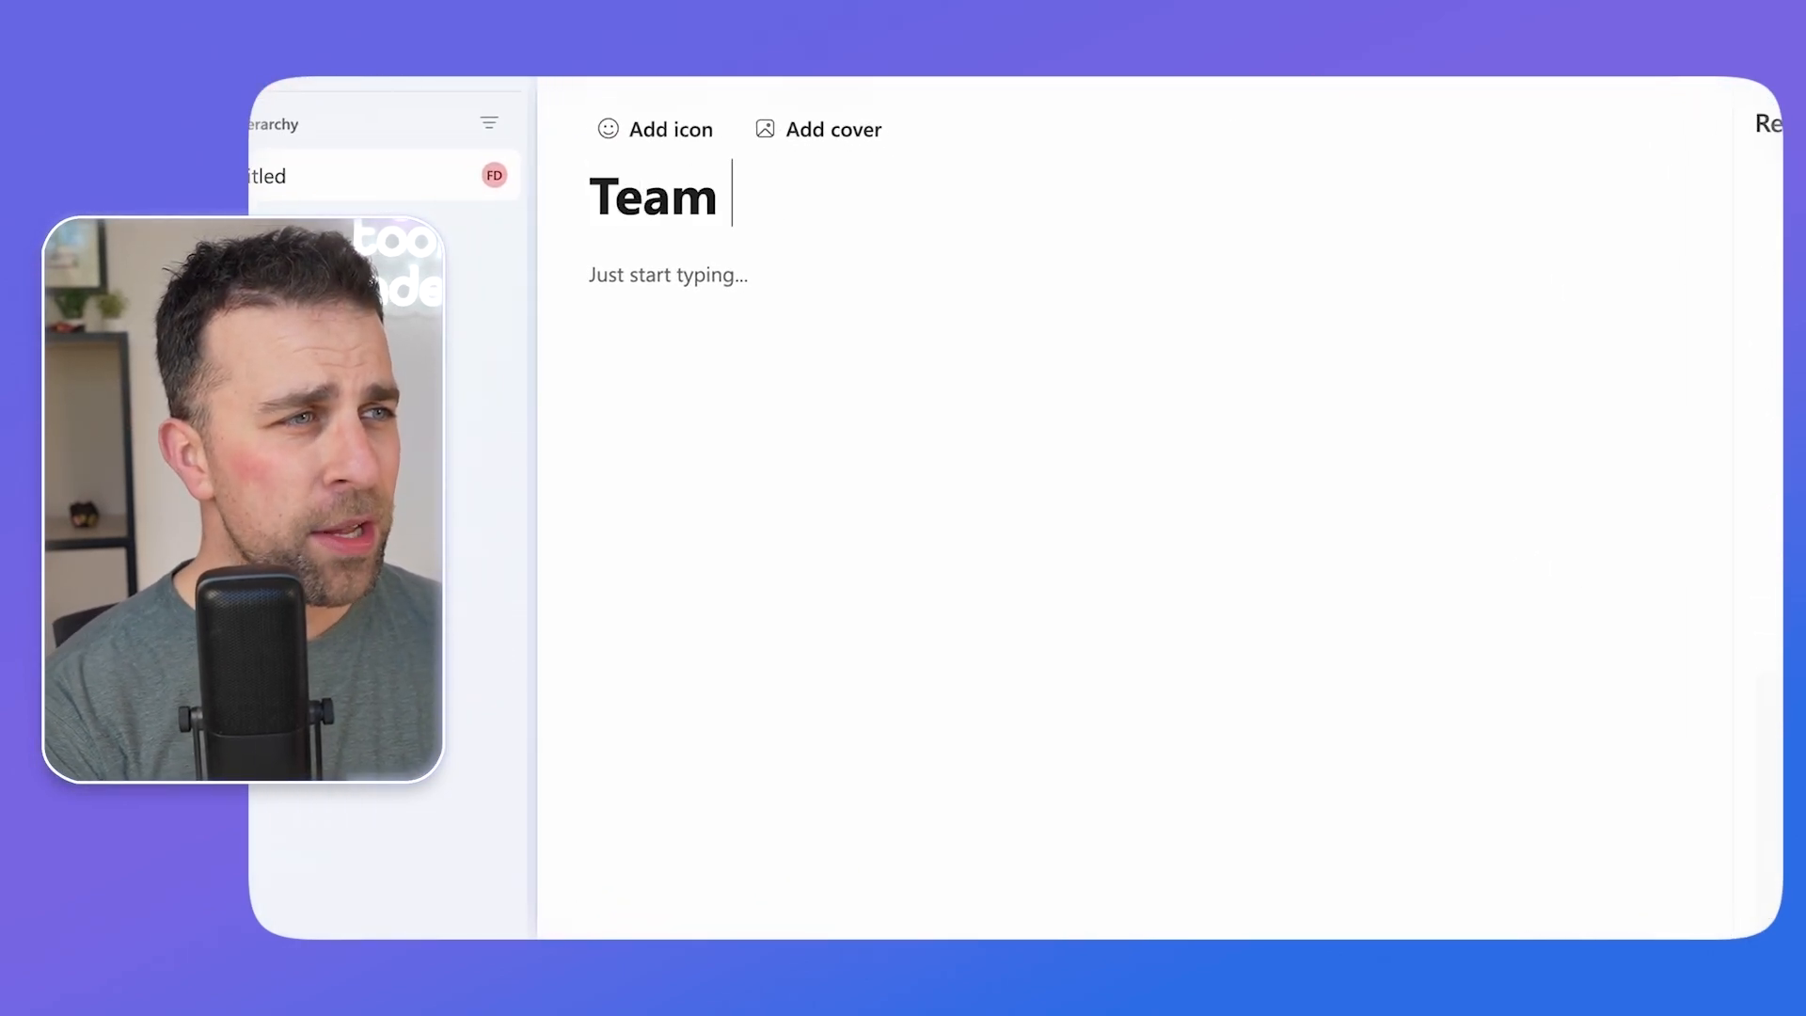
{"action": "type", "text": "Mee"}
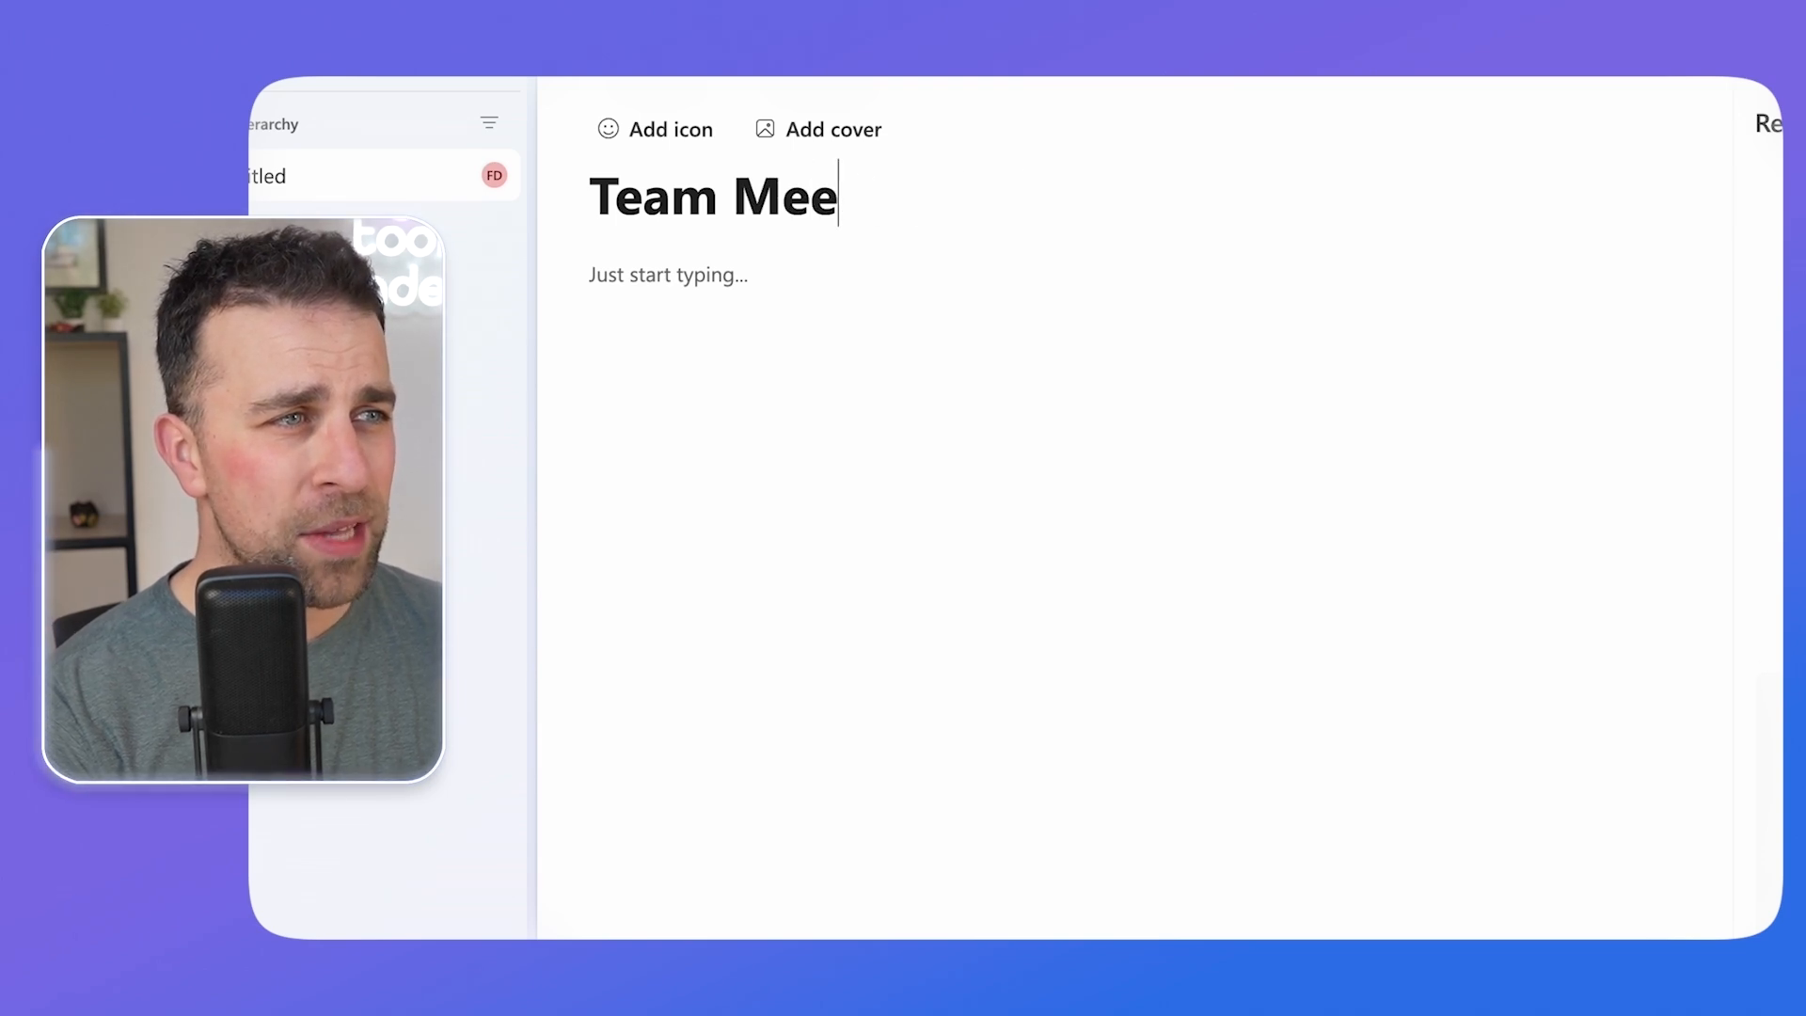
{"action": "type", "text": "ting"}
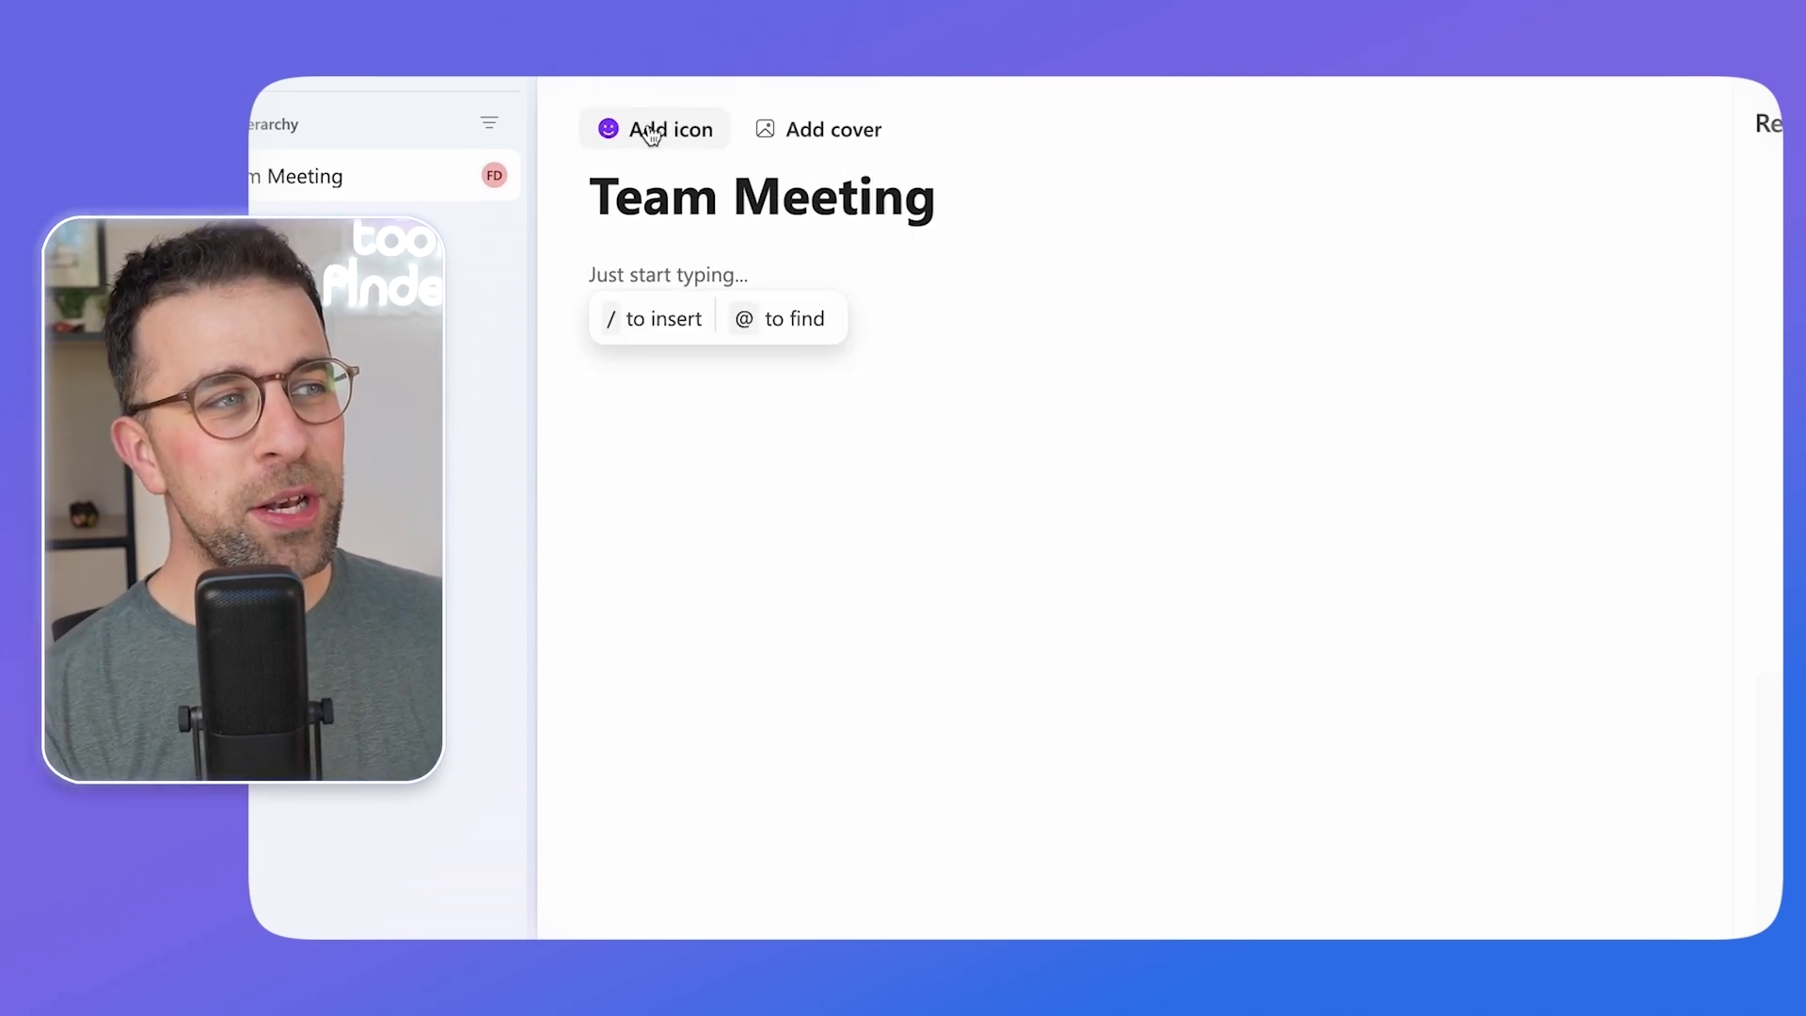
{"action": "left_click", "coordinate": [652, 129]}
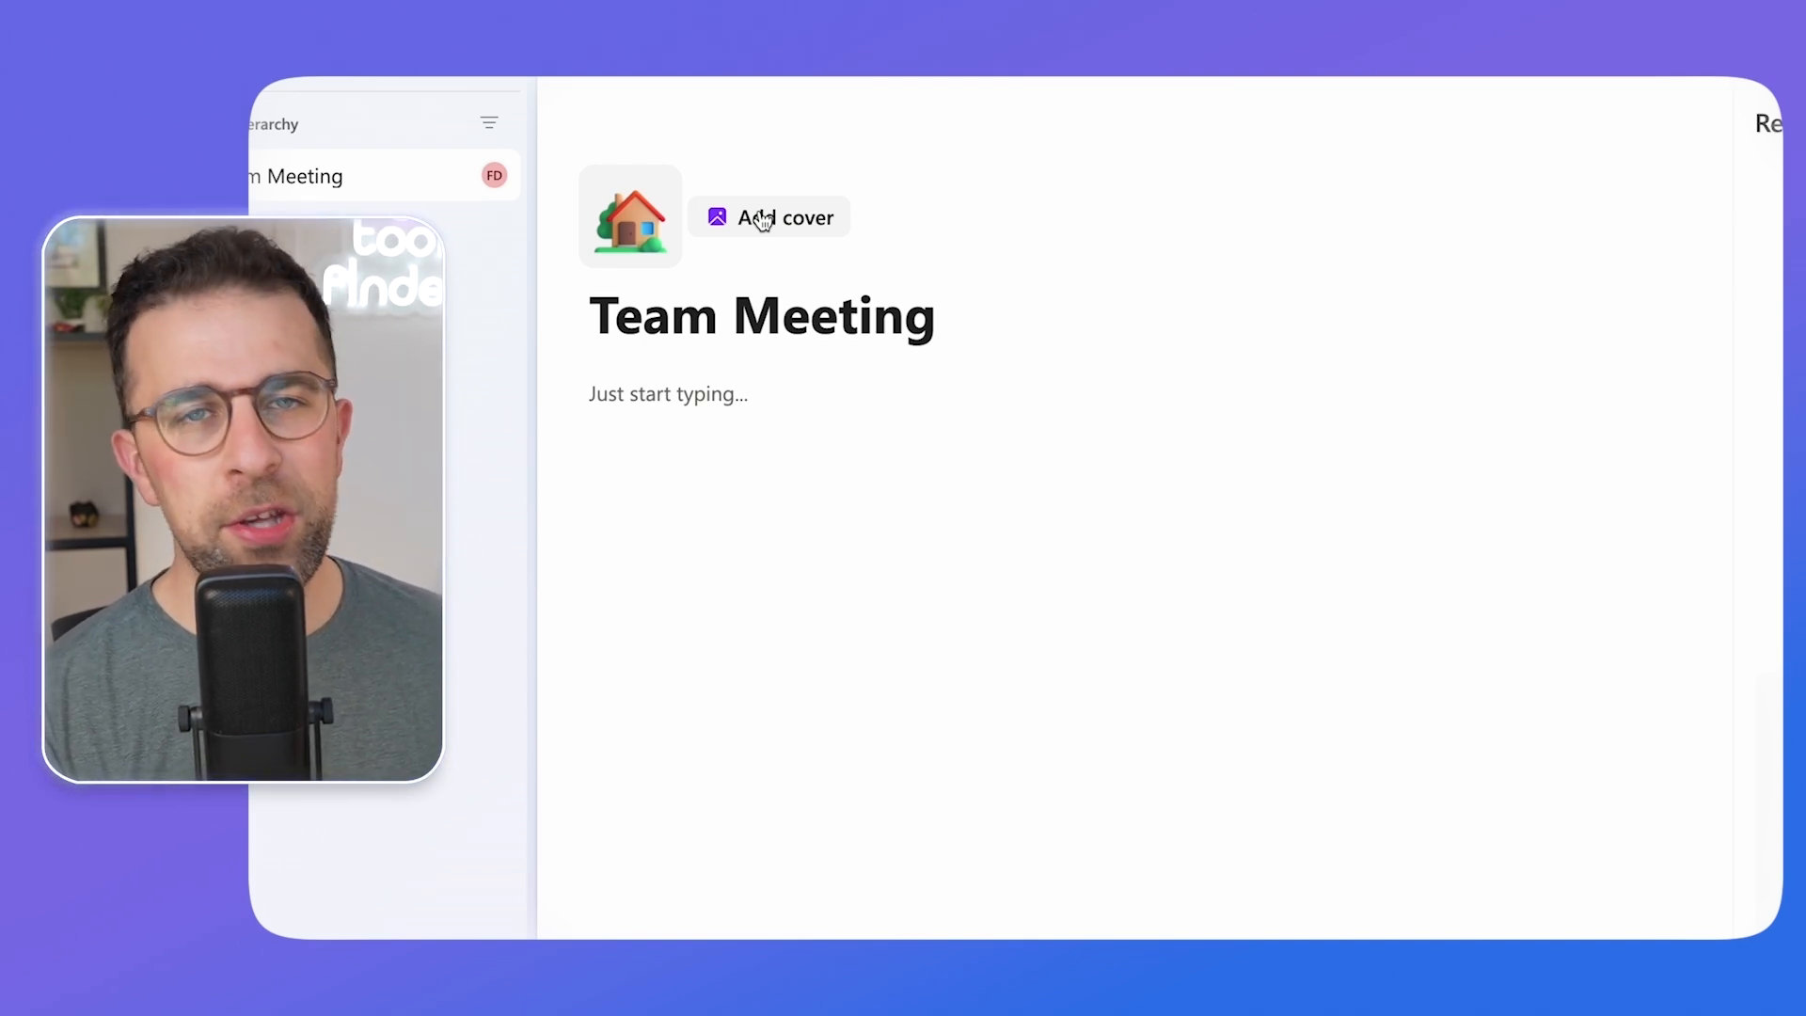
{"action": "left_click", "coordinate": [768, 216]}
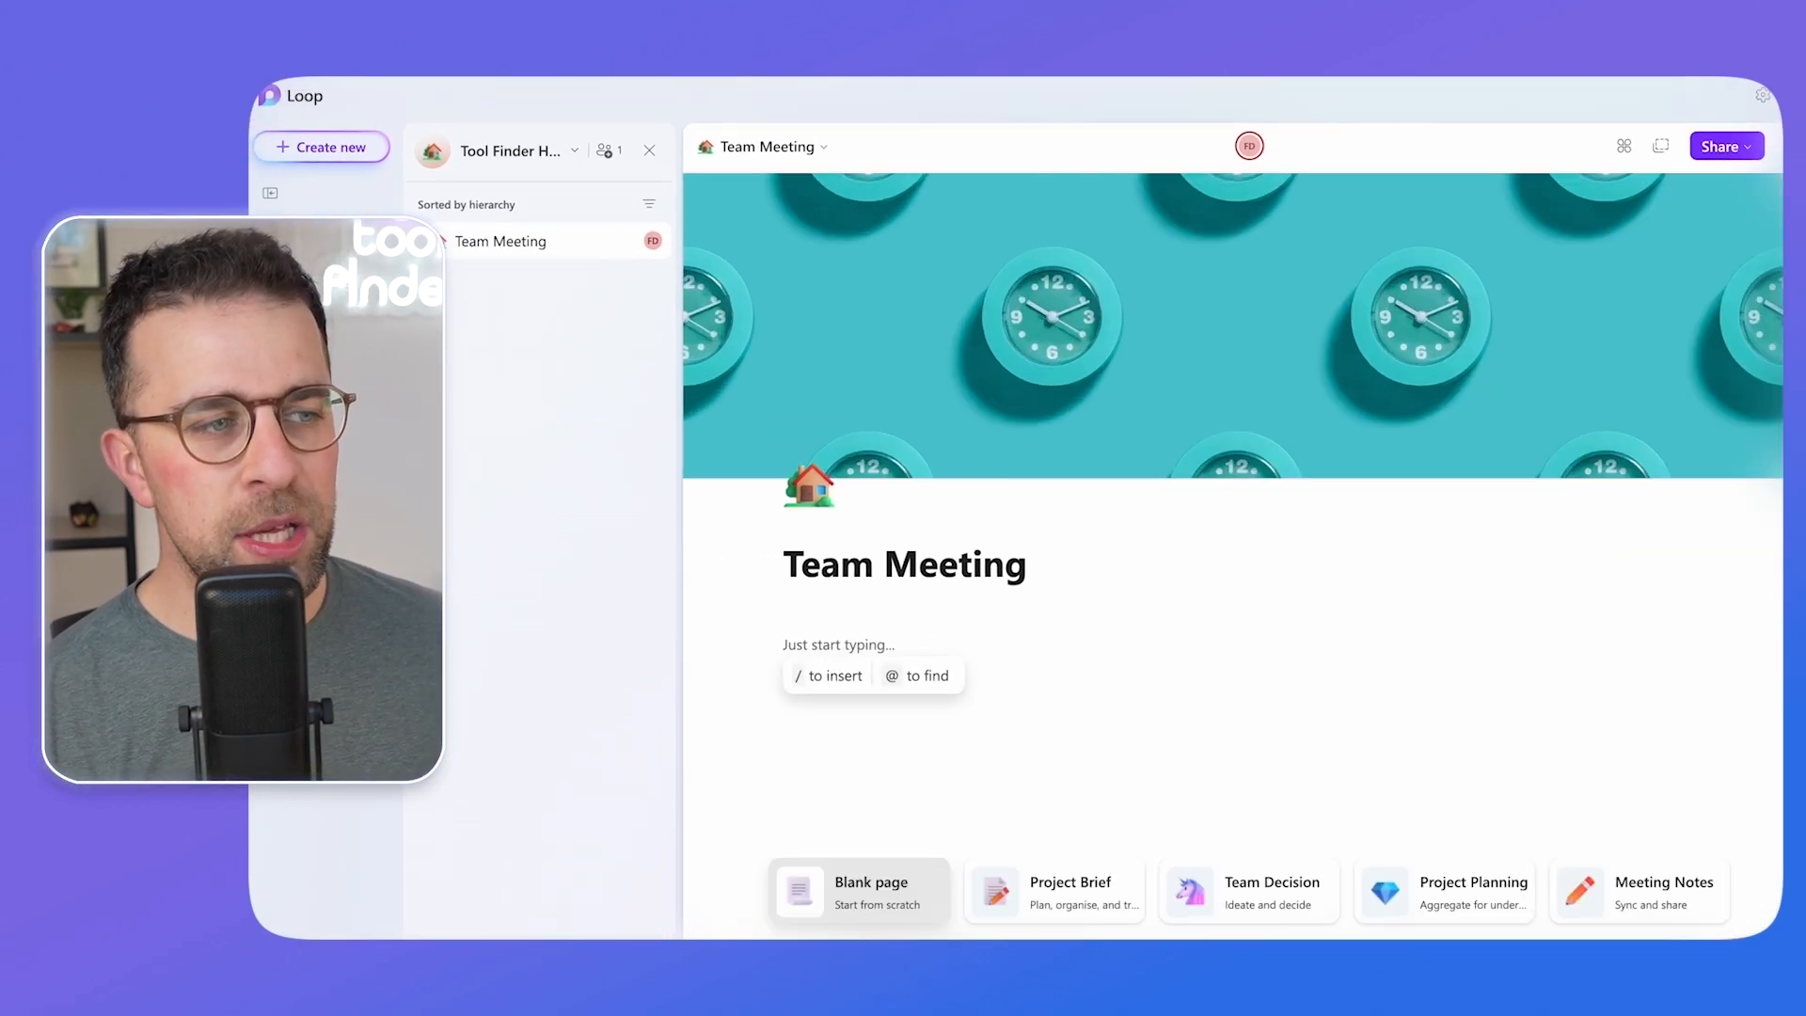
{"action": "left_click", "coordinate": [1051, 891]}
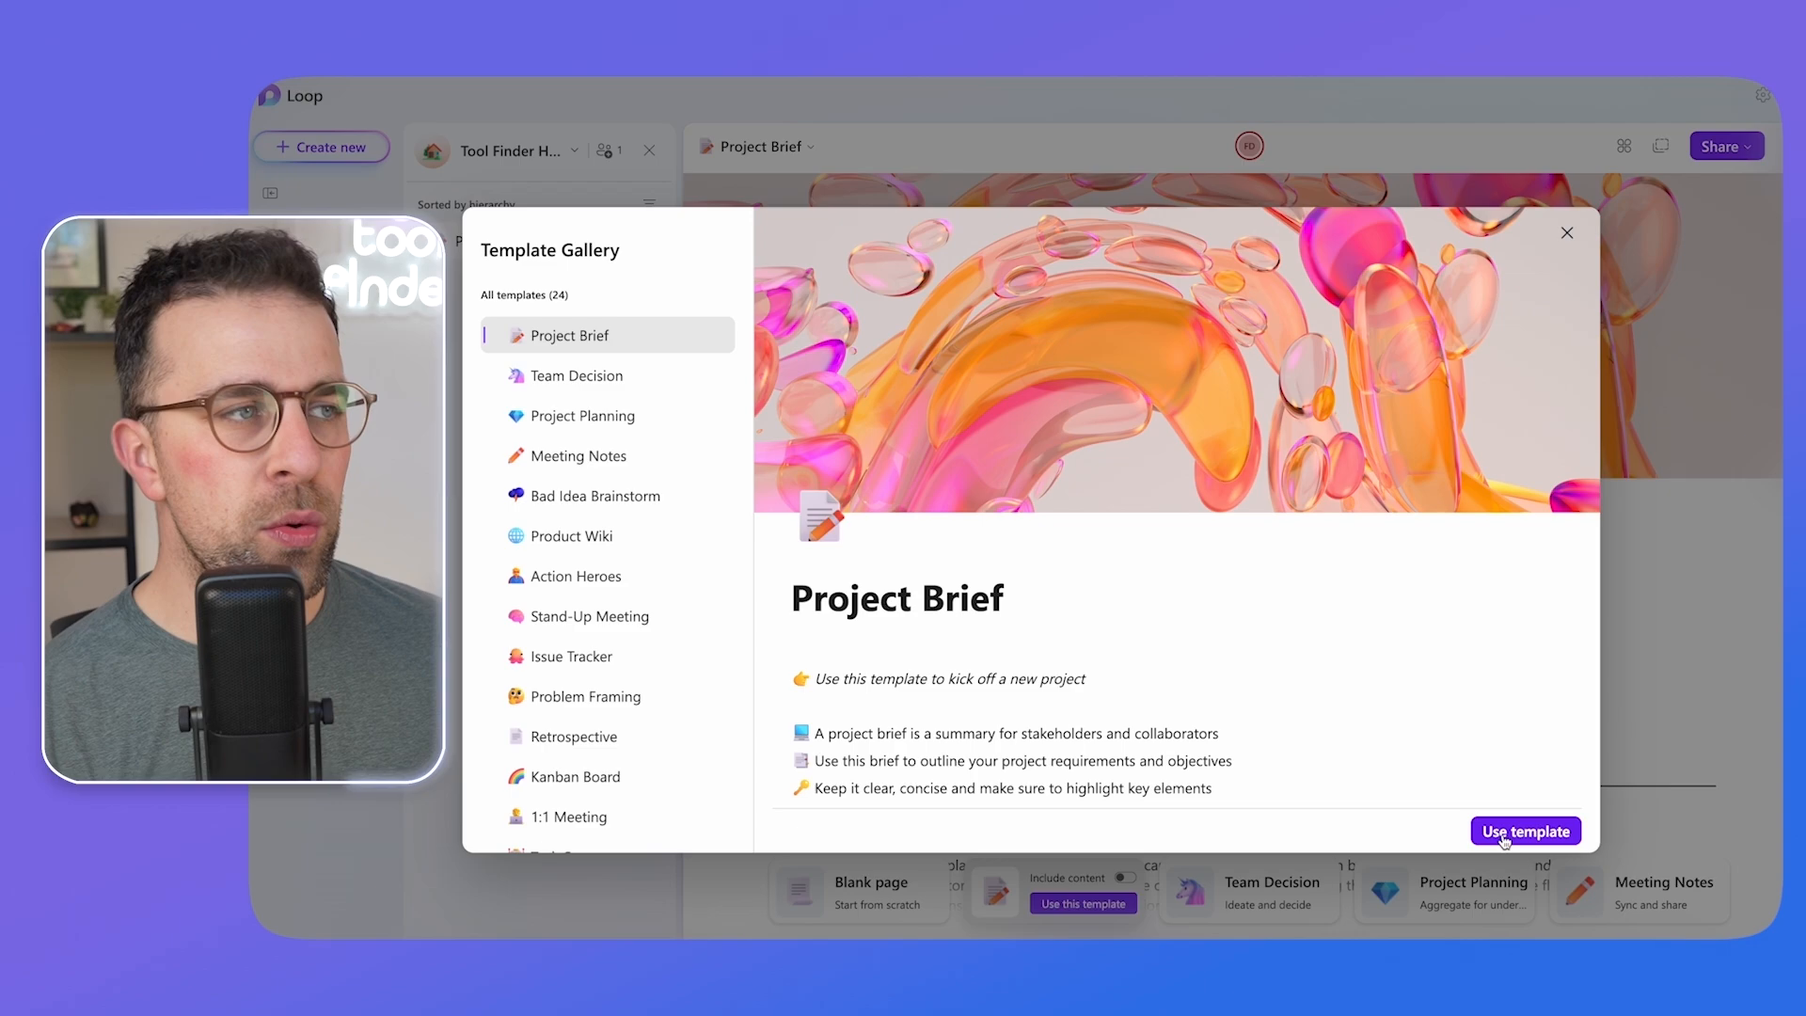
{"action": "left_click", "coordinate": [1524, 830]}
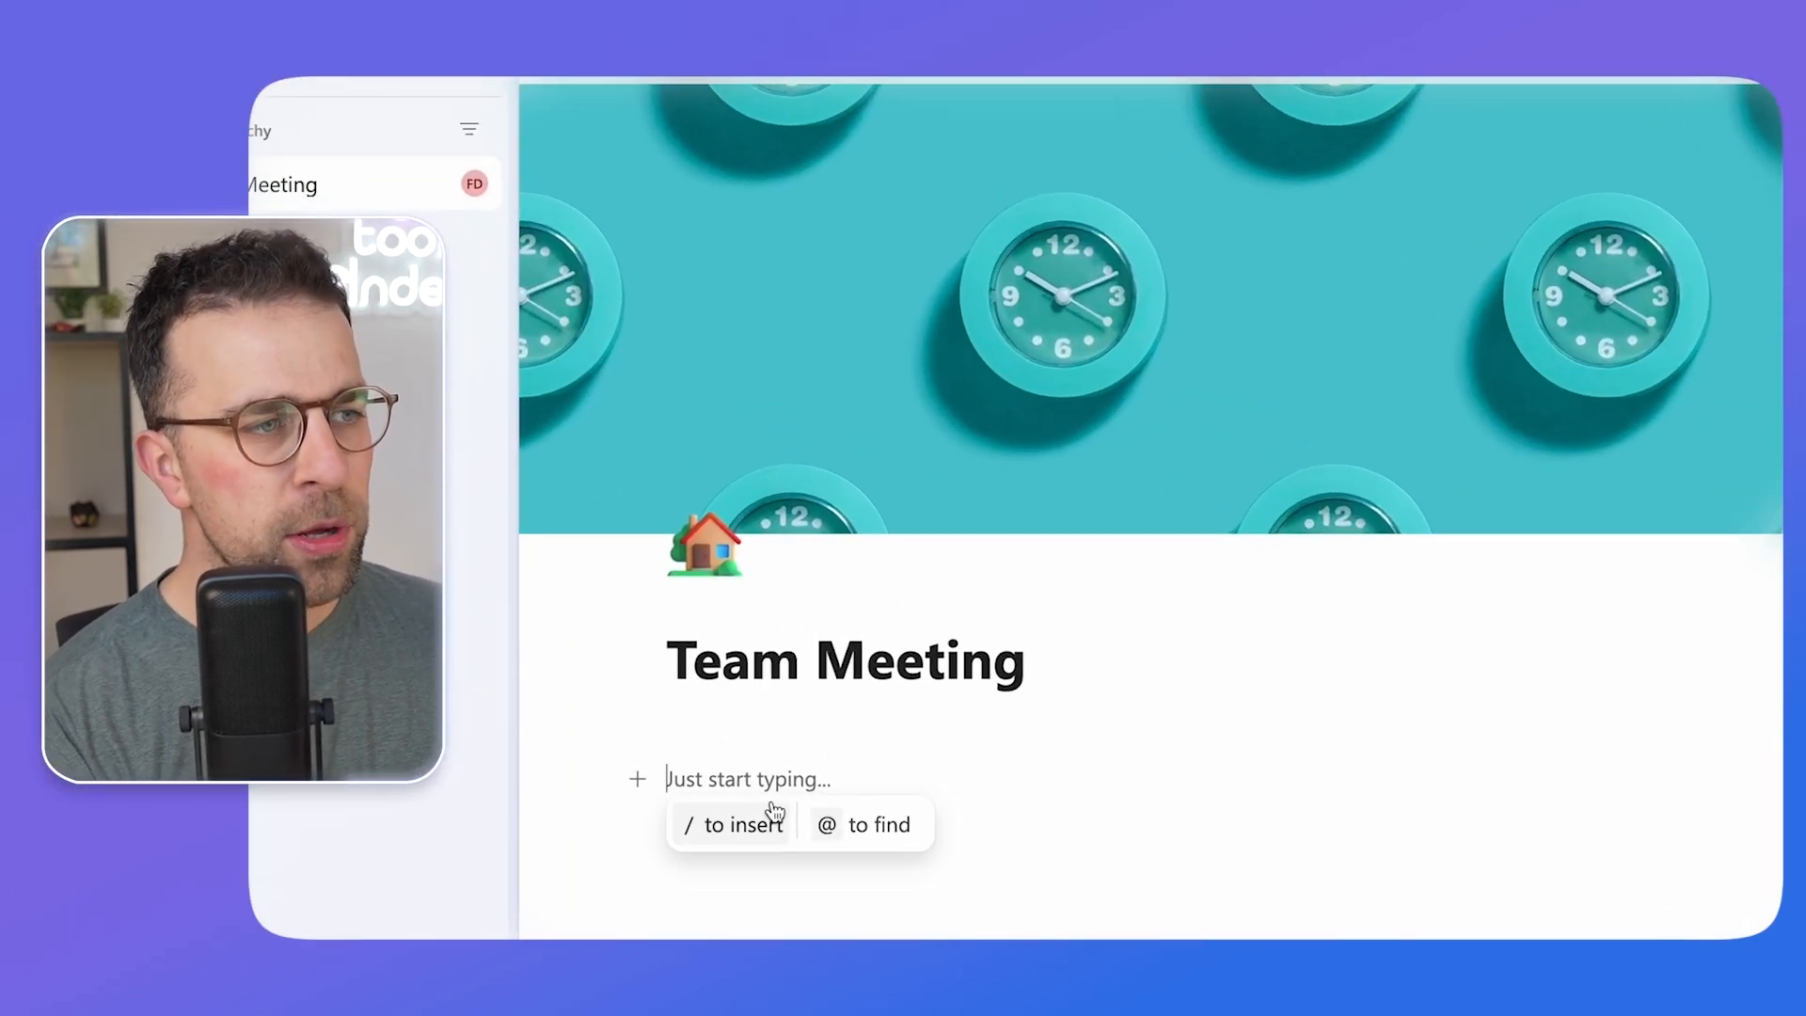
Insert the Task list template from the / menu into the page body.
{"action": "type", "text": "/"}
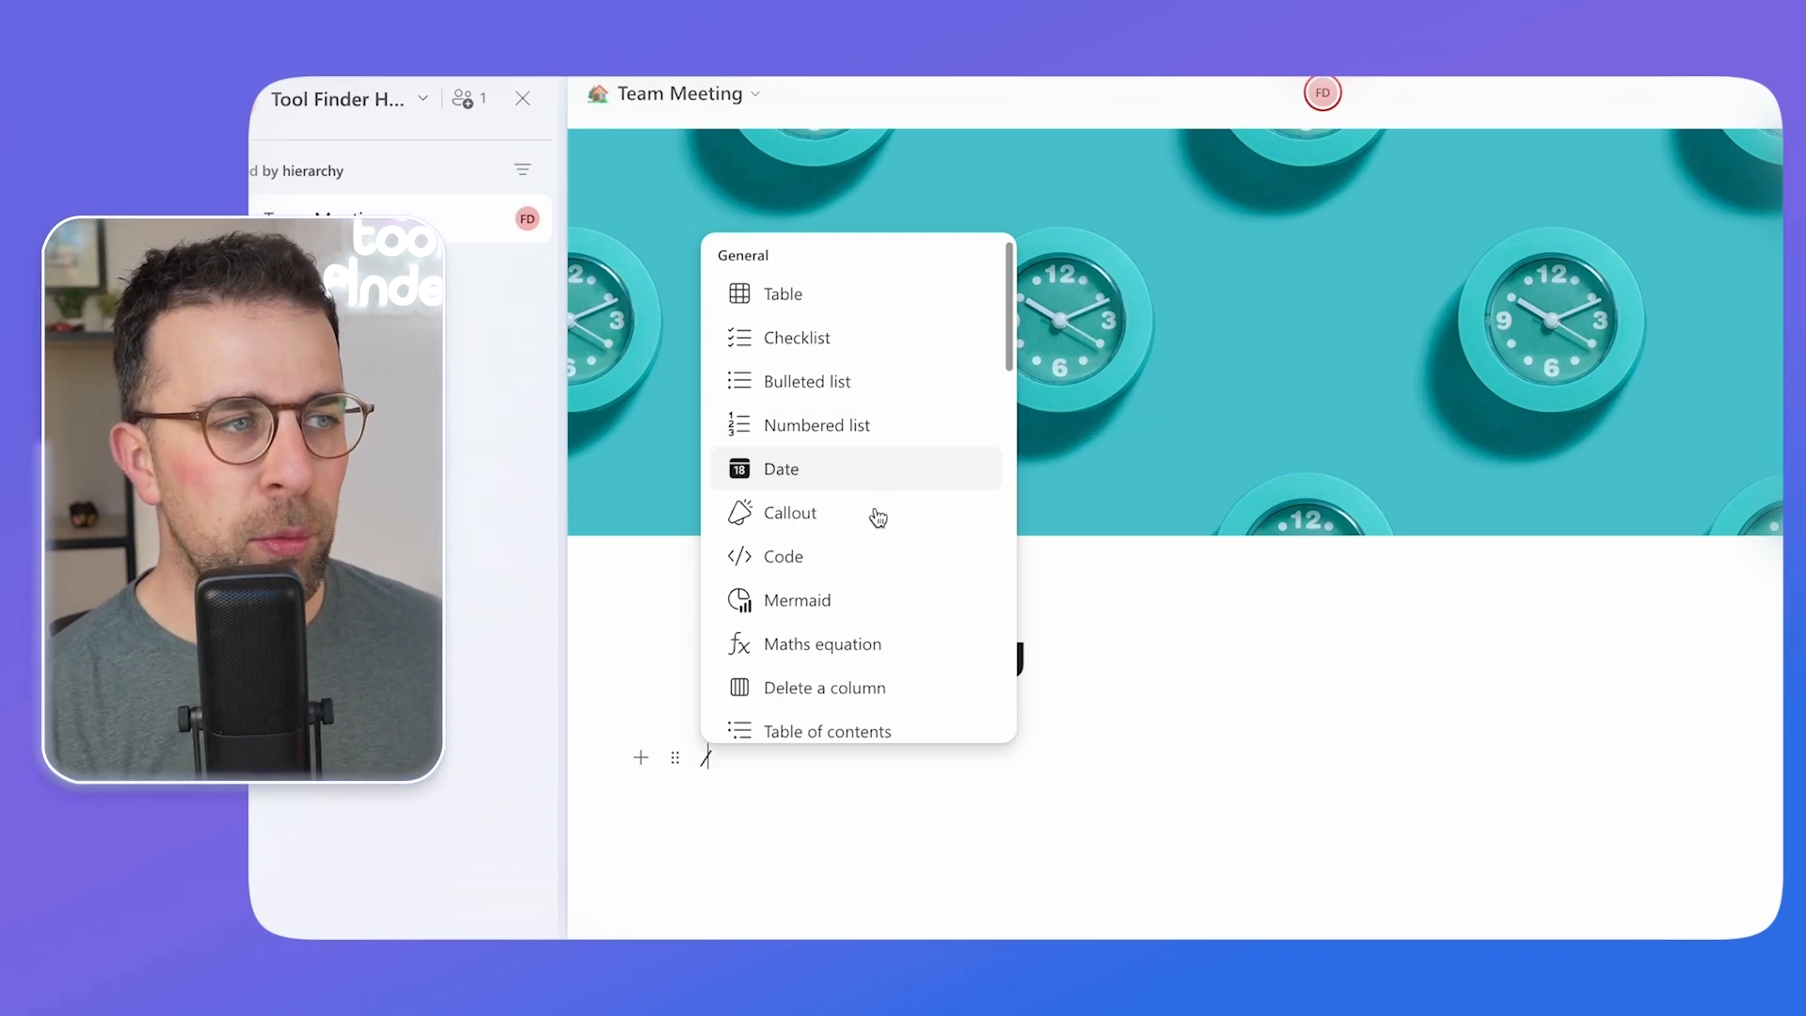
{"action": "scroll", "scroll_direction": "down", "scroll_amount": 3}
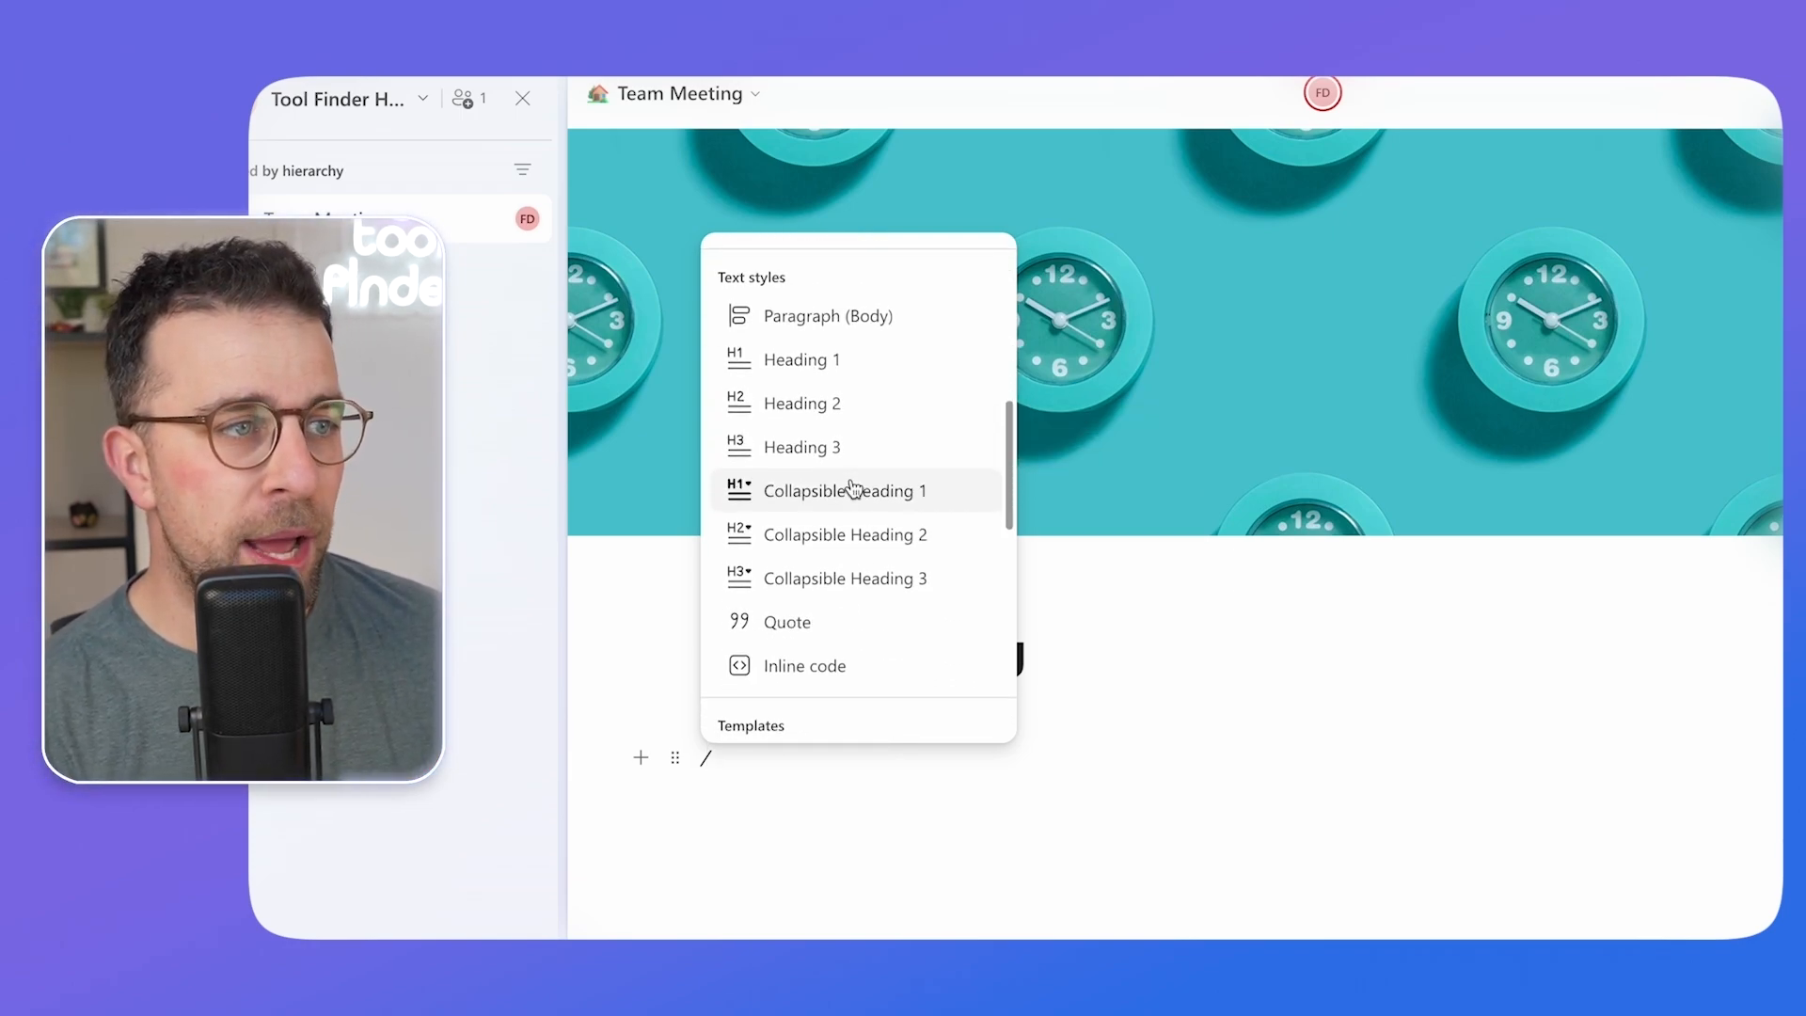
{"action": "scroll", "scroll_direction": "down", "scroll_amount": 3}
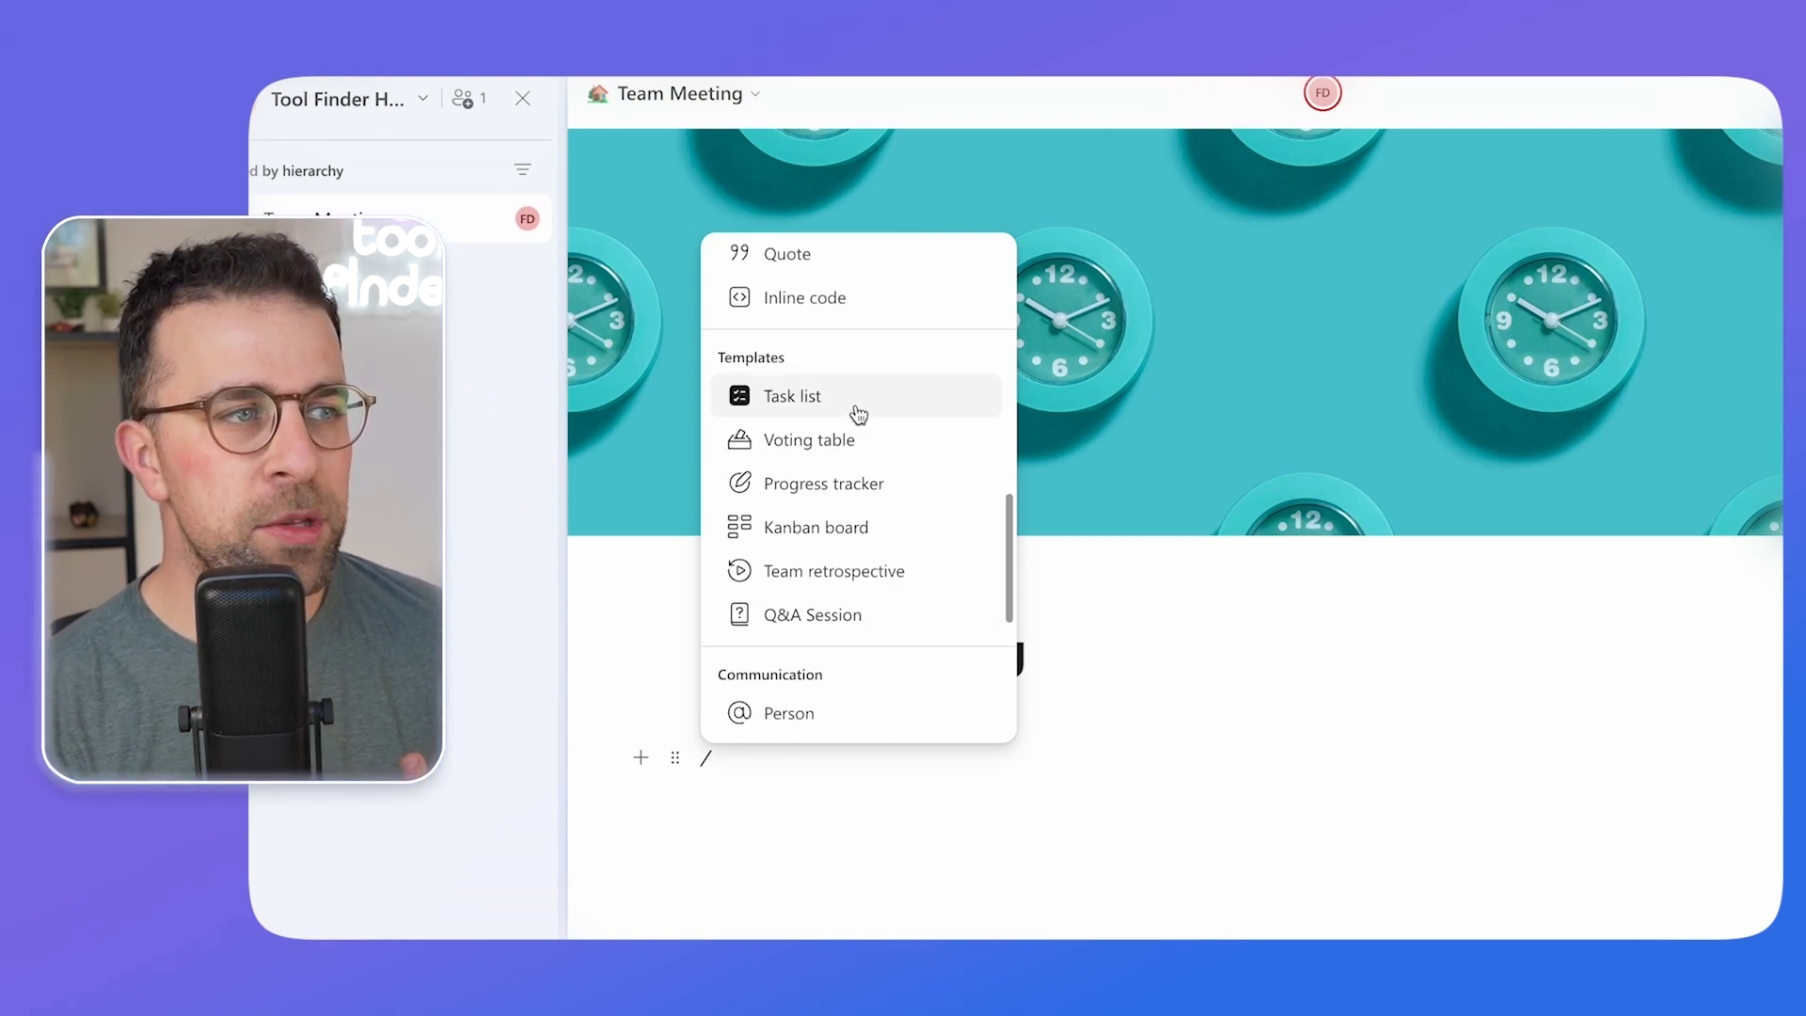
{"action": "mouse_move", "coordinate": [807, 440]}
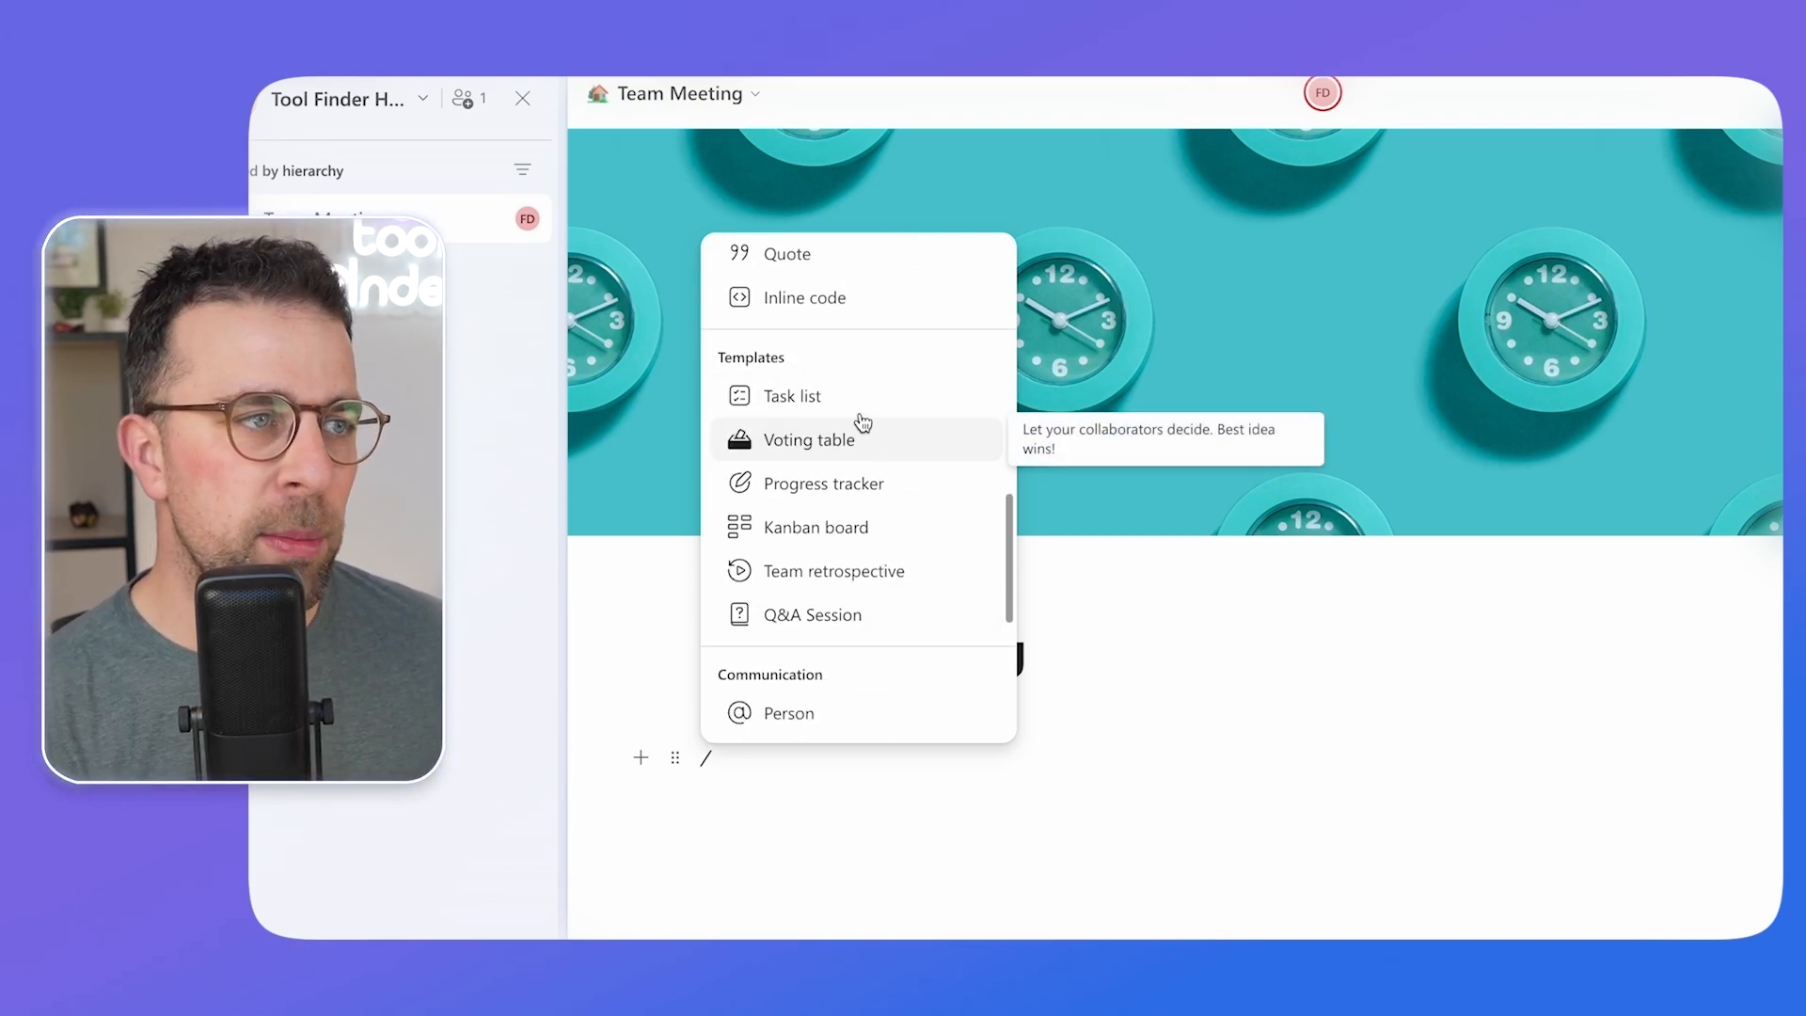
{"action": "mouse_move", "coordinate": [791, 396]}
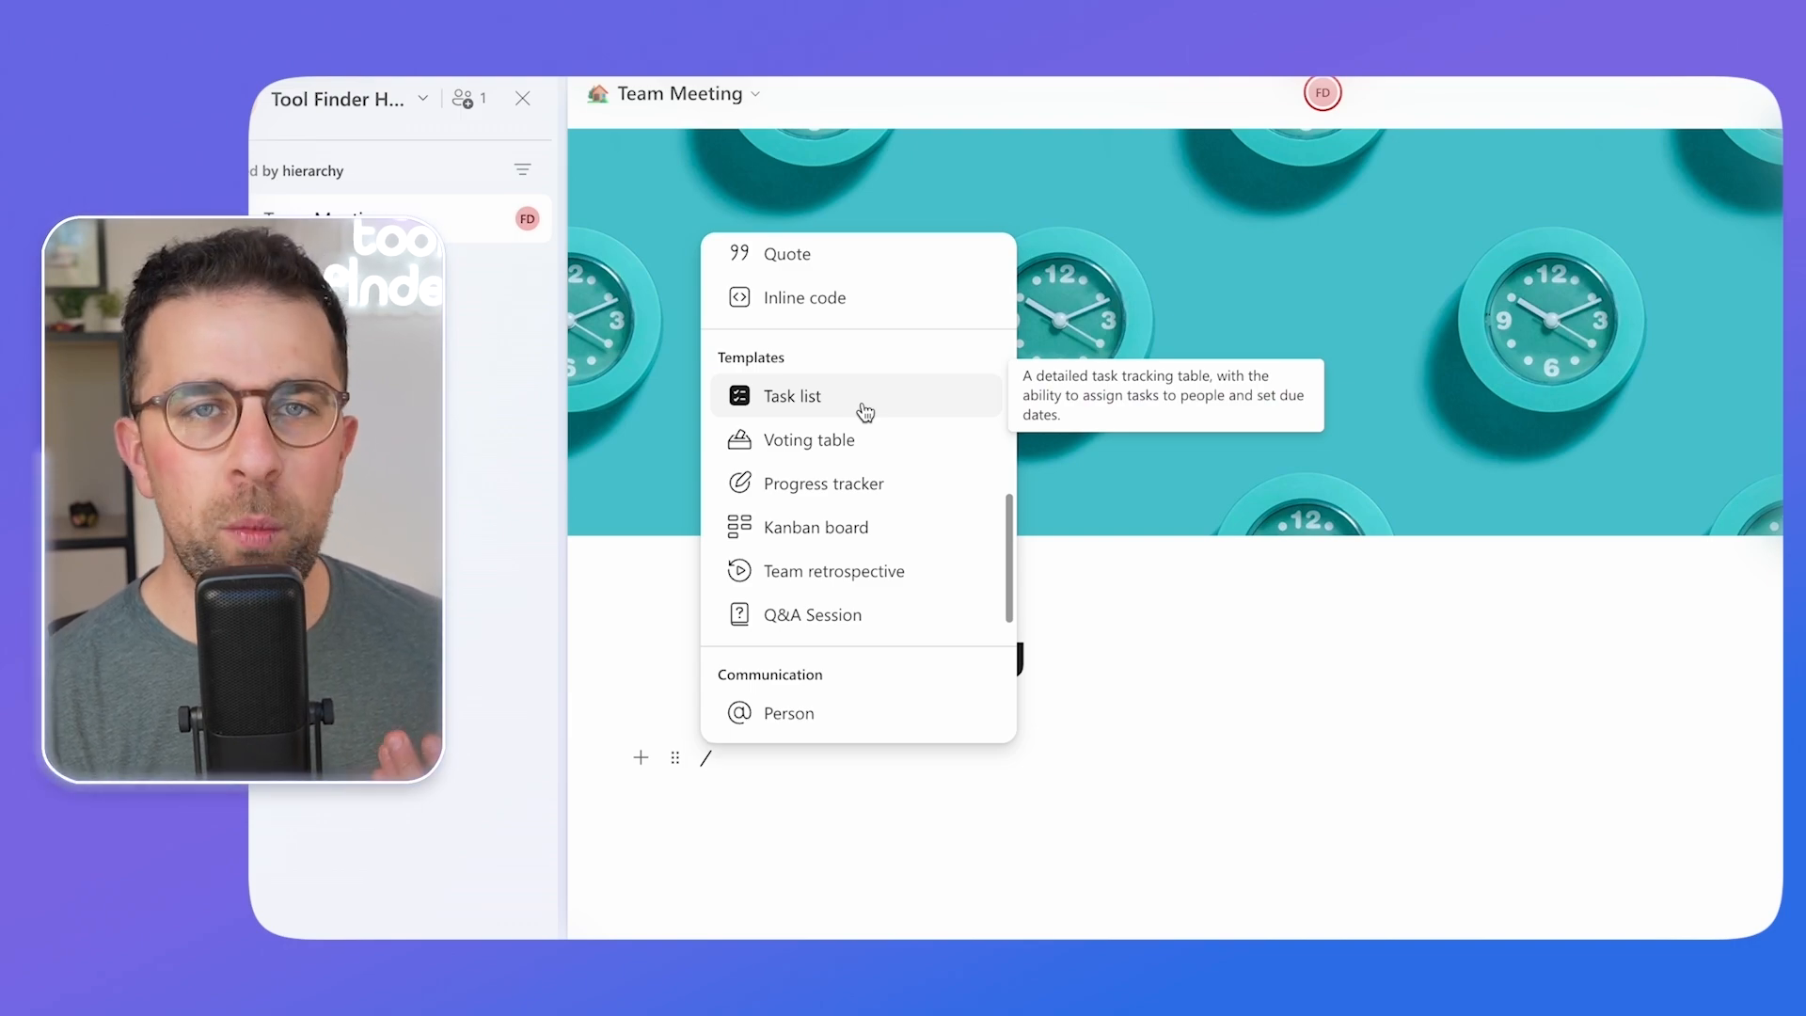
{"action": "left_click", "coordinate": [791, 396]}
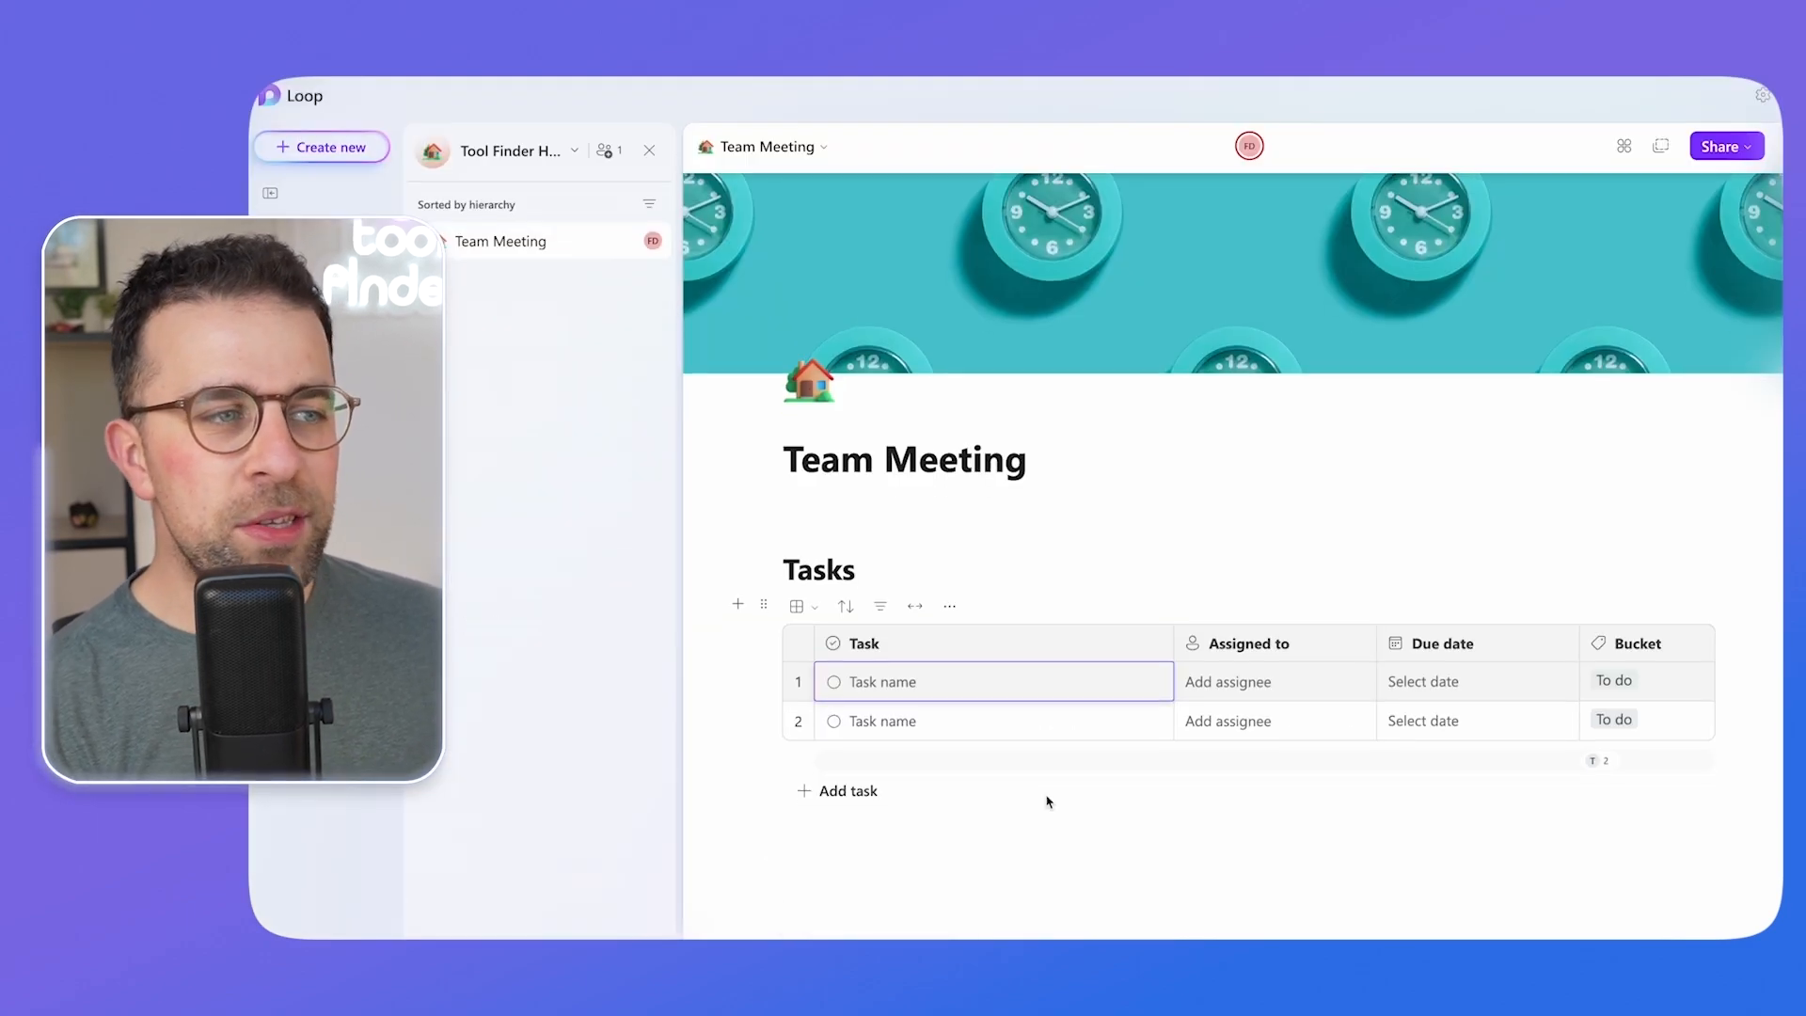
{"action": "mouse_move", "coordinate": [949, 812]}
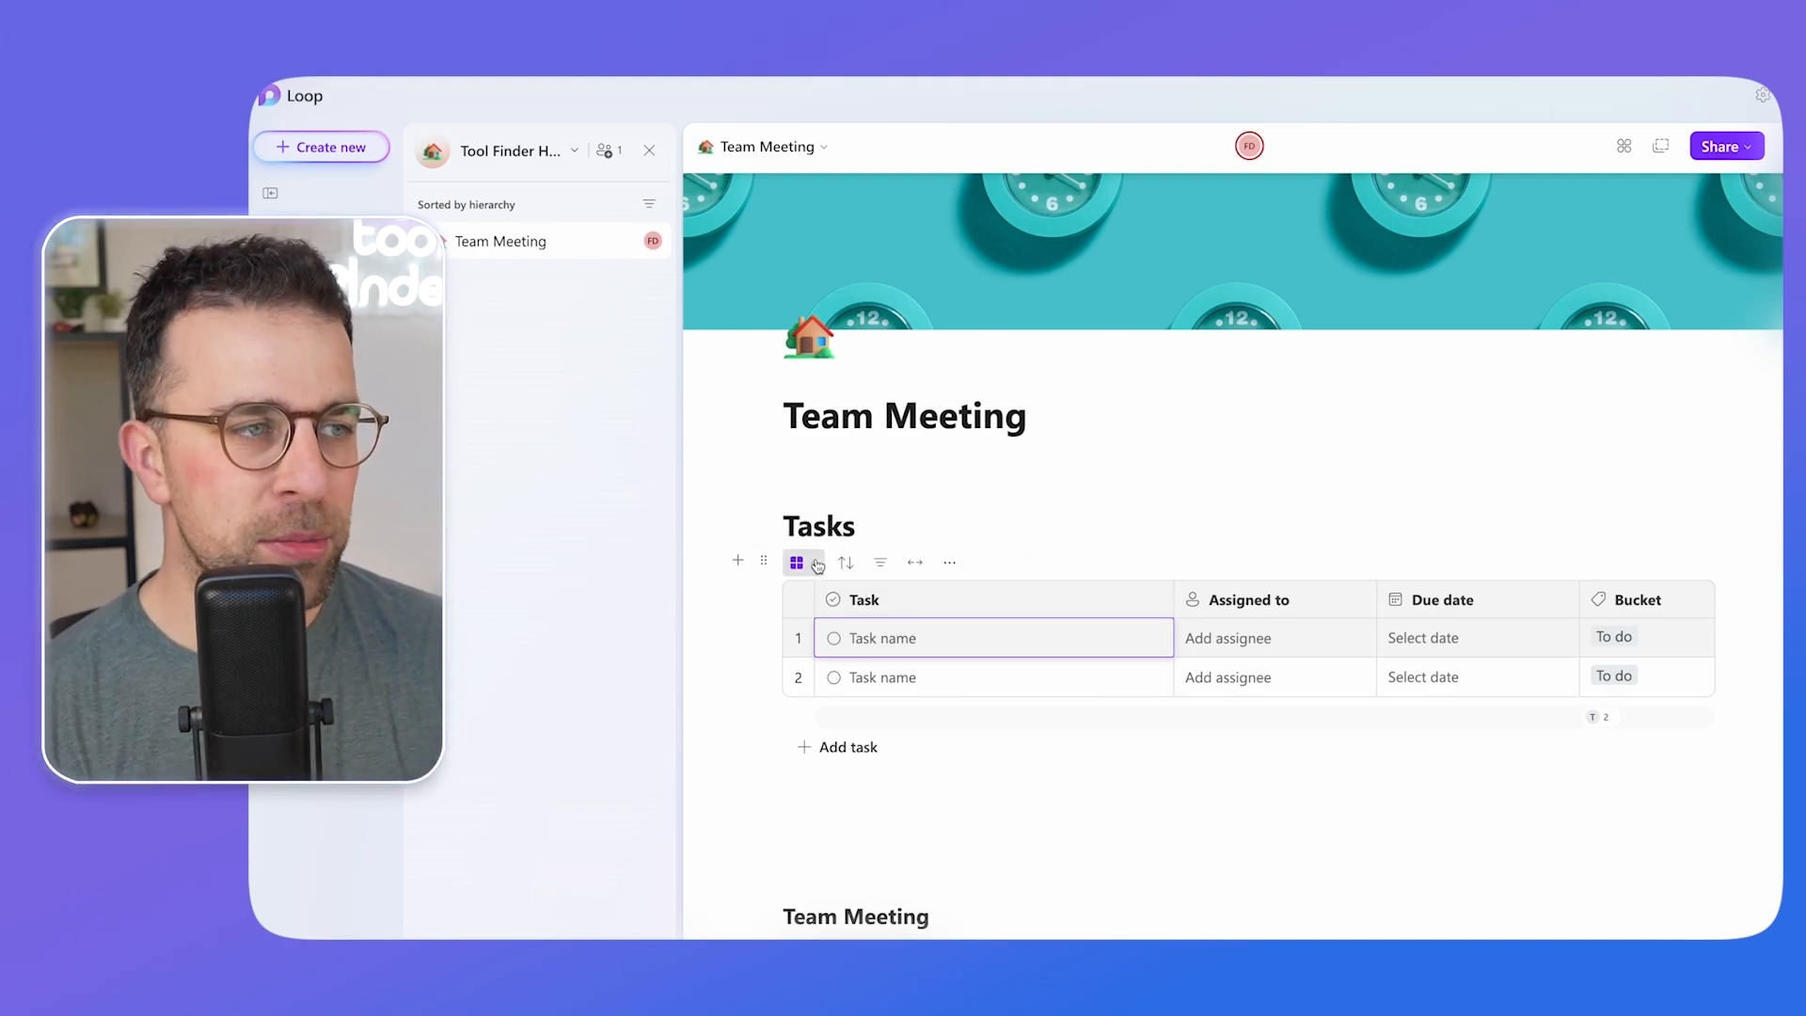
Check the table toolbar and menu, then name the first task 'Task'.
{"action": "left_click", "coordinate": [815, 562]}
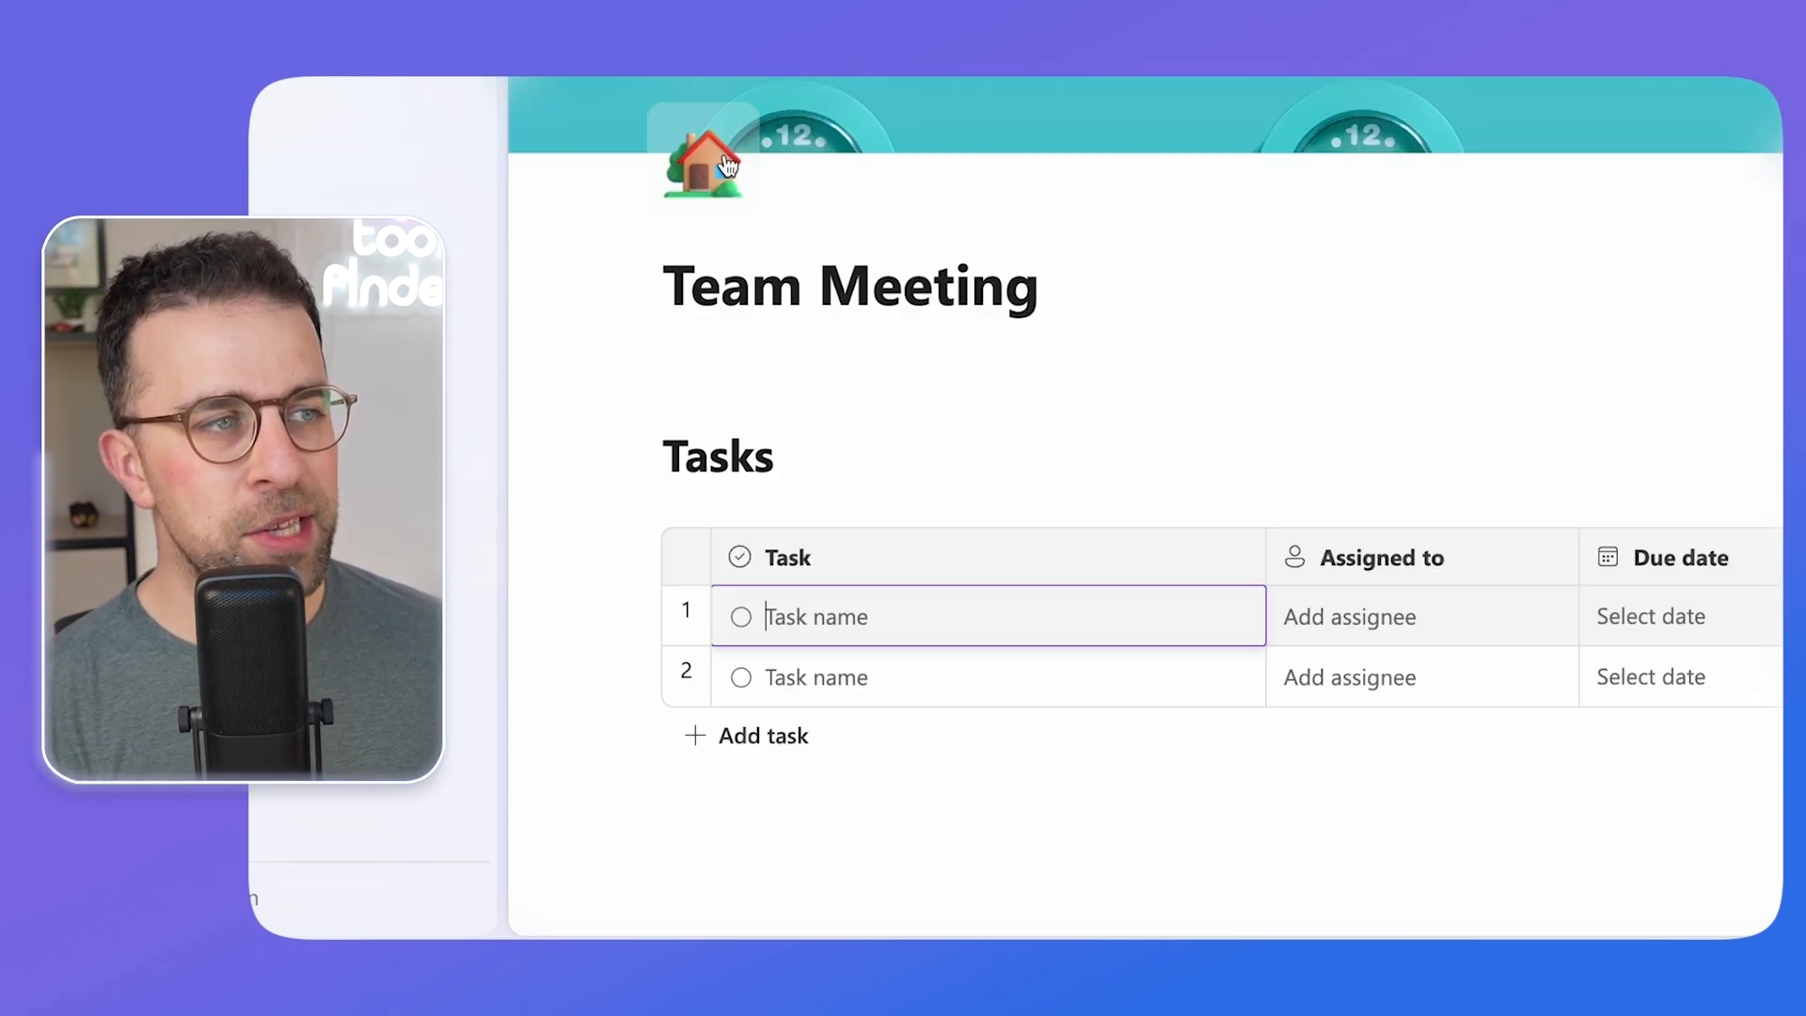
{"action": "left_click", "coordinate": [918, 513]}
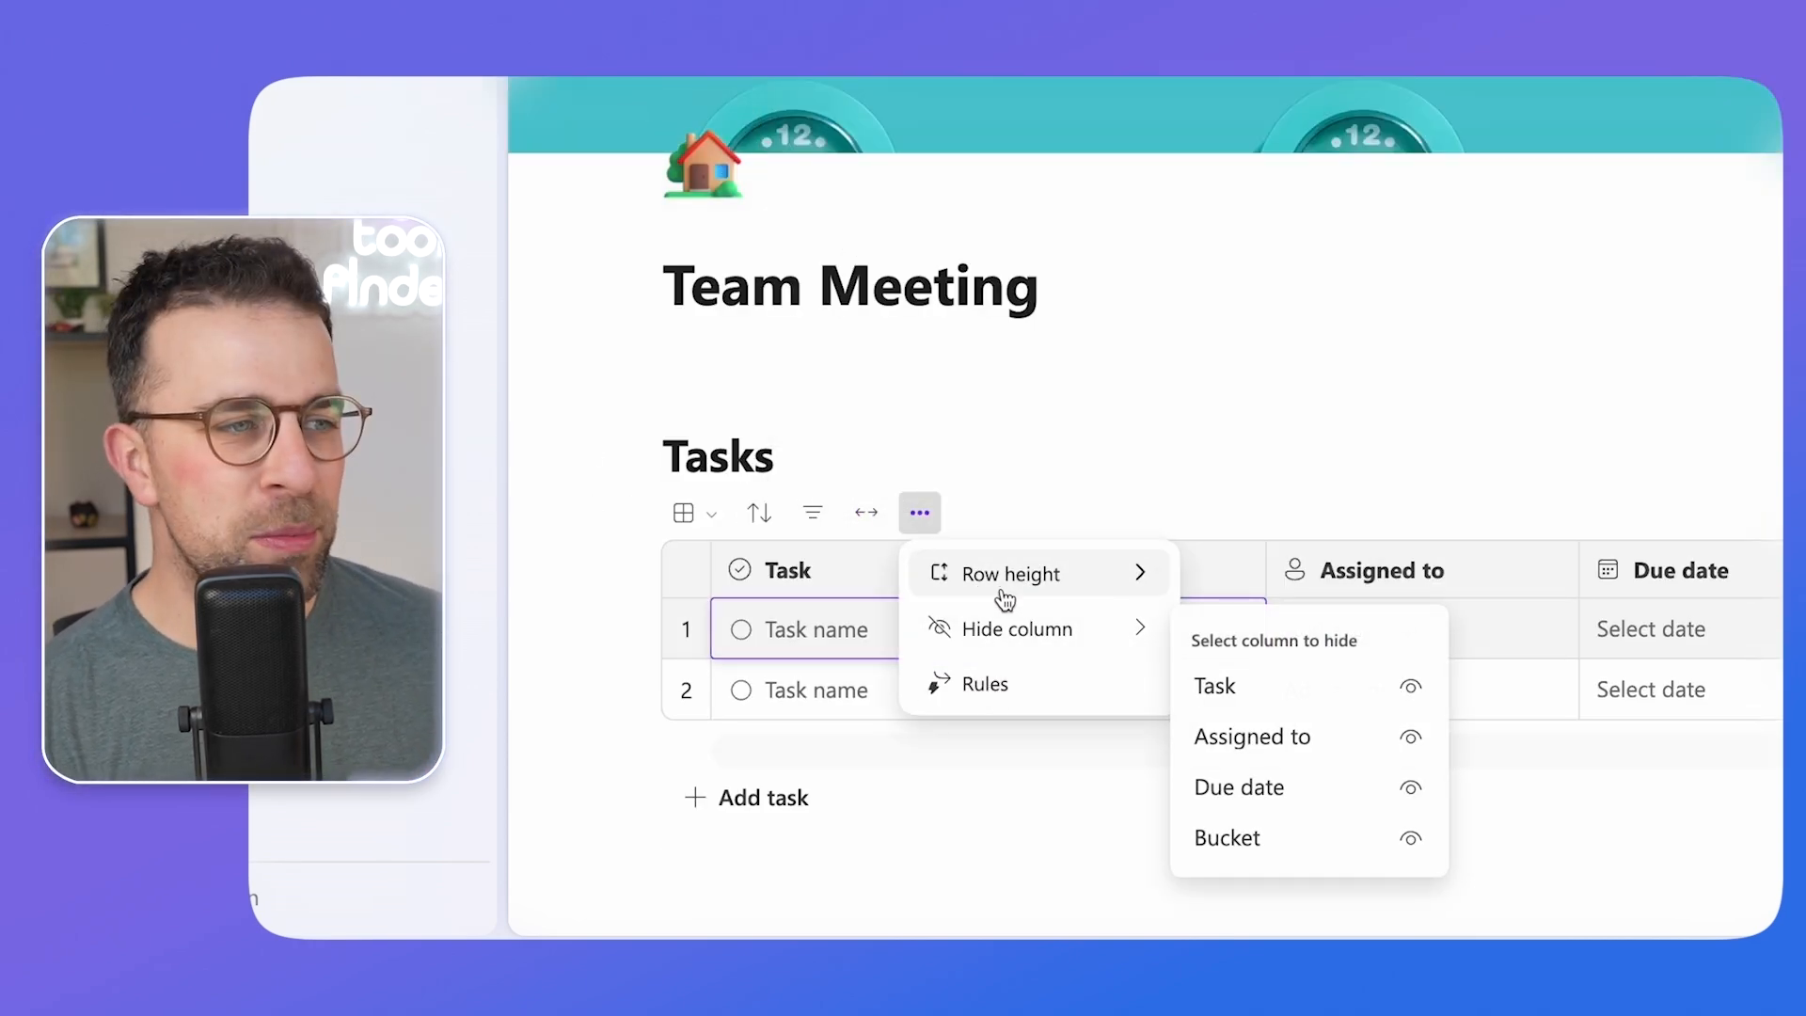
{"action": "left_click", "coordinate": [811, 513]}
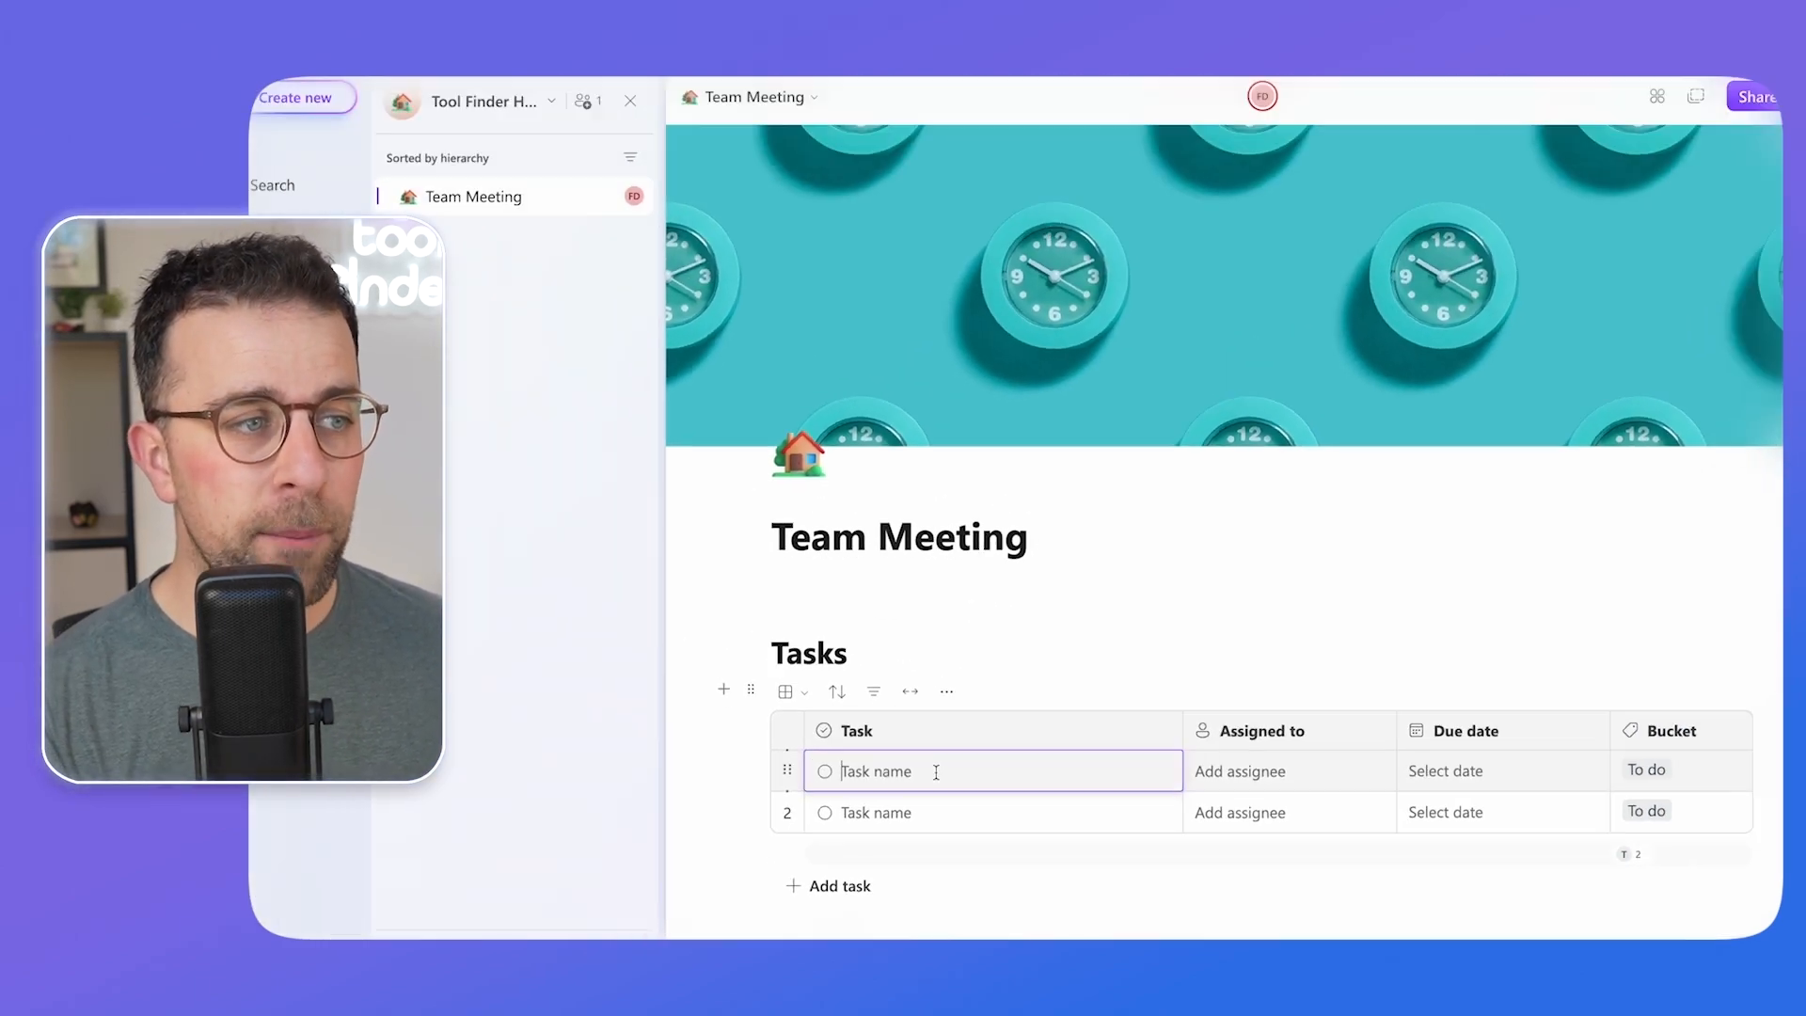
{"action": "type", "text": "Task"}
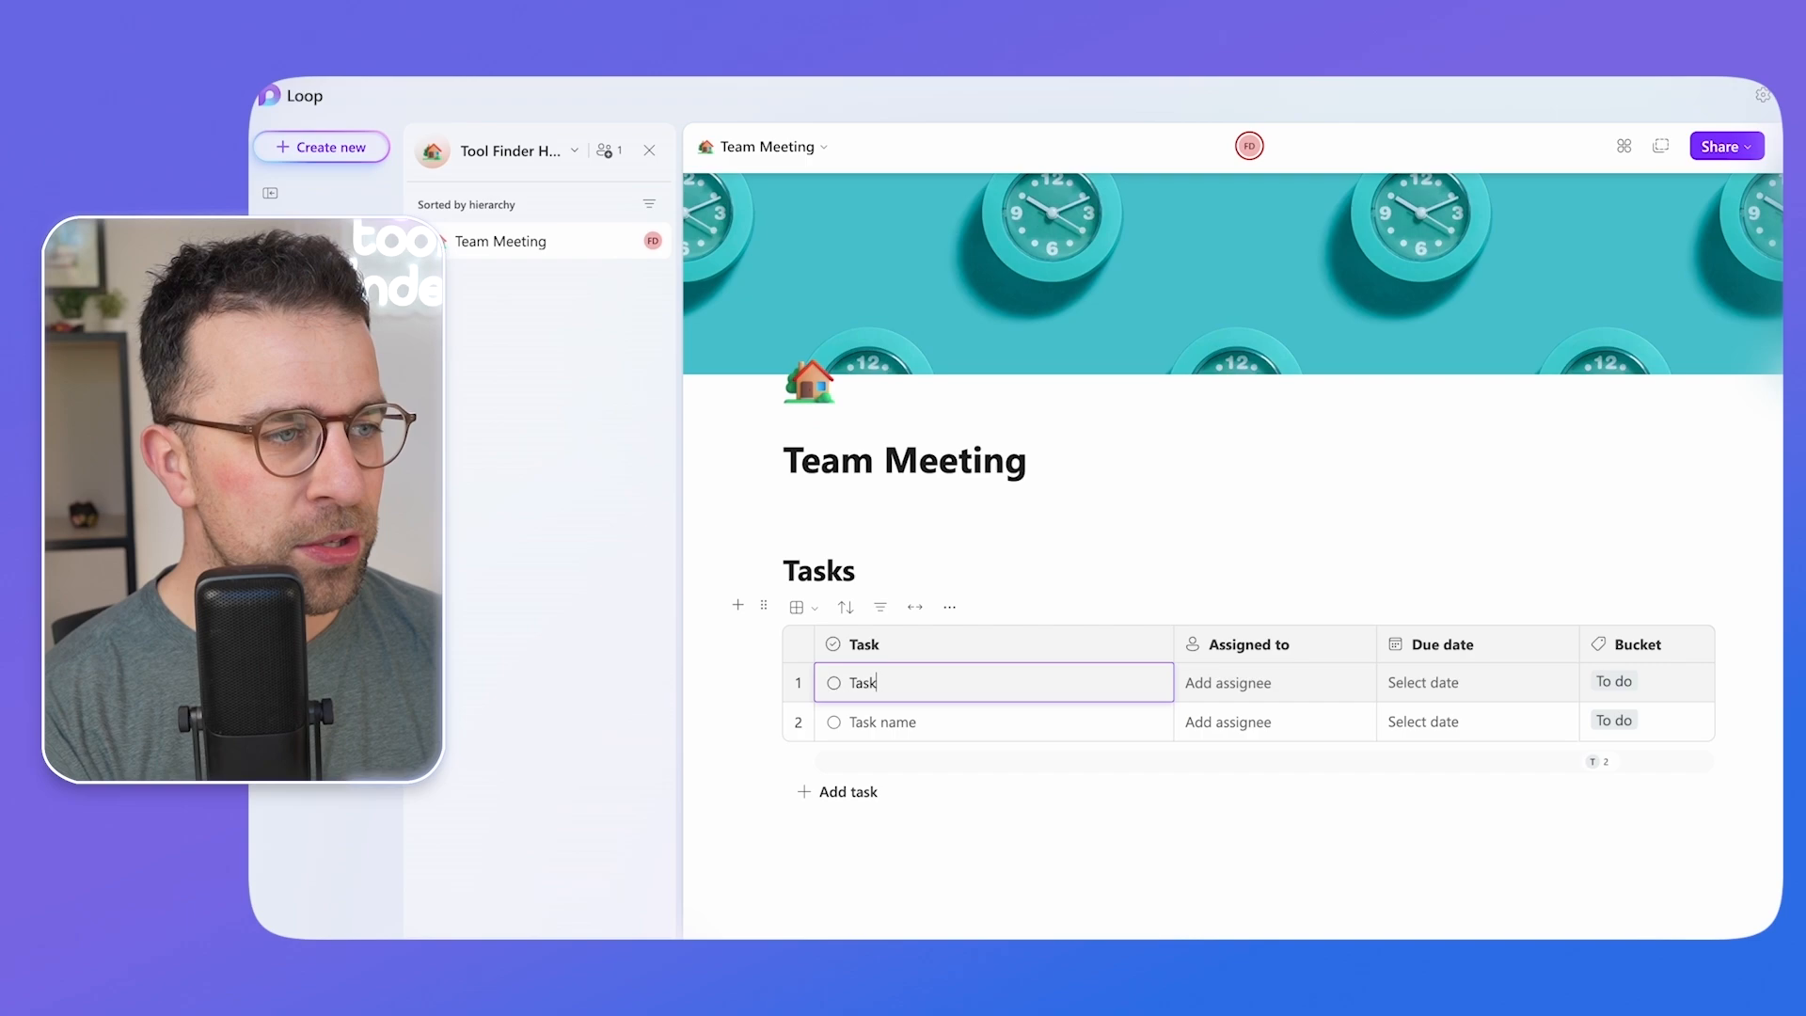
Assign the first task, set it due Tomorrow, and make the table a Loop component.
{"action": "left_click", "coordinate": [1227, 682]}
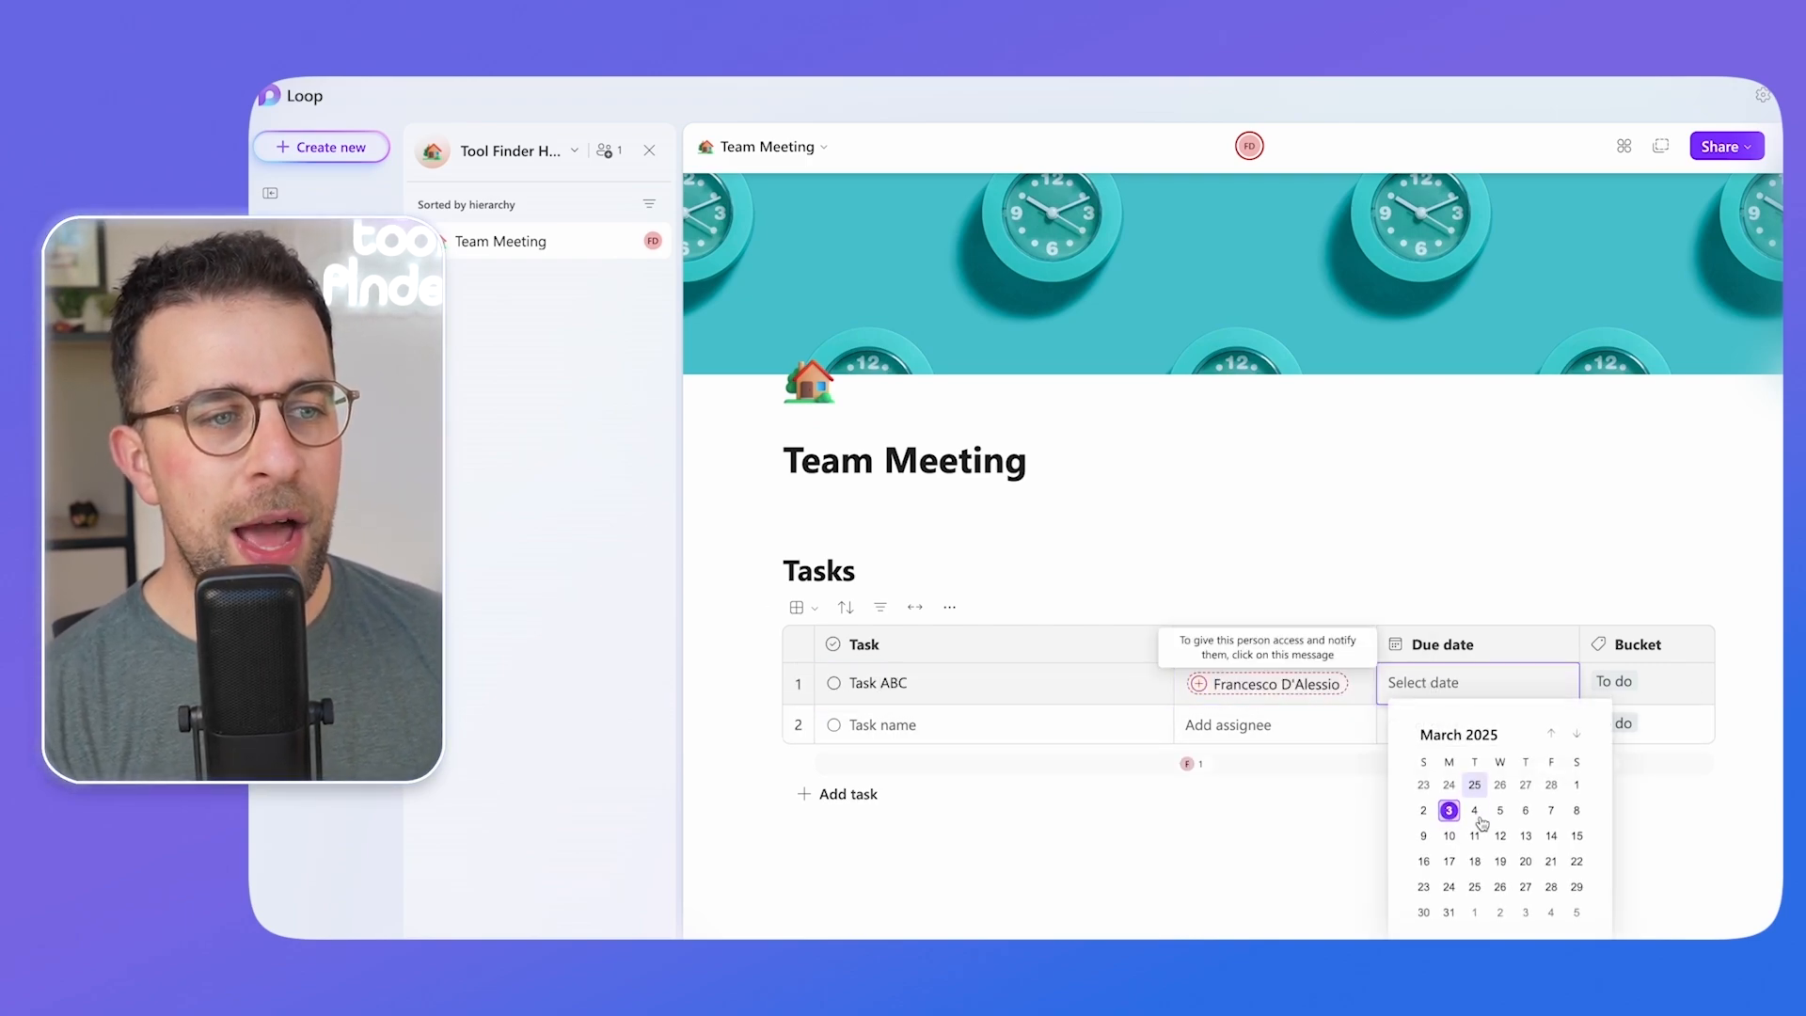
{"action": "left_click", "coordinate": [1474, 809]}
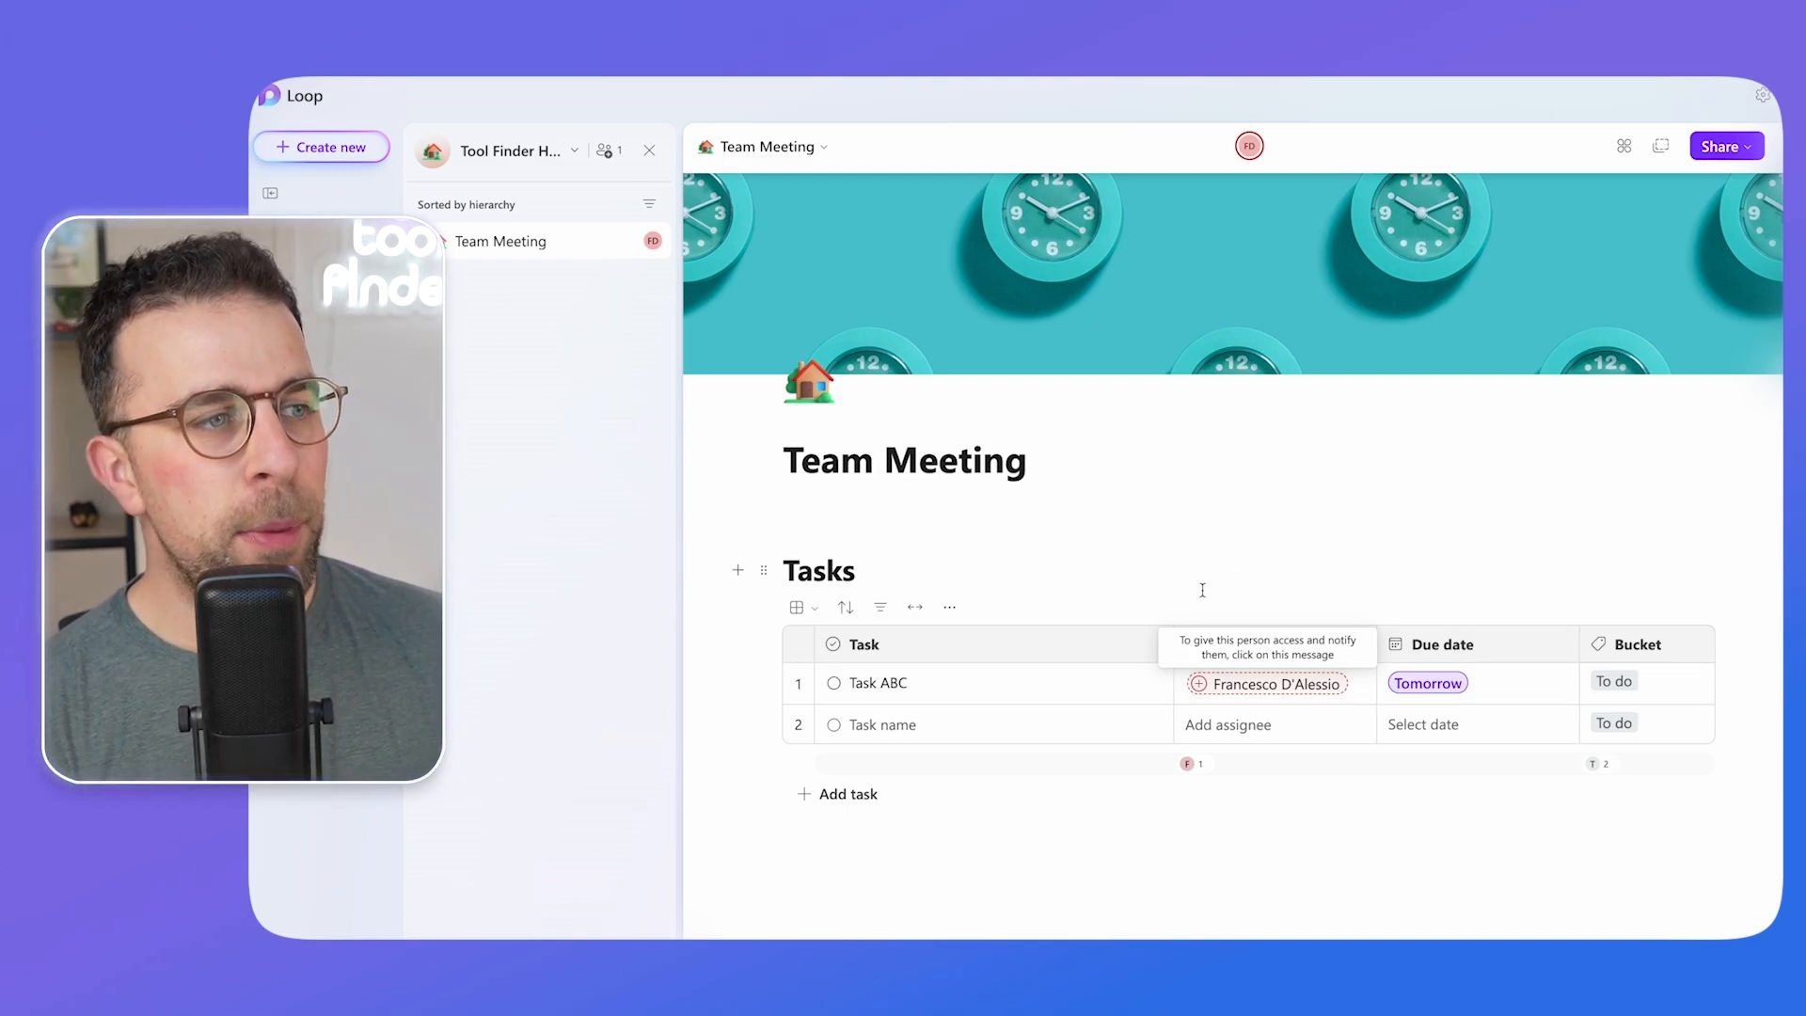
{"action": "left_click", "coordinate": [949, 606]}
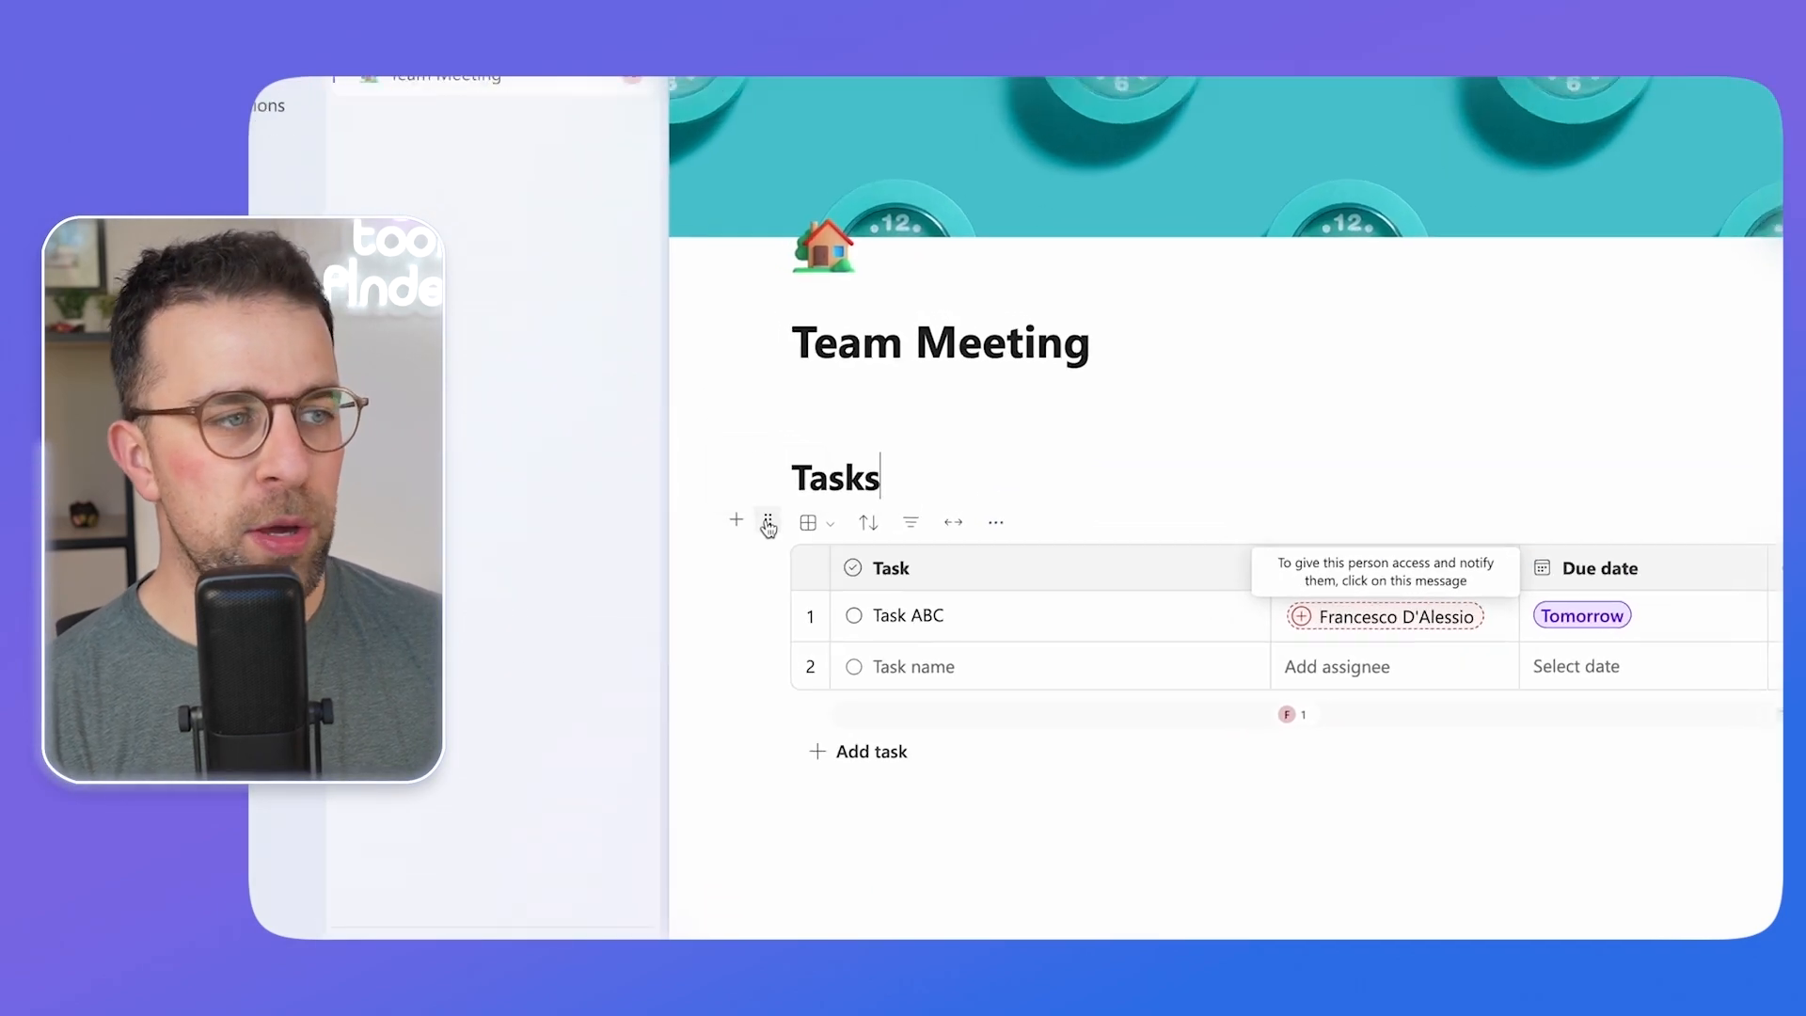
{"action": "left_click", "coordinate": [769, 521]}
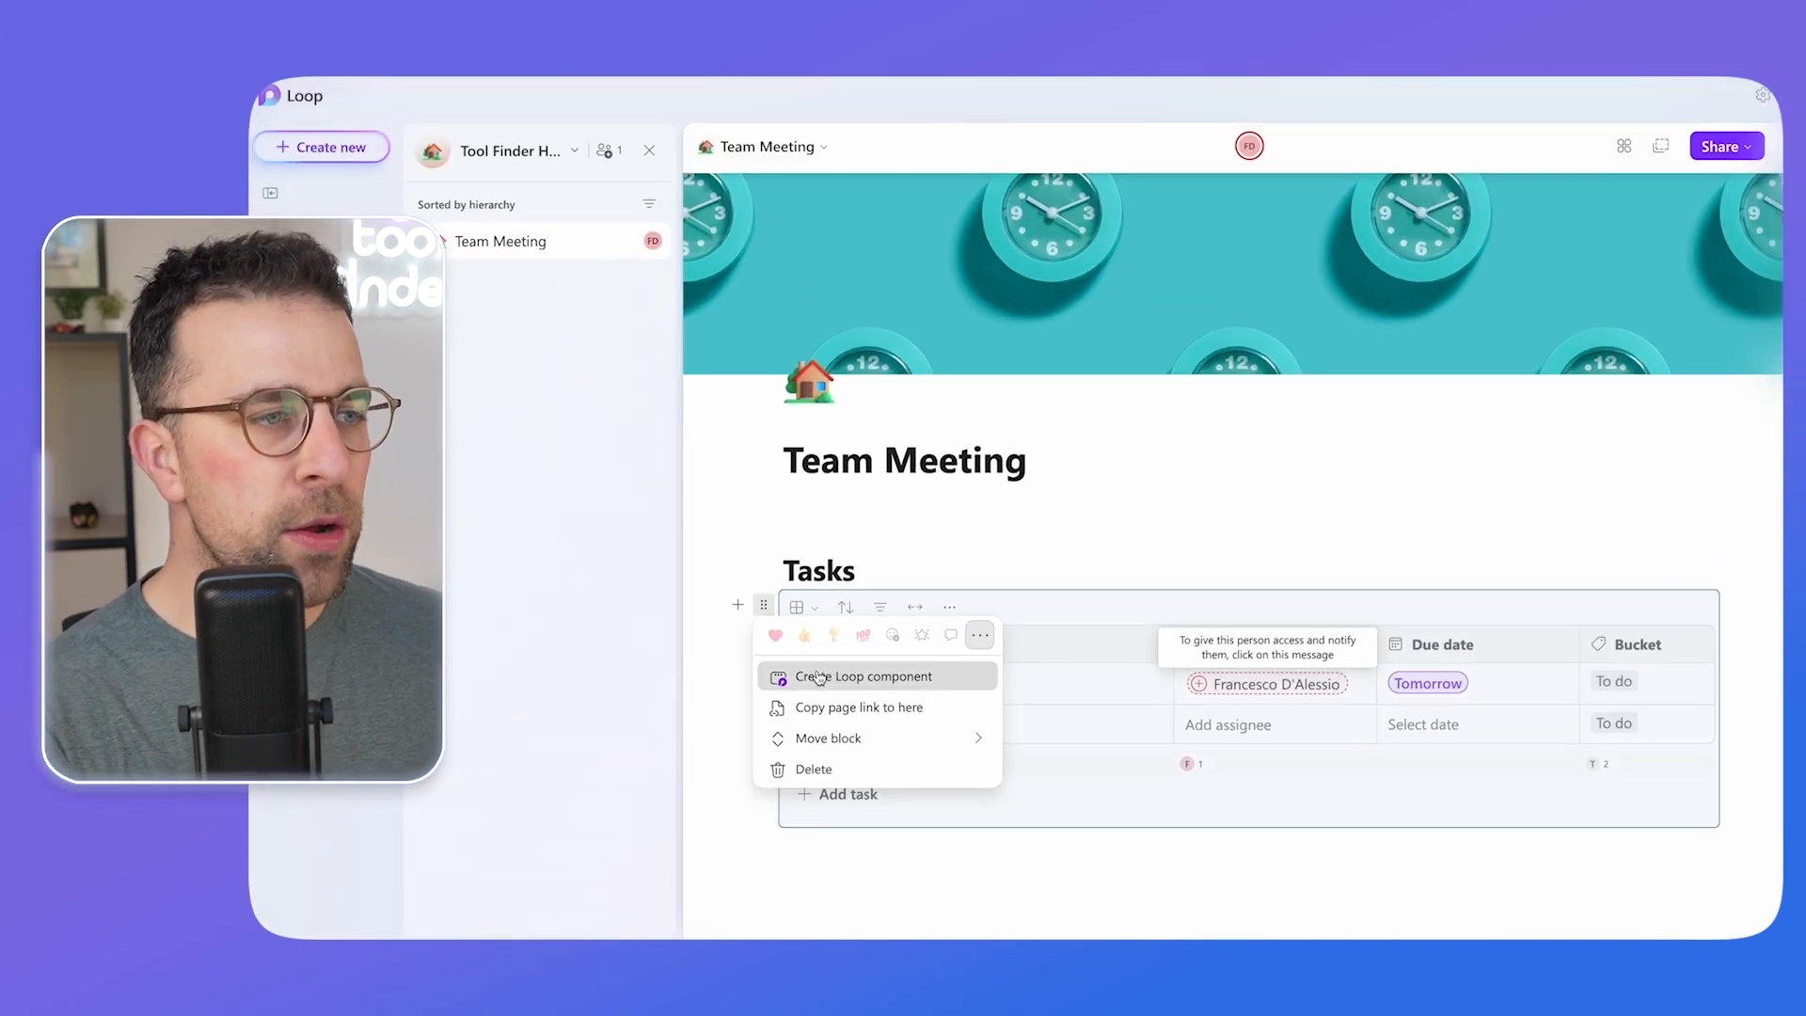
{"action": "left_click", "coordinate": [862, 676]}
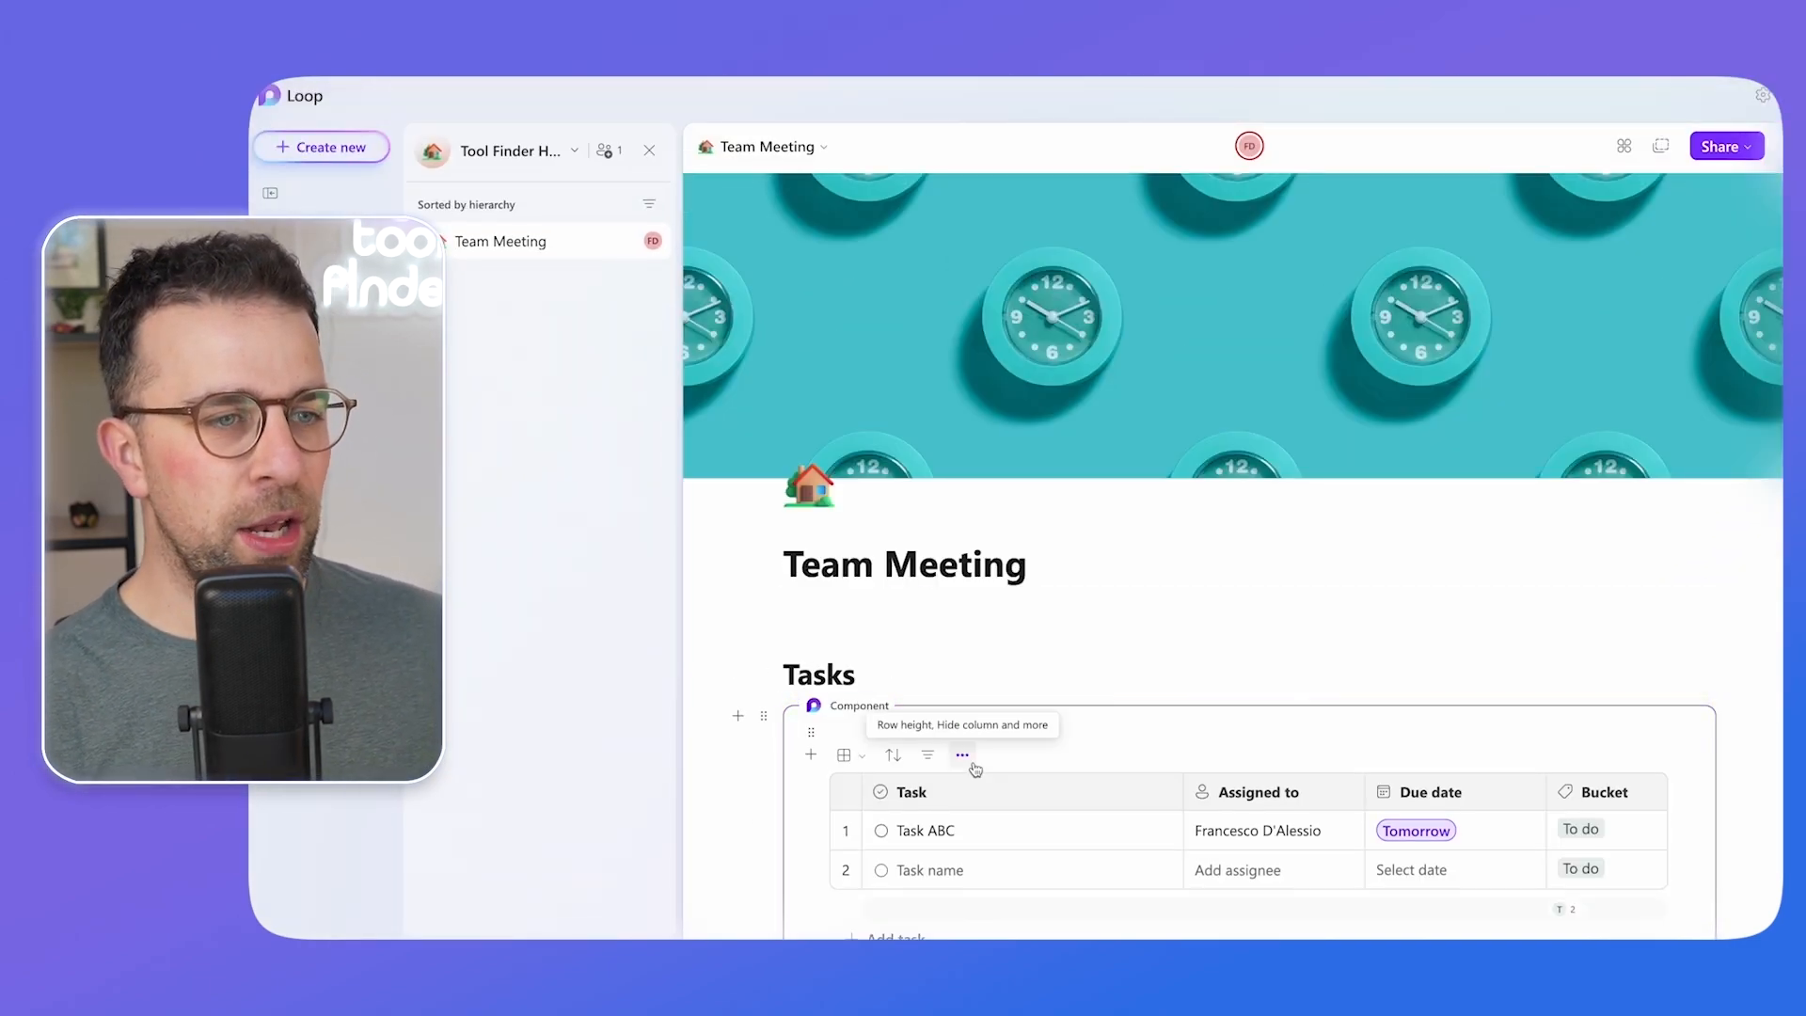
{"action": "scroll", "scroll_direction": "down", "scroll_amount": 3}
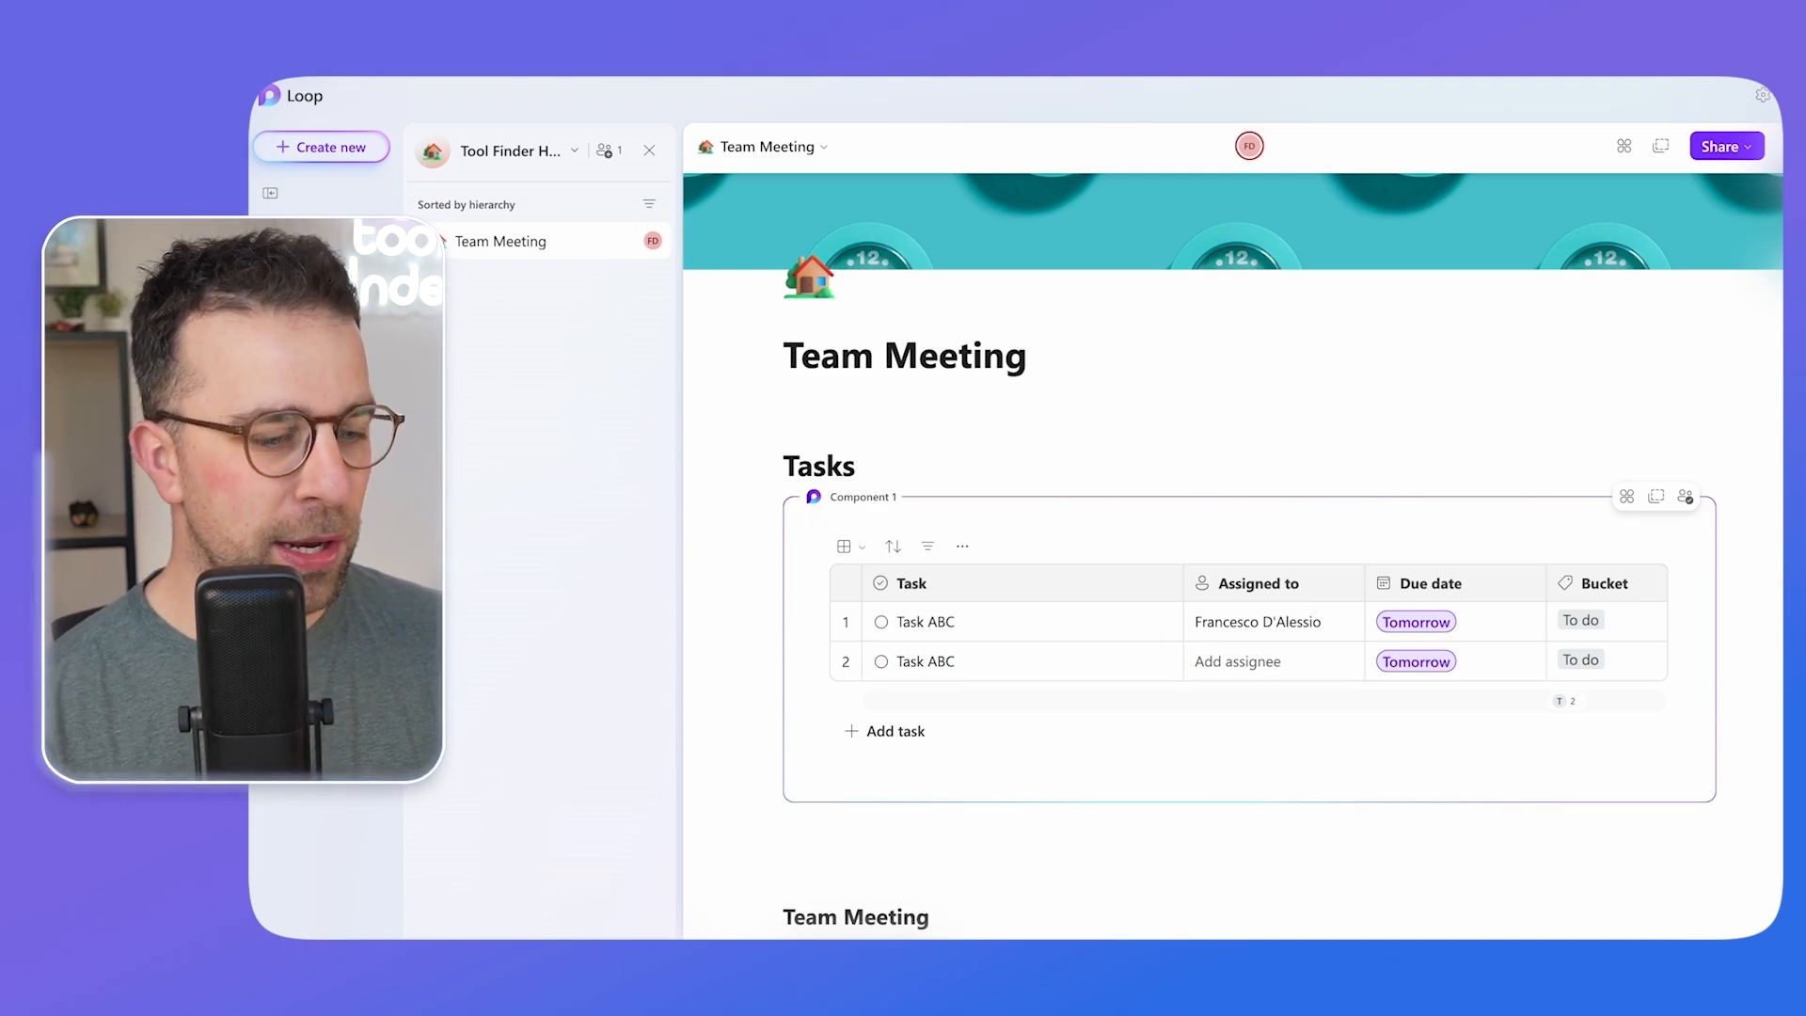
Set the second task's due date to Fri, 7 Mar.
{"action": "left_click", "coordinate": [1416, 661]}
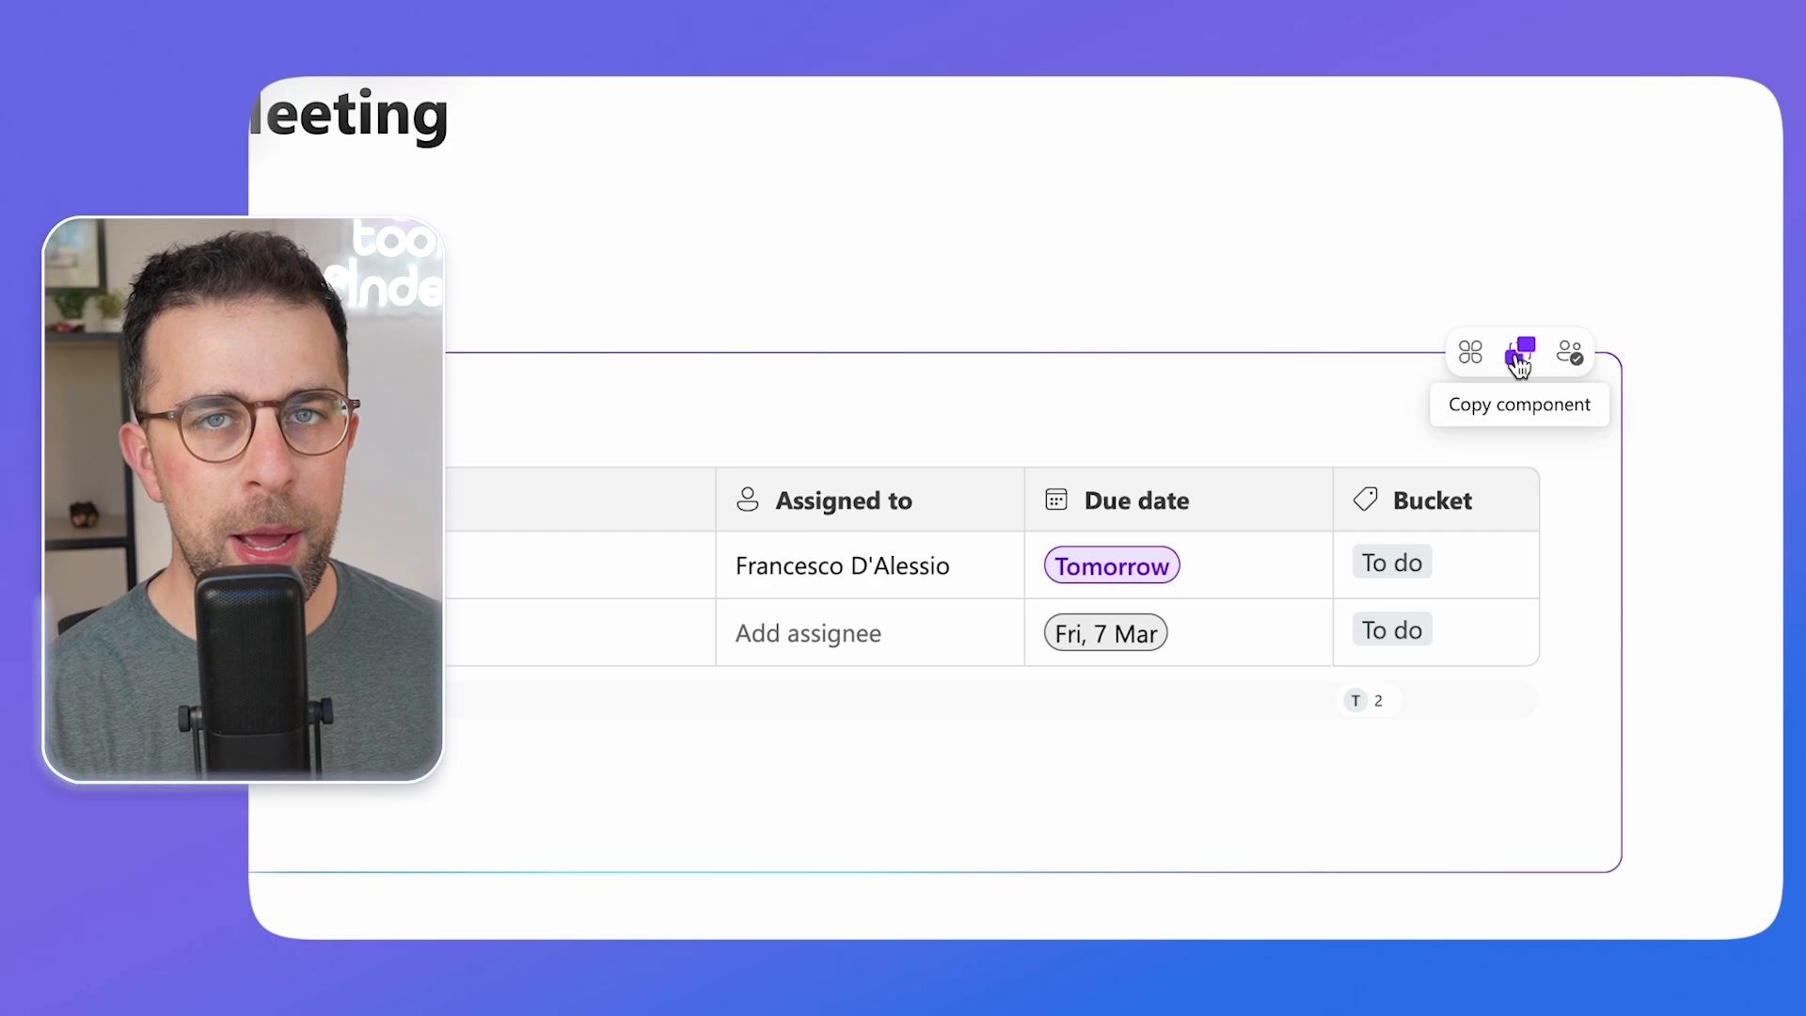
Copy the Tasks component for sharing and add a third, unnamed task row.
{"action": "left_click", "coordinate": [1469, 353]}
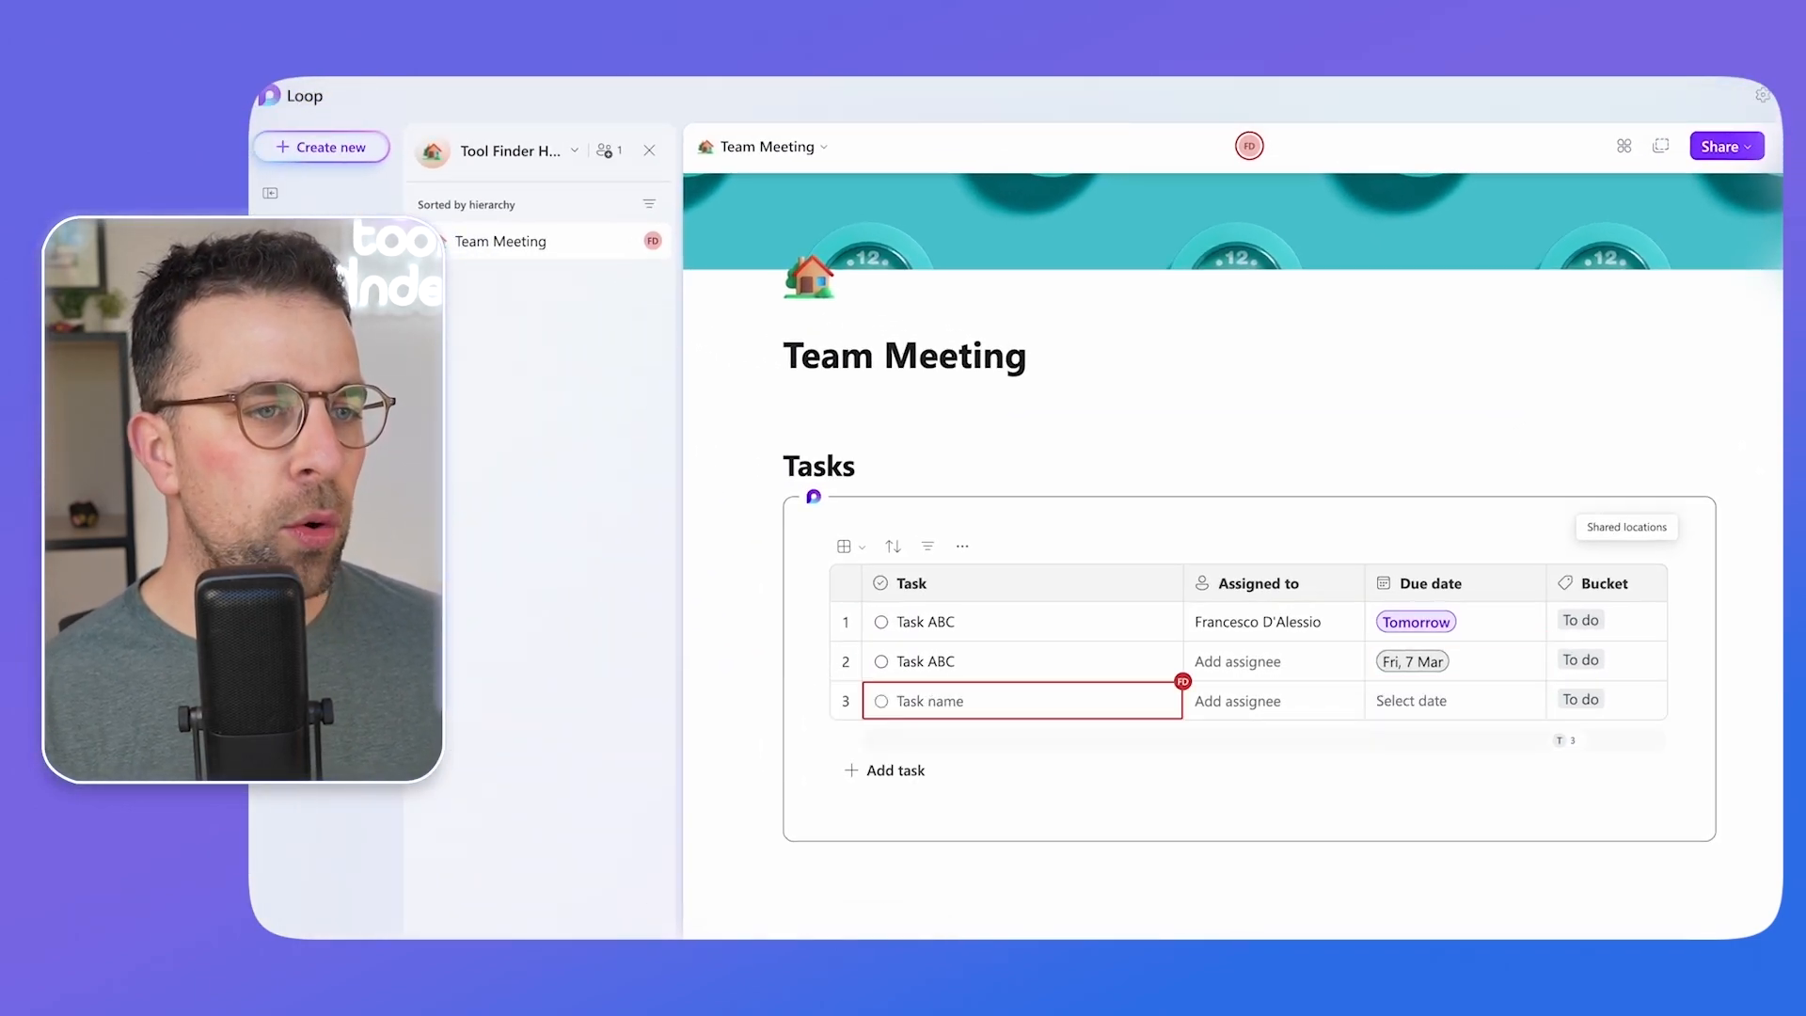
Assign a person to the third task row.
{"action": "left_click", "coordinate": [1237, 700]}
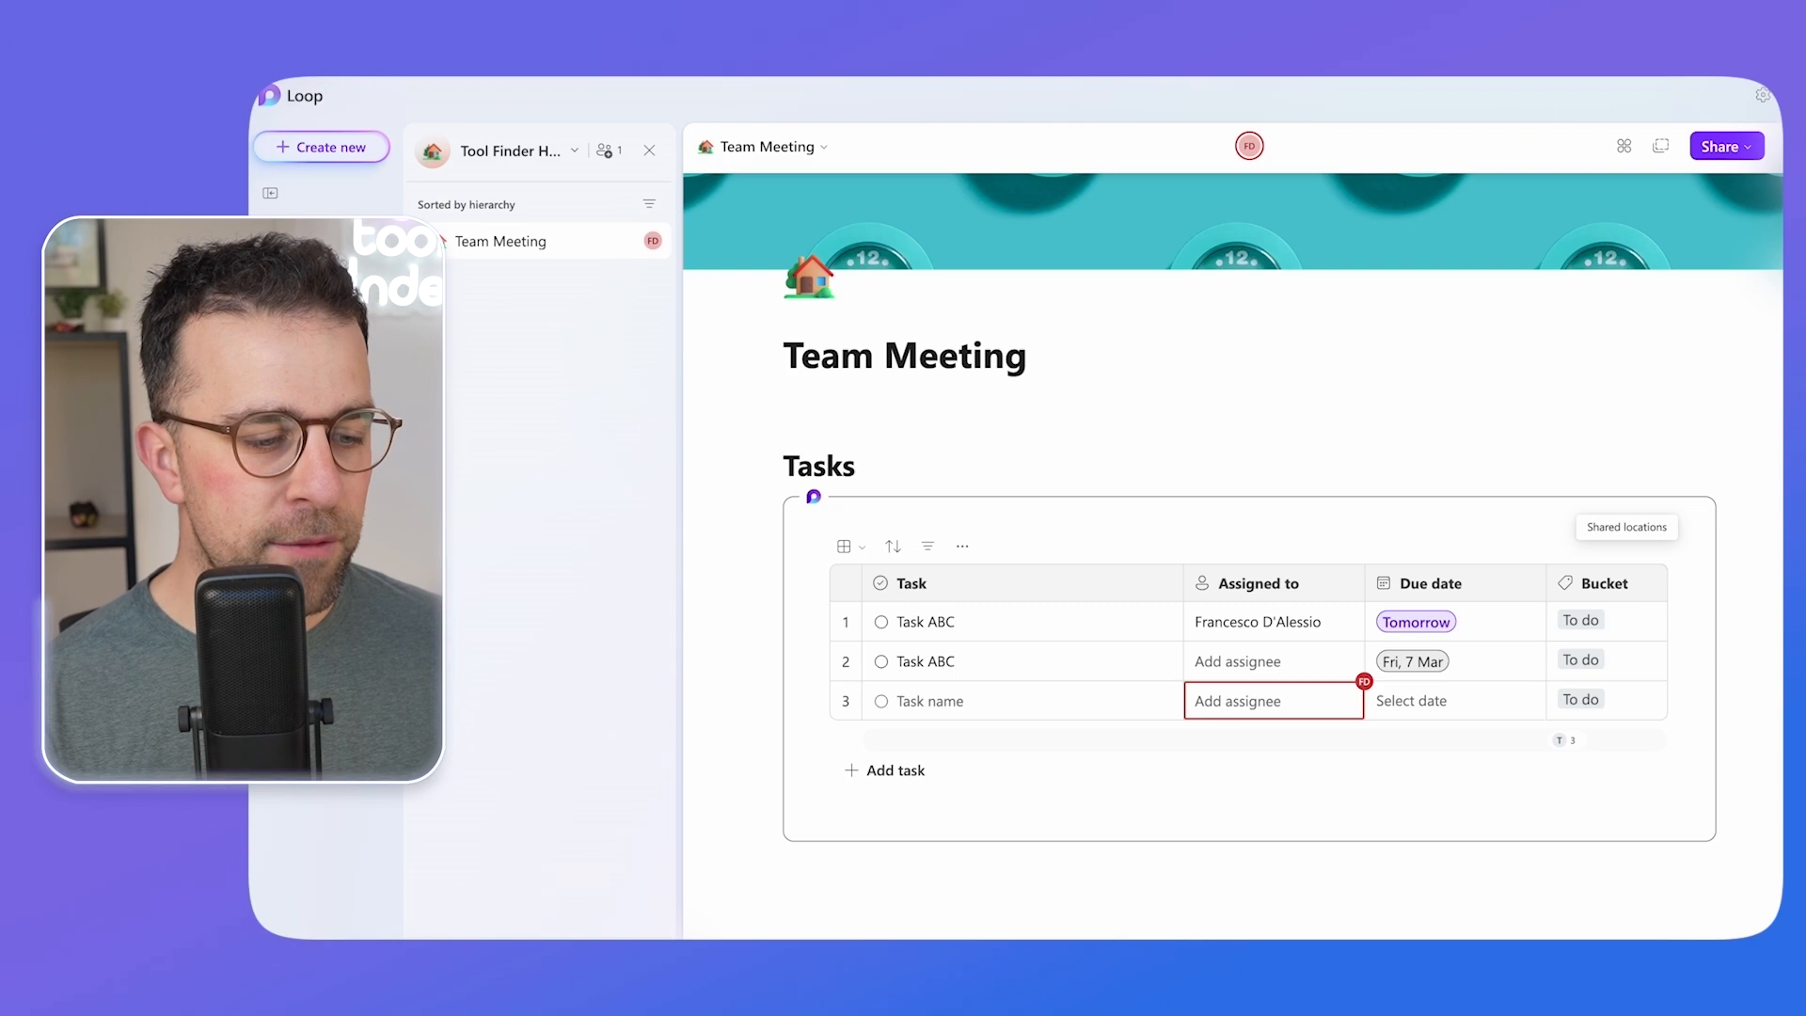
{"action": "left_click", "coordinate": [1238, 700]}
{"action": "type", "text": "/"}
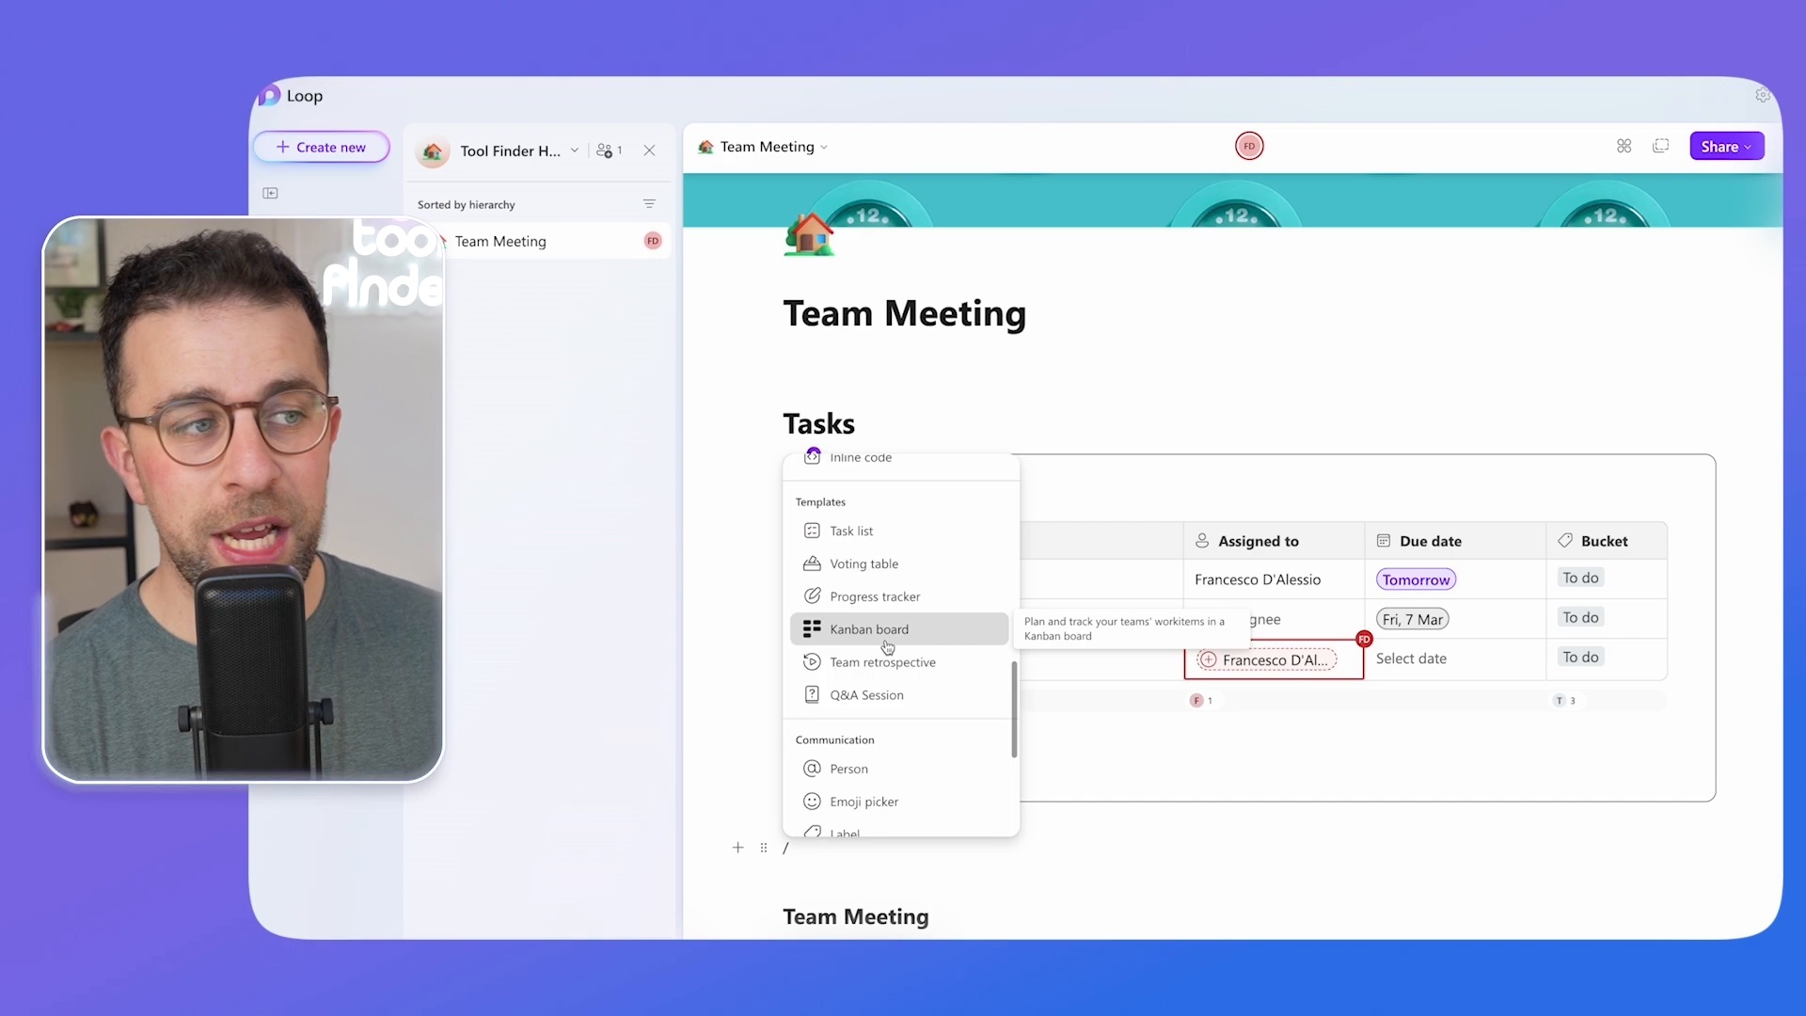
{"action": "left_click", "coordinate": [866, 629]}
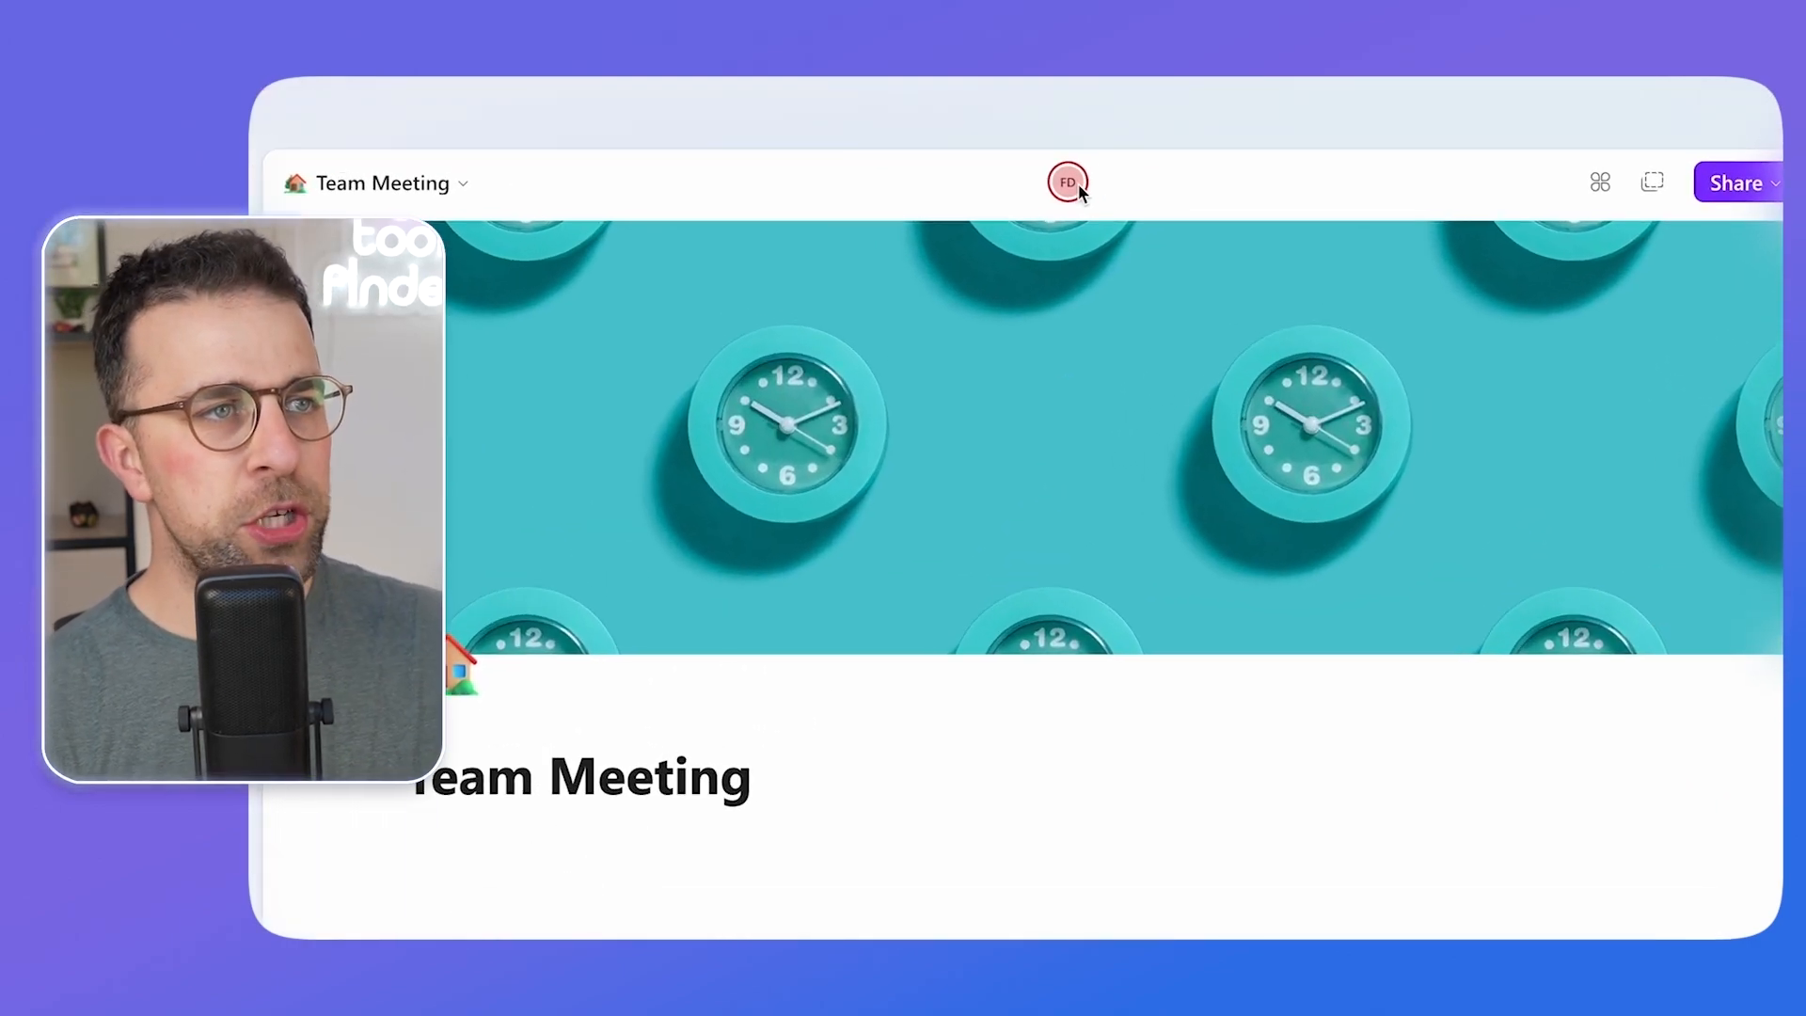
{"action": "mouse_move", "coordinate": [1065, 181]}
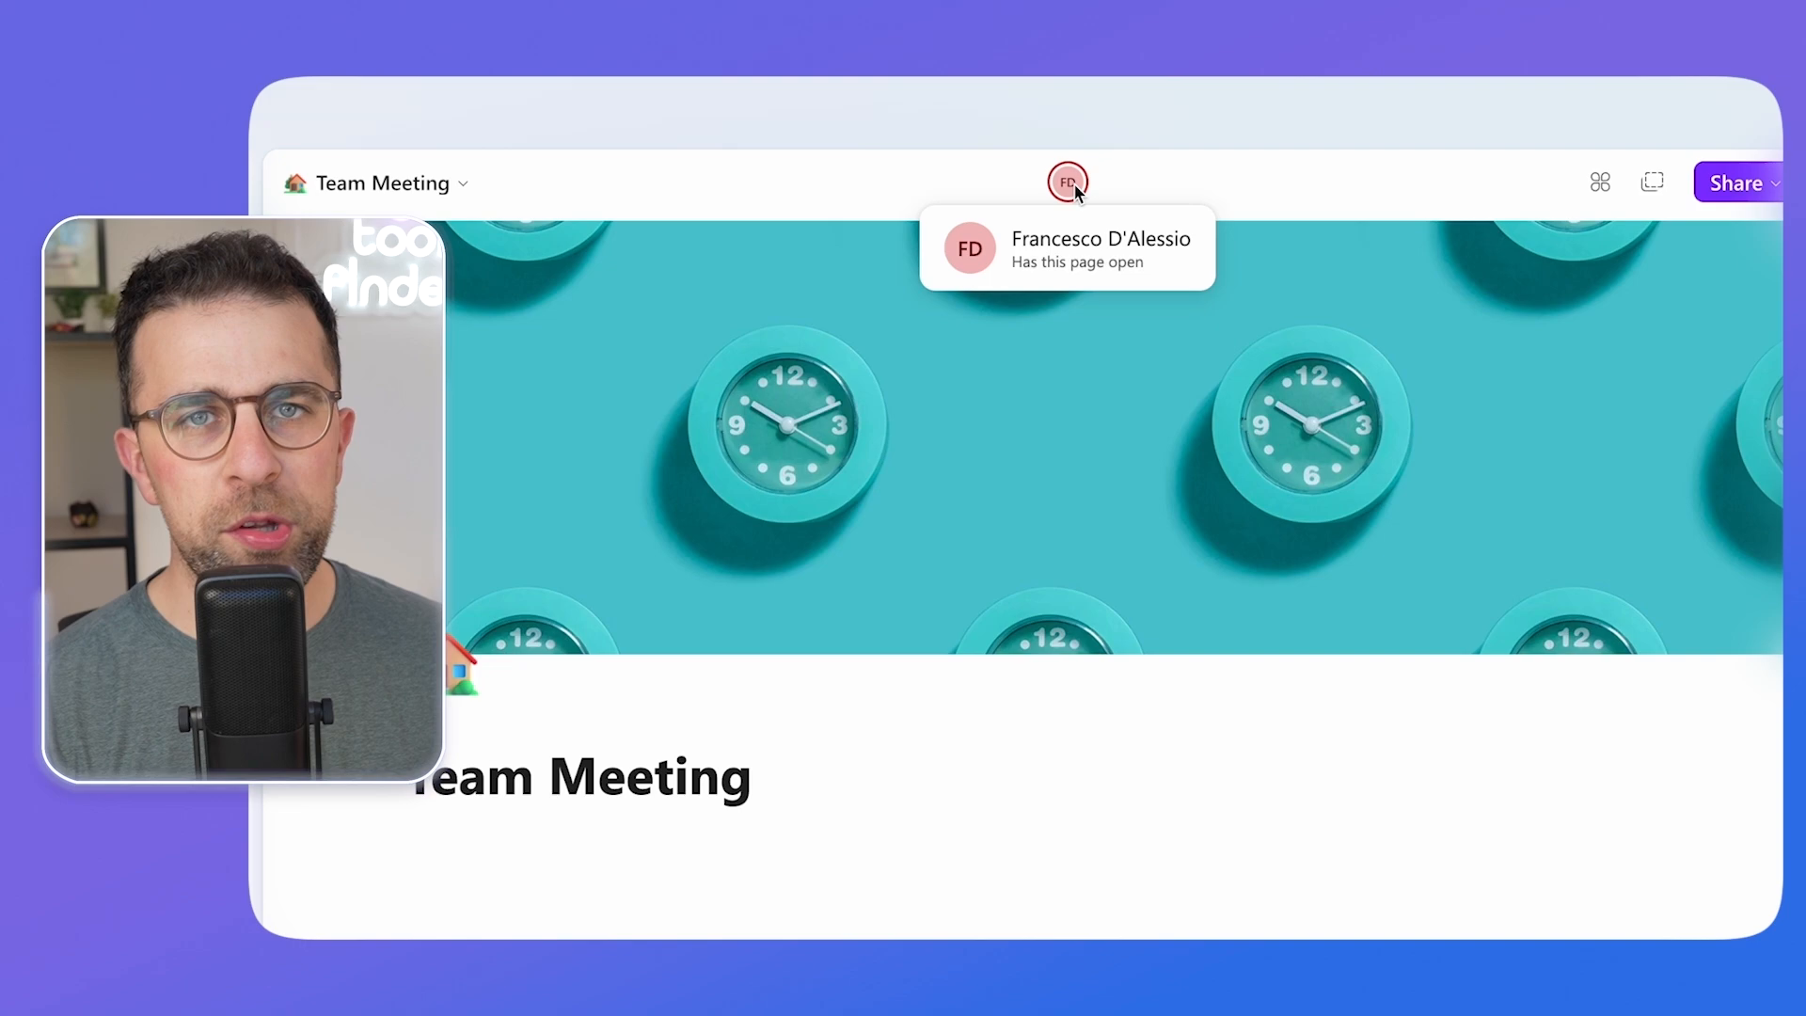
{"action": "mouse_move", "coordinate": [1106, 191]}
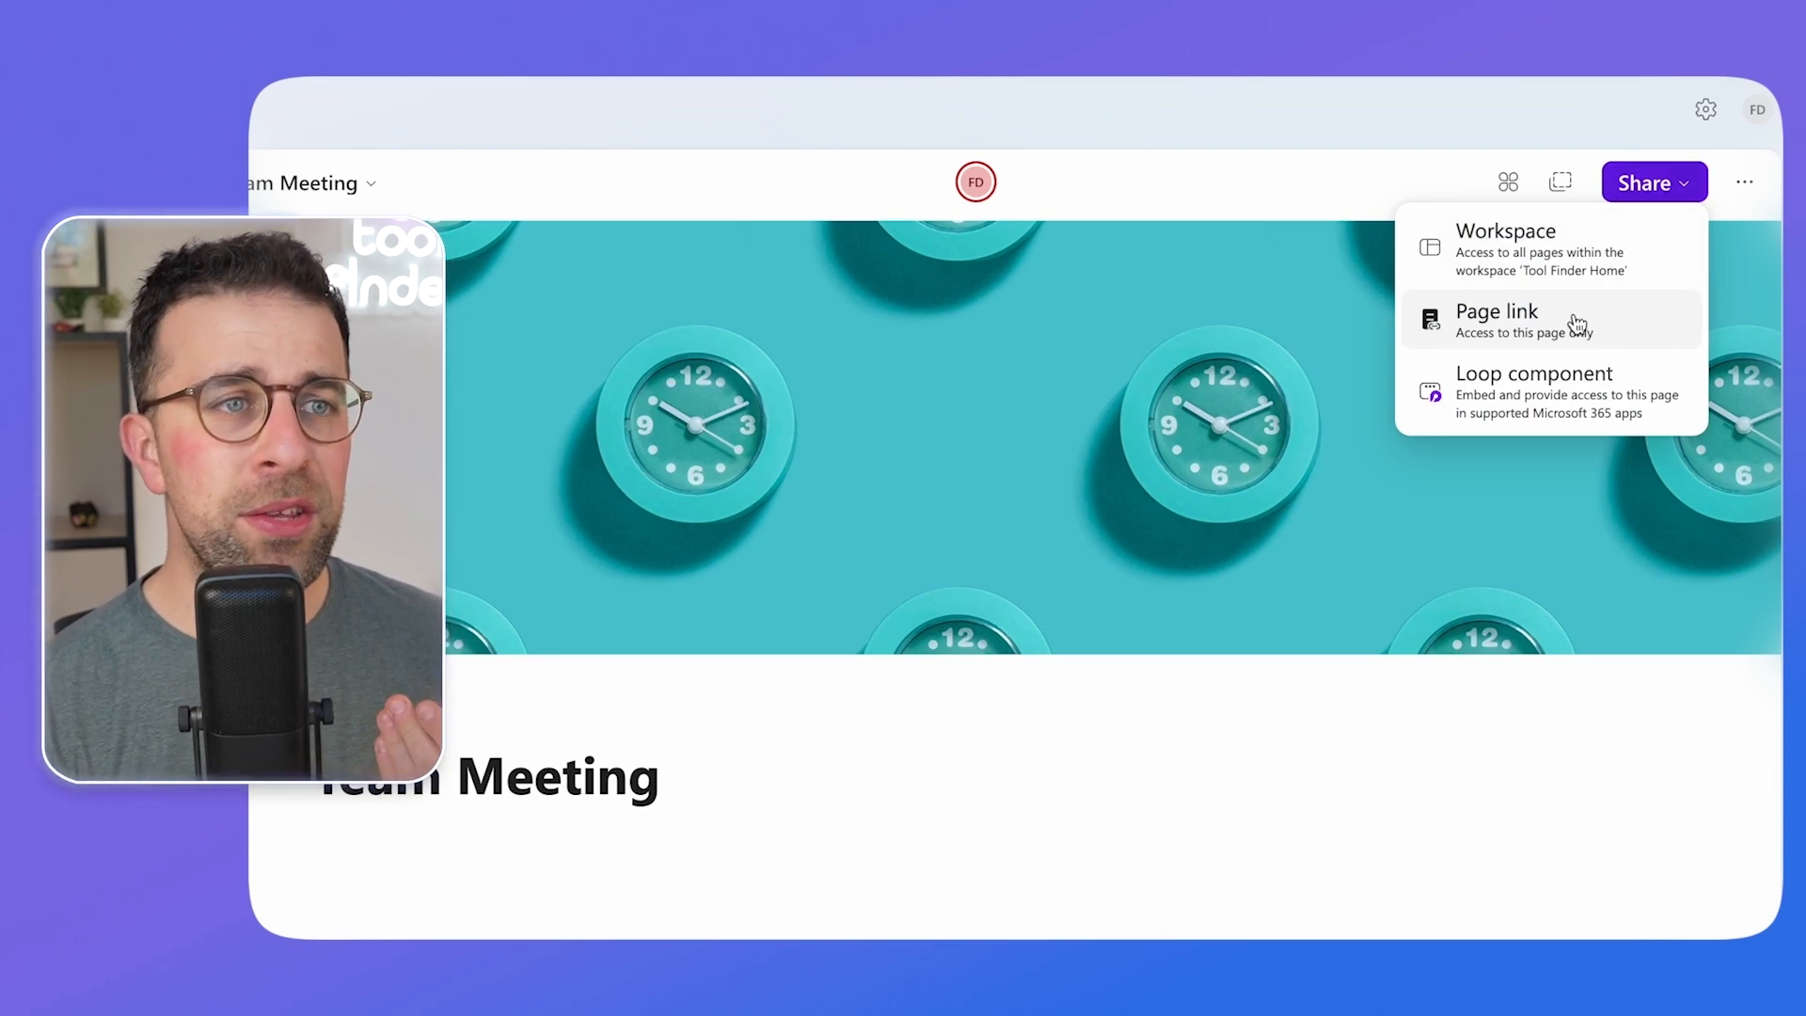
Choose to share a link to the Team Meeting page only.
{"action": "left_click", "coordinate": [1745, 182]}
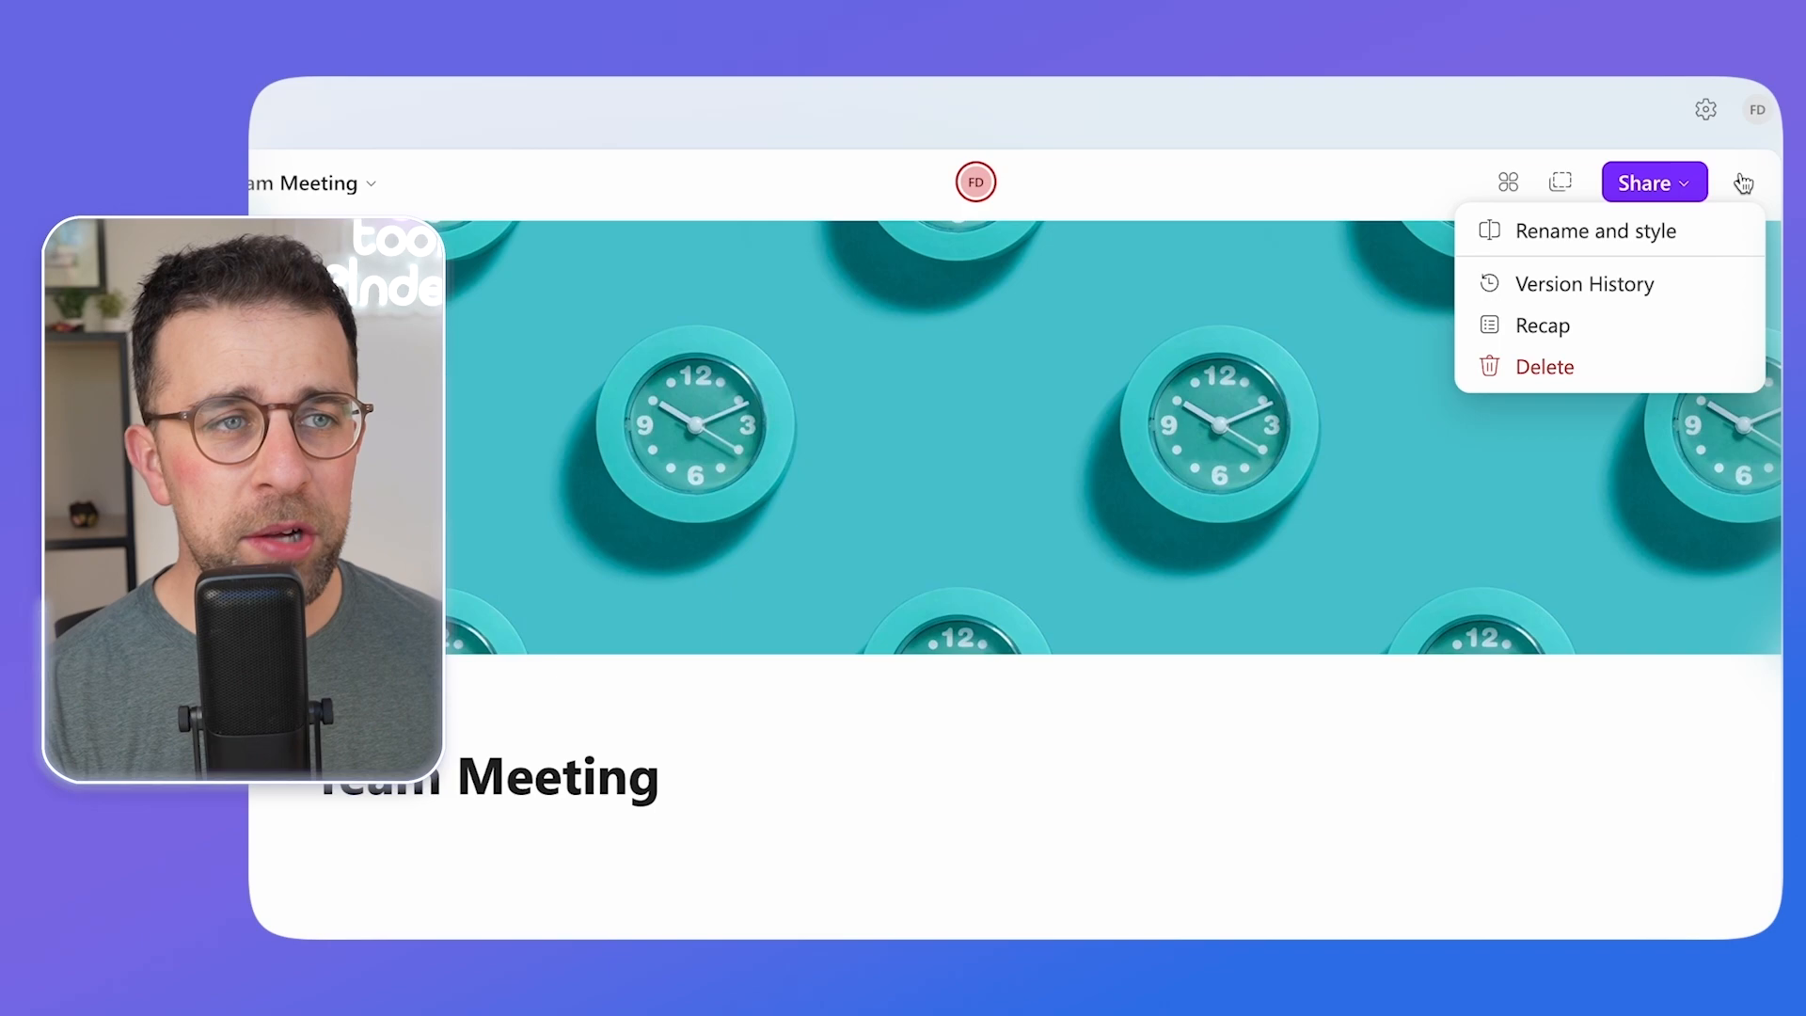
{"action": "mouse_move", "coordinate": [1594, 231]}
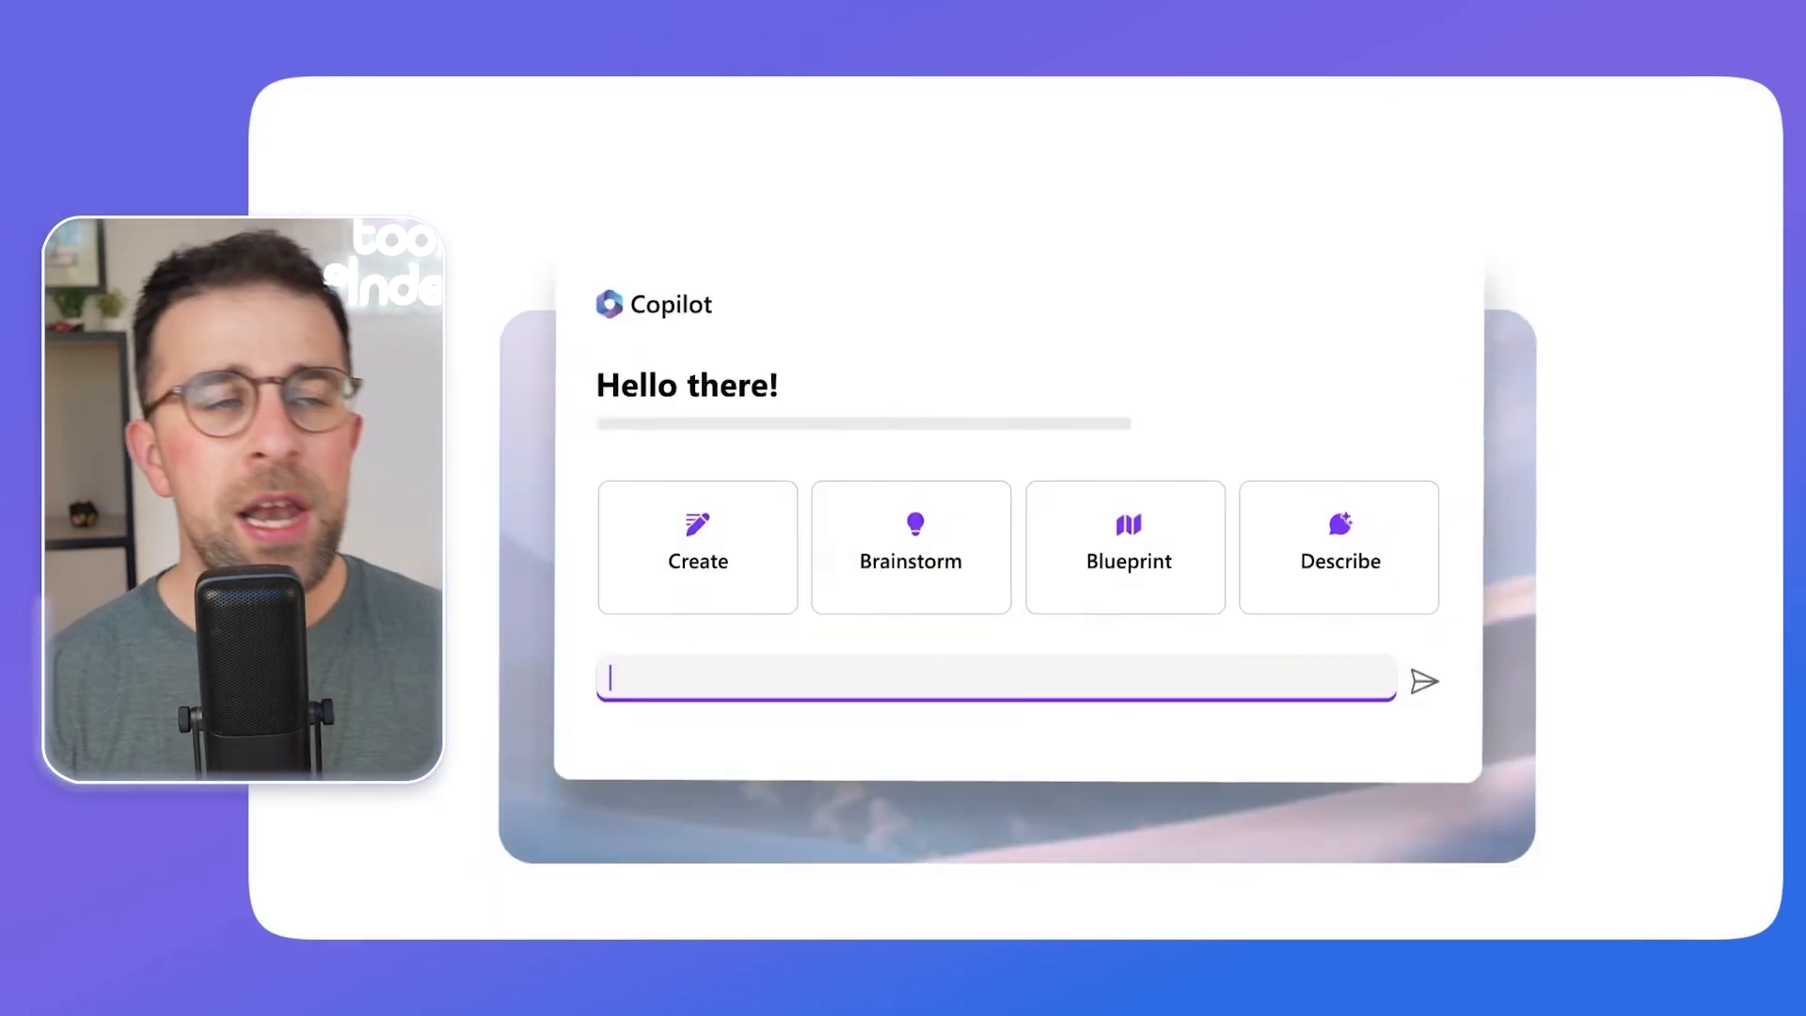
Ask Copilot 'What are some best practices for running a brainstorming session?'.
{"action": "type", "text": "What are some best practices for running a brainstorming session?"}
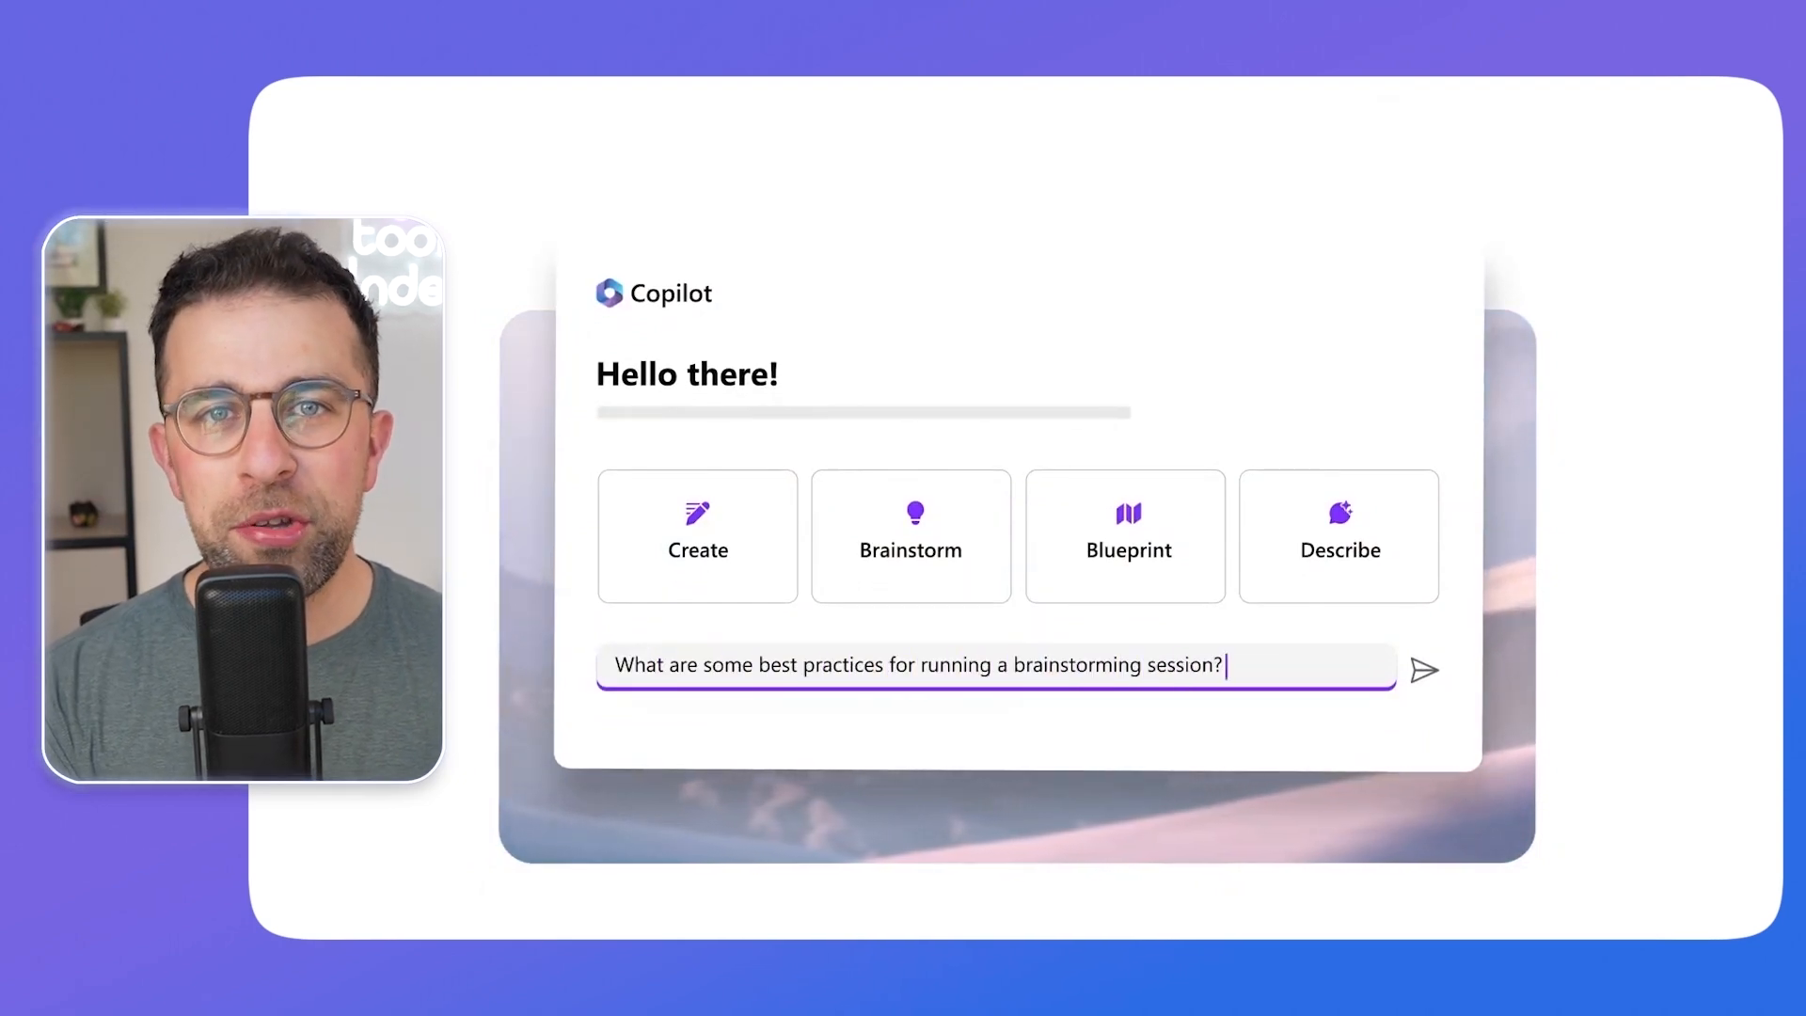
{"action": "left_click", "coordinate": [1425, 671]}
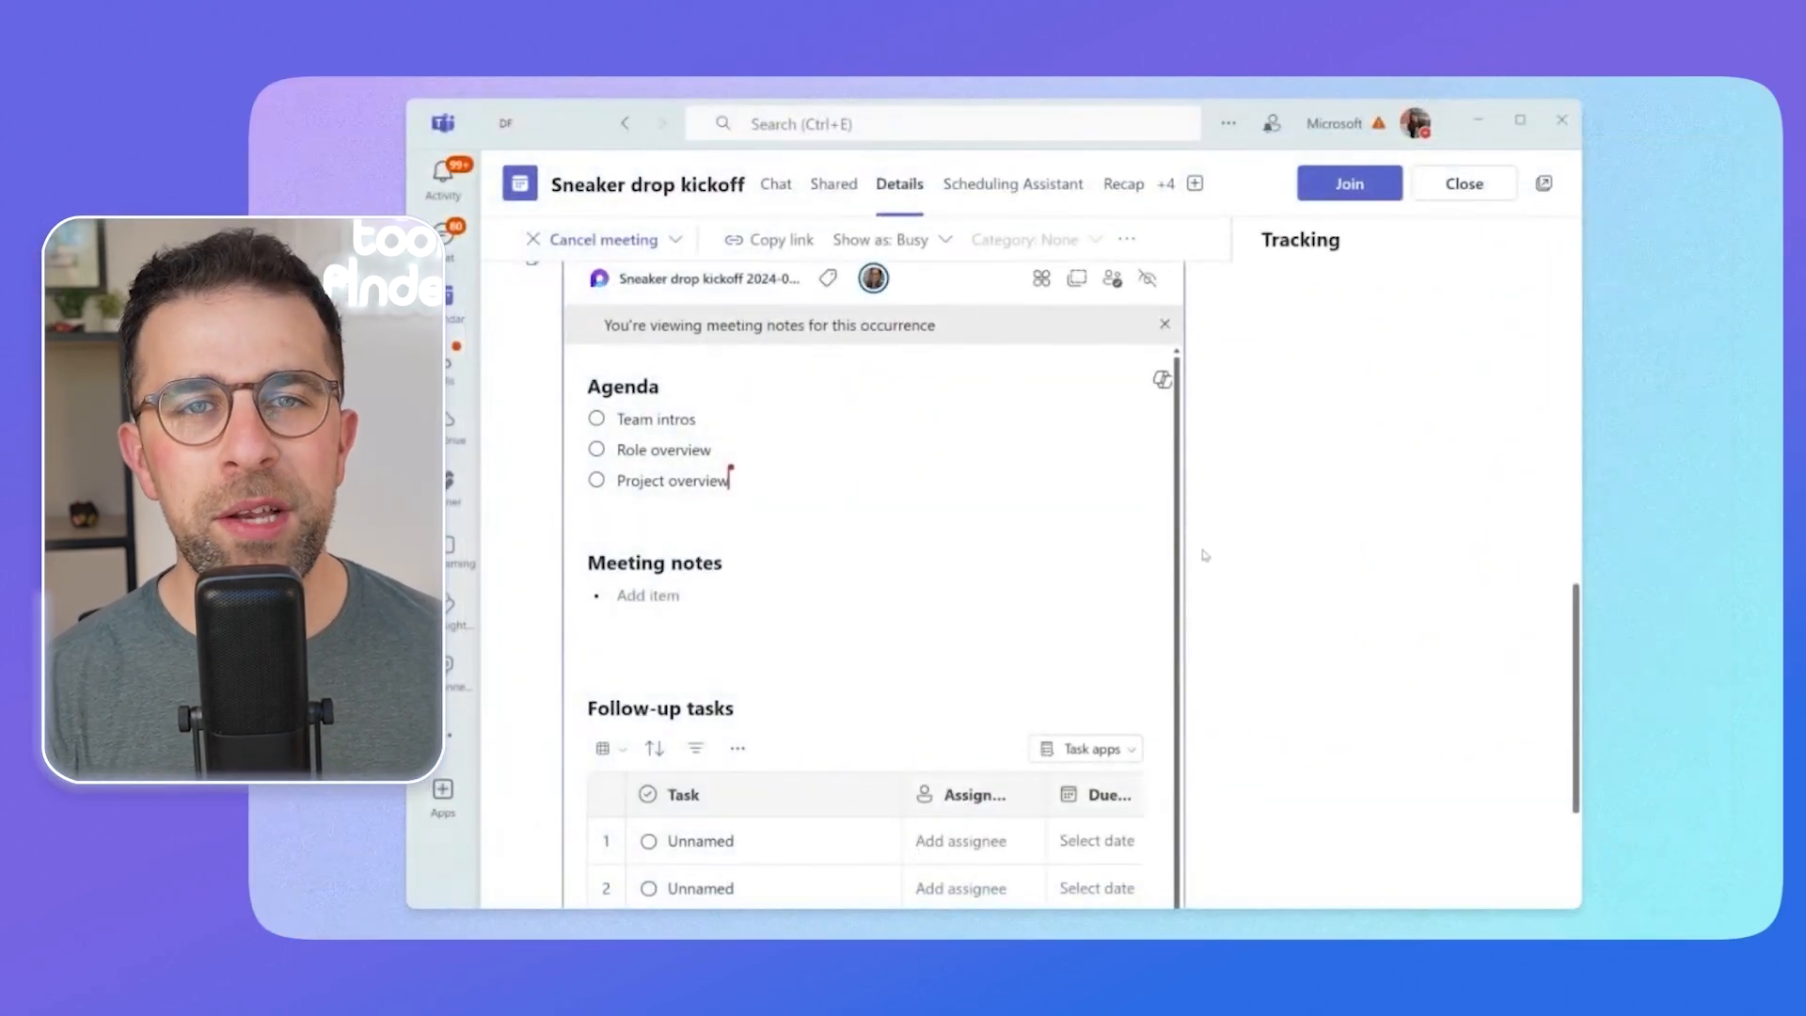
Select inside the Sneaker drop kickoff meeting notes in Teams.
{"action": "left_click", "coordinate": [1347, 184]}
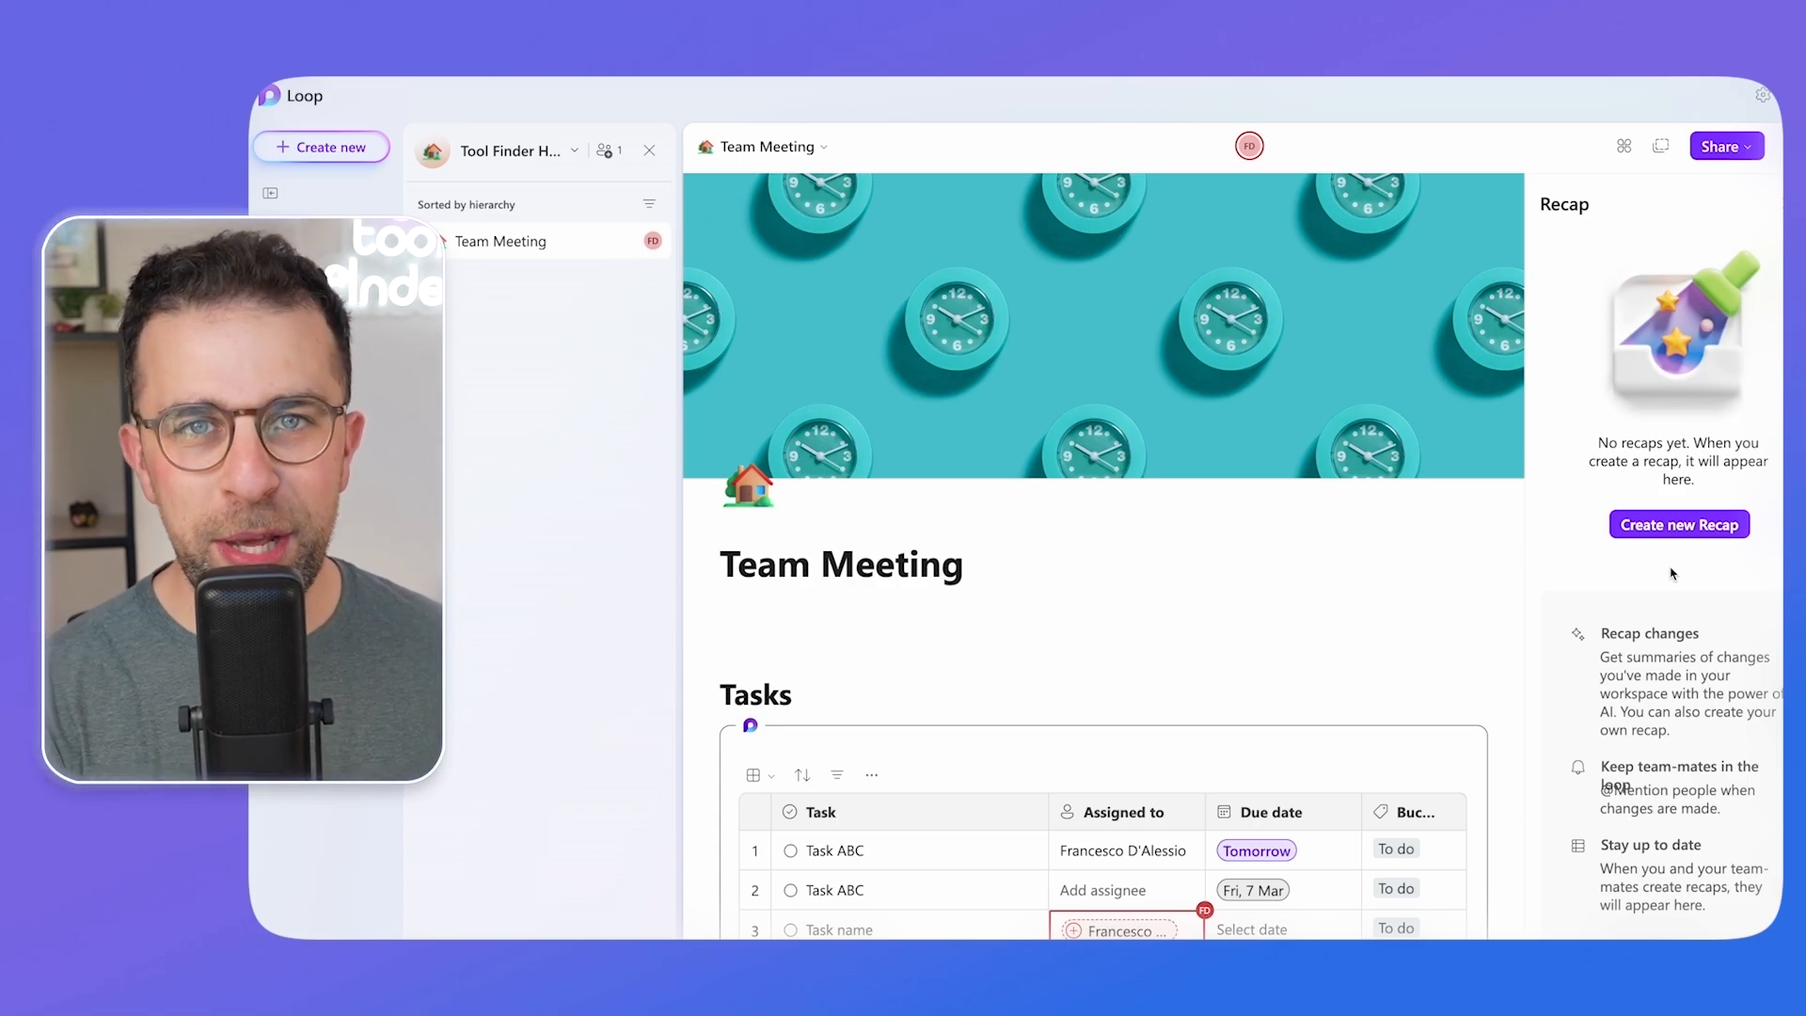
{"action": "left_click", "coordinate": [1678, 524]}
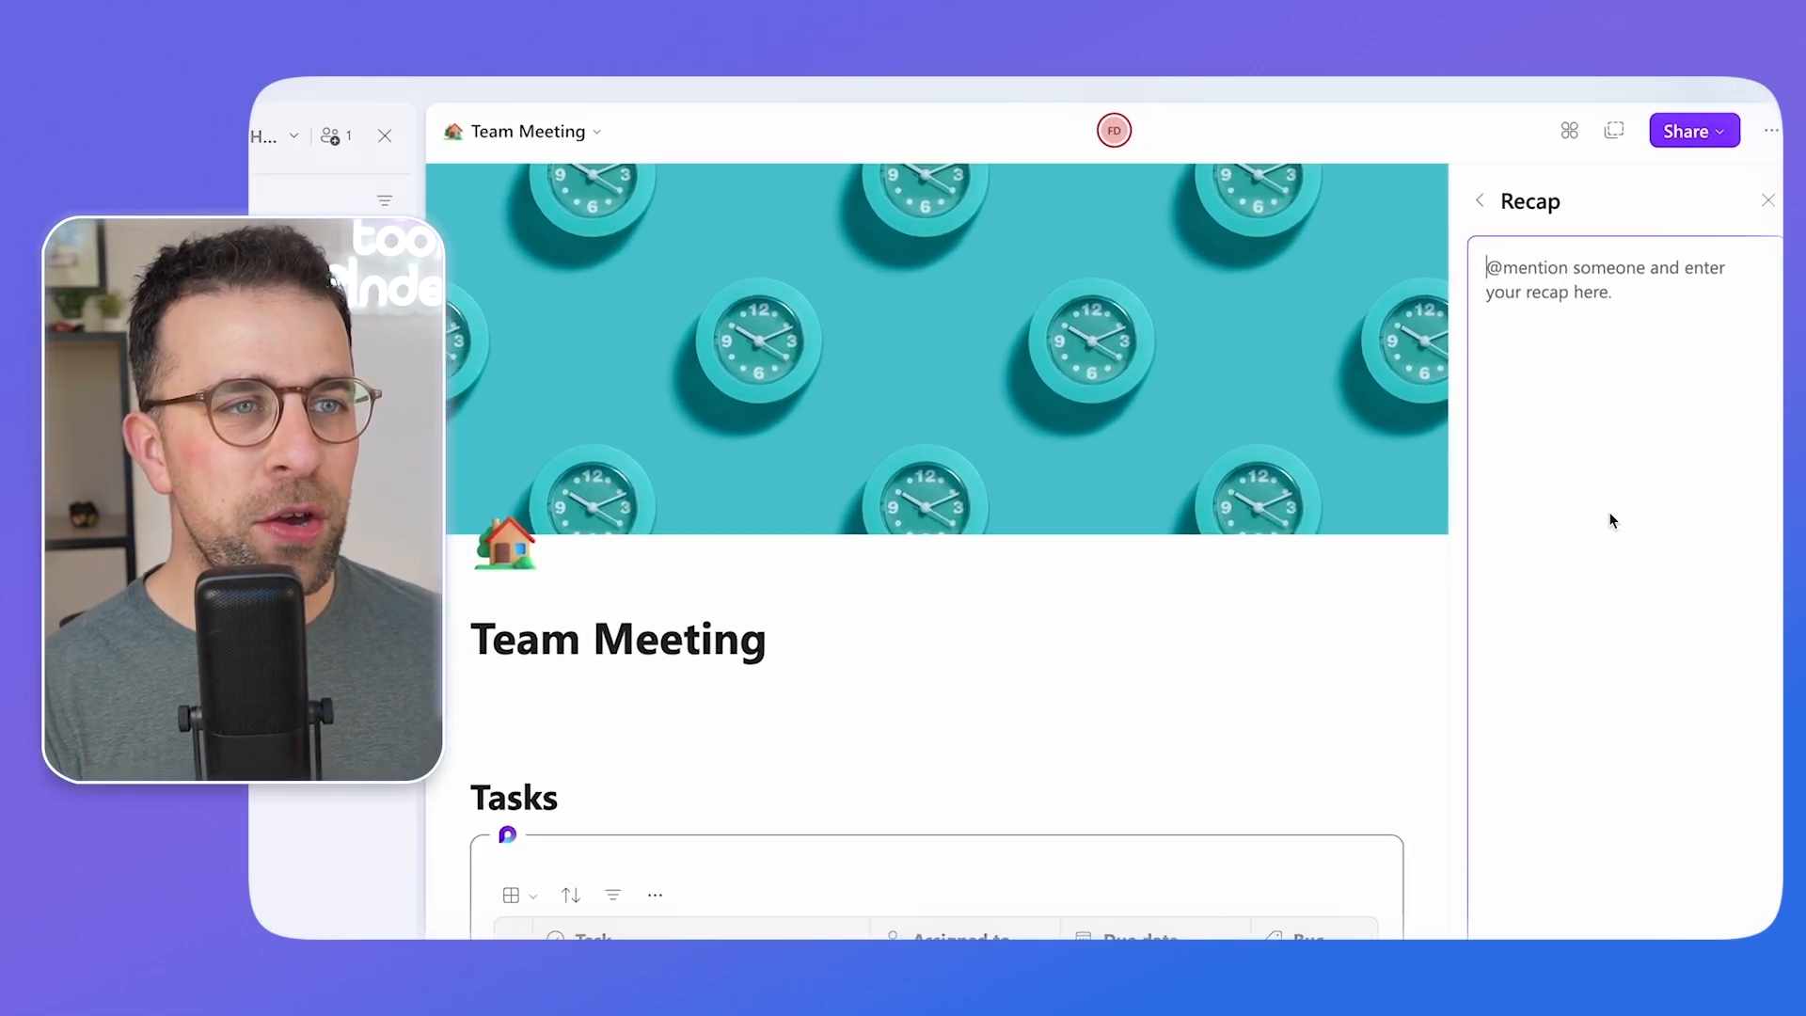
{"action": "type", "text": "@"}
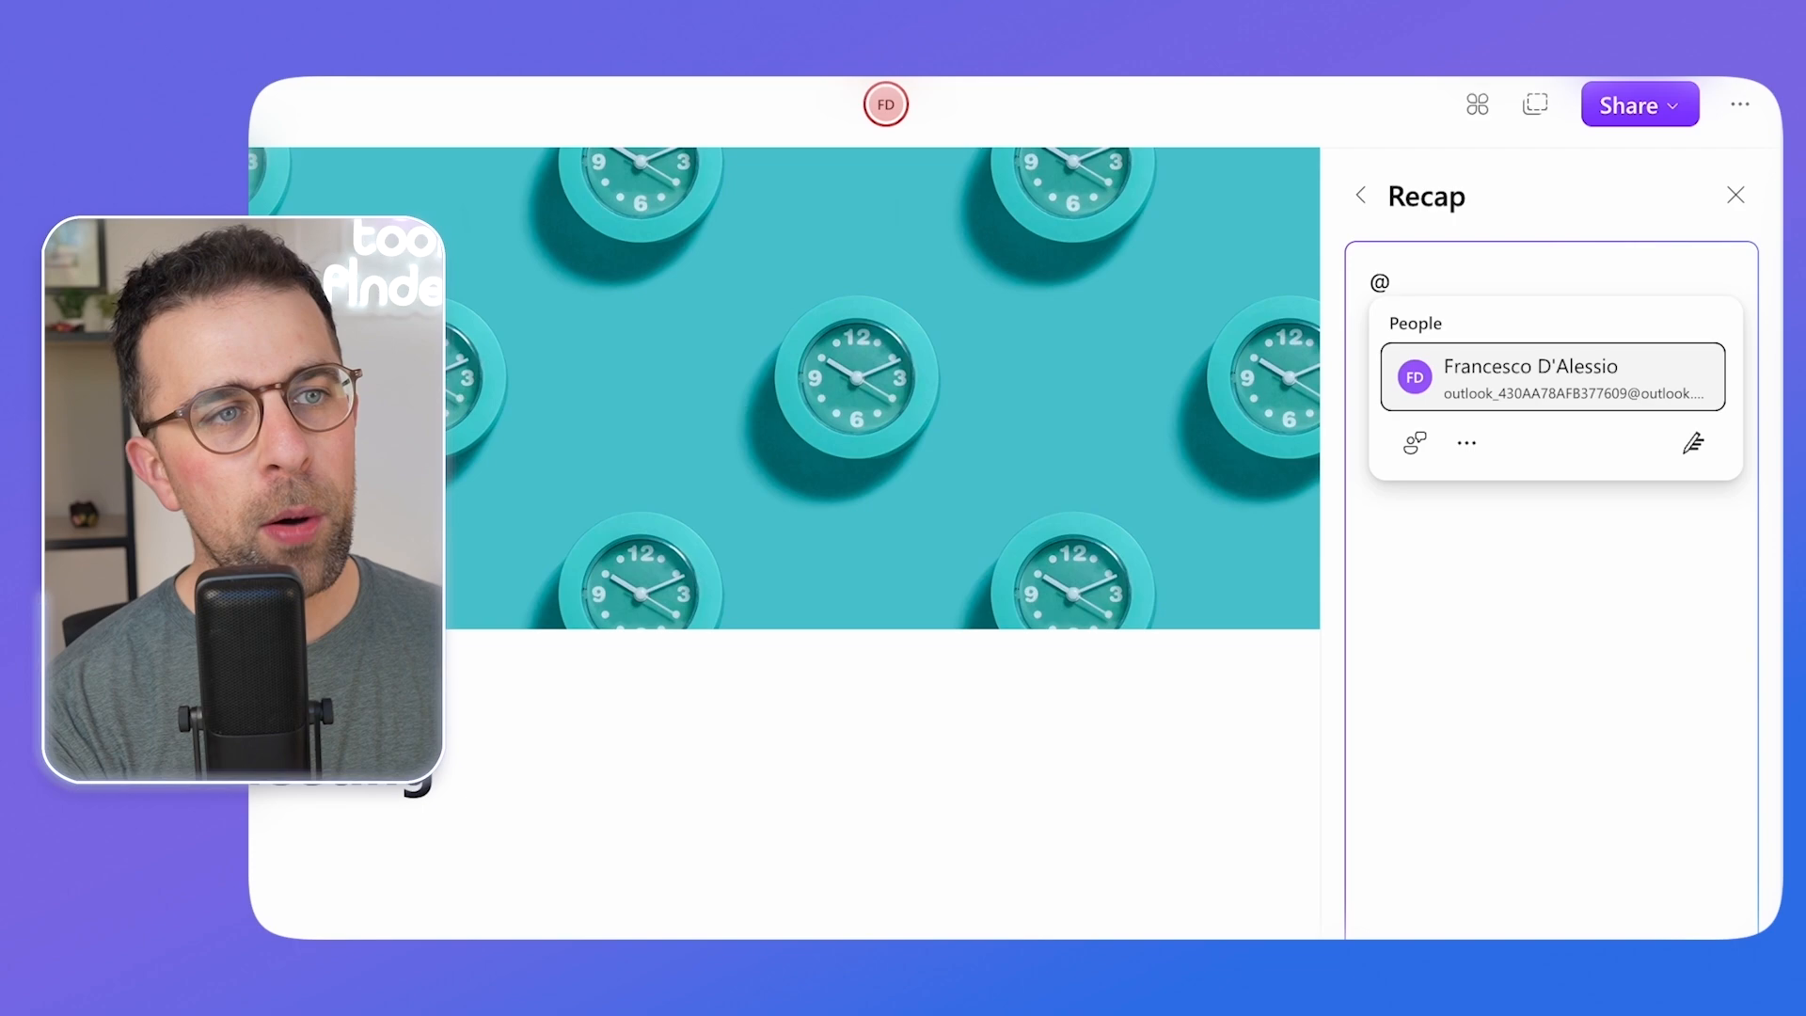
{"action": "left_click", "coordinate": [1530, 377]}
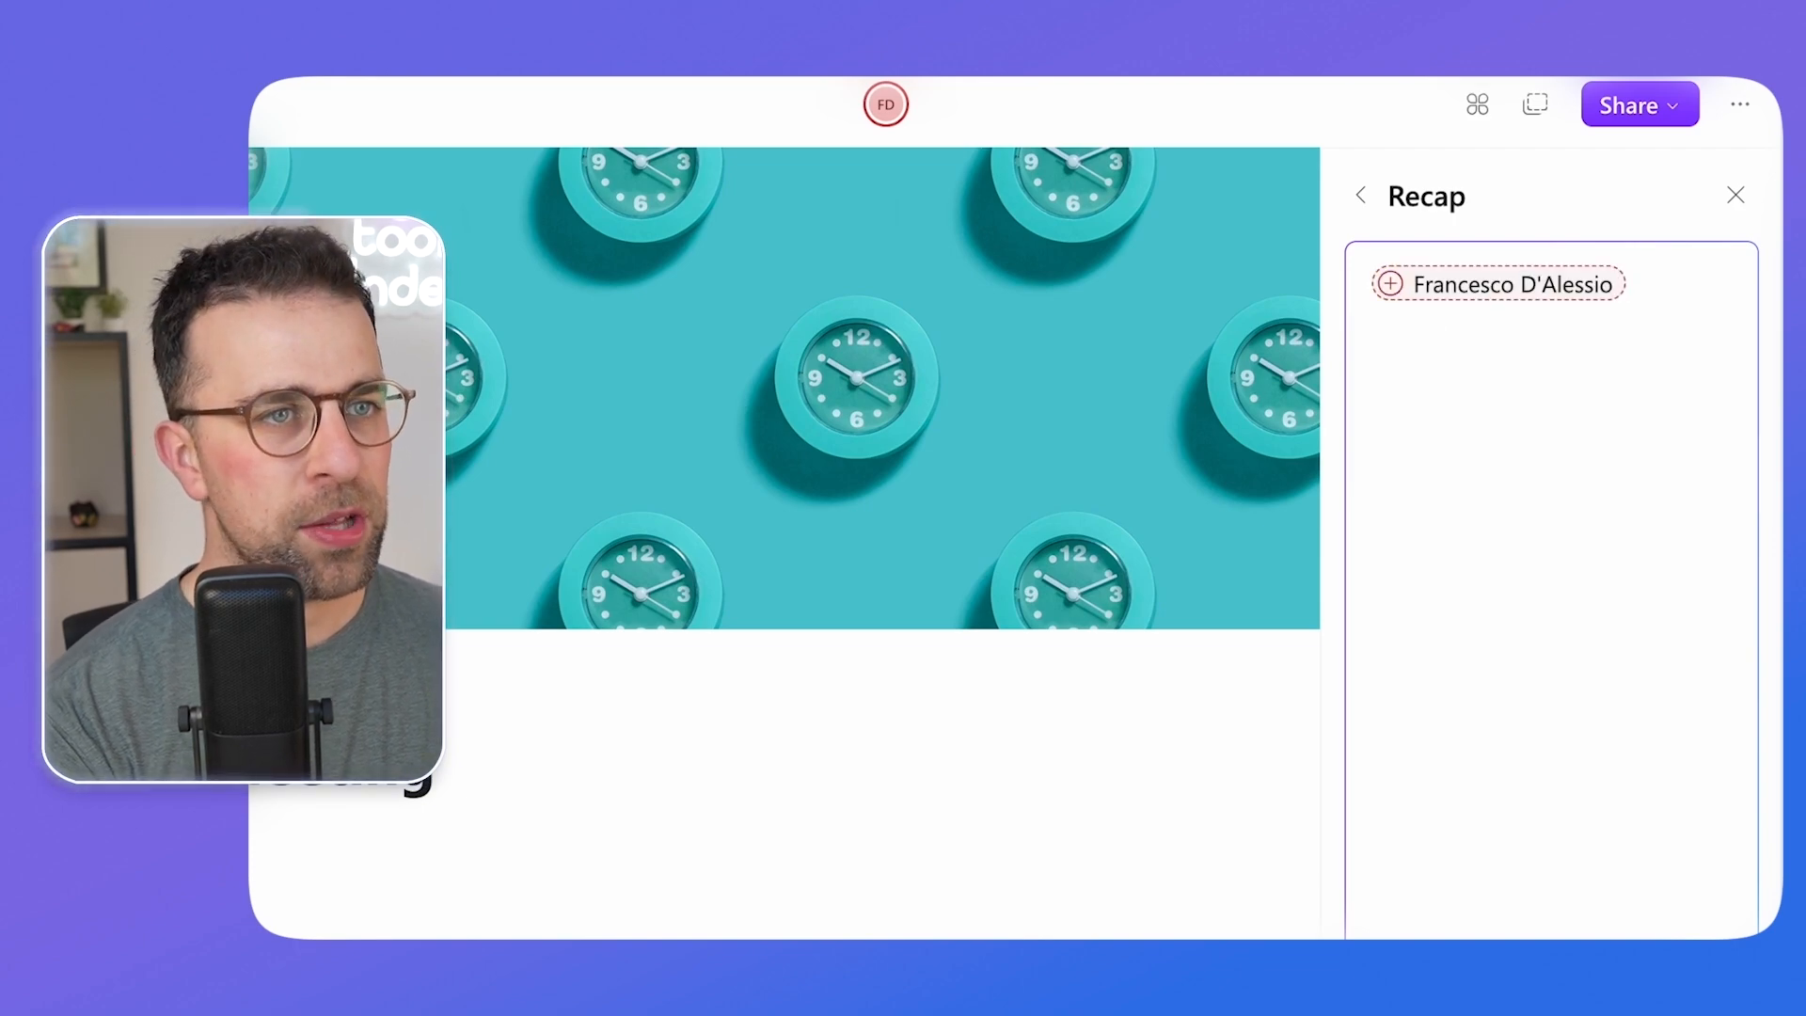
{"action": "left_click", "coordinate": [1498, 283]}
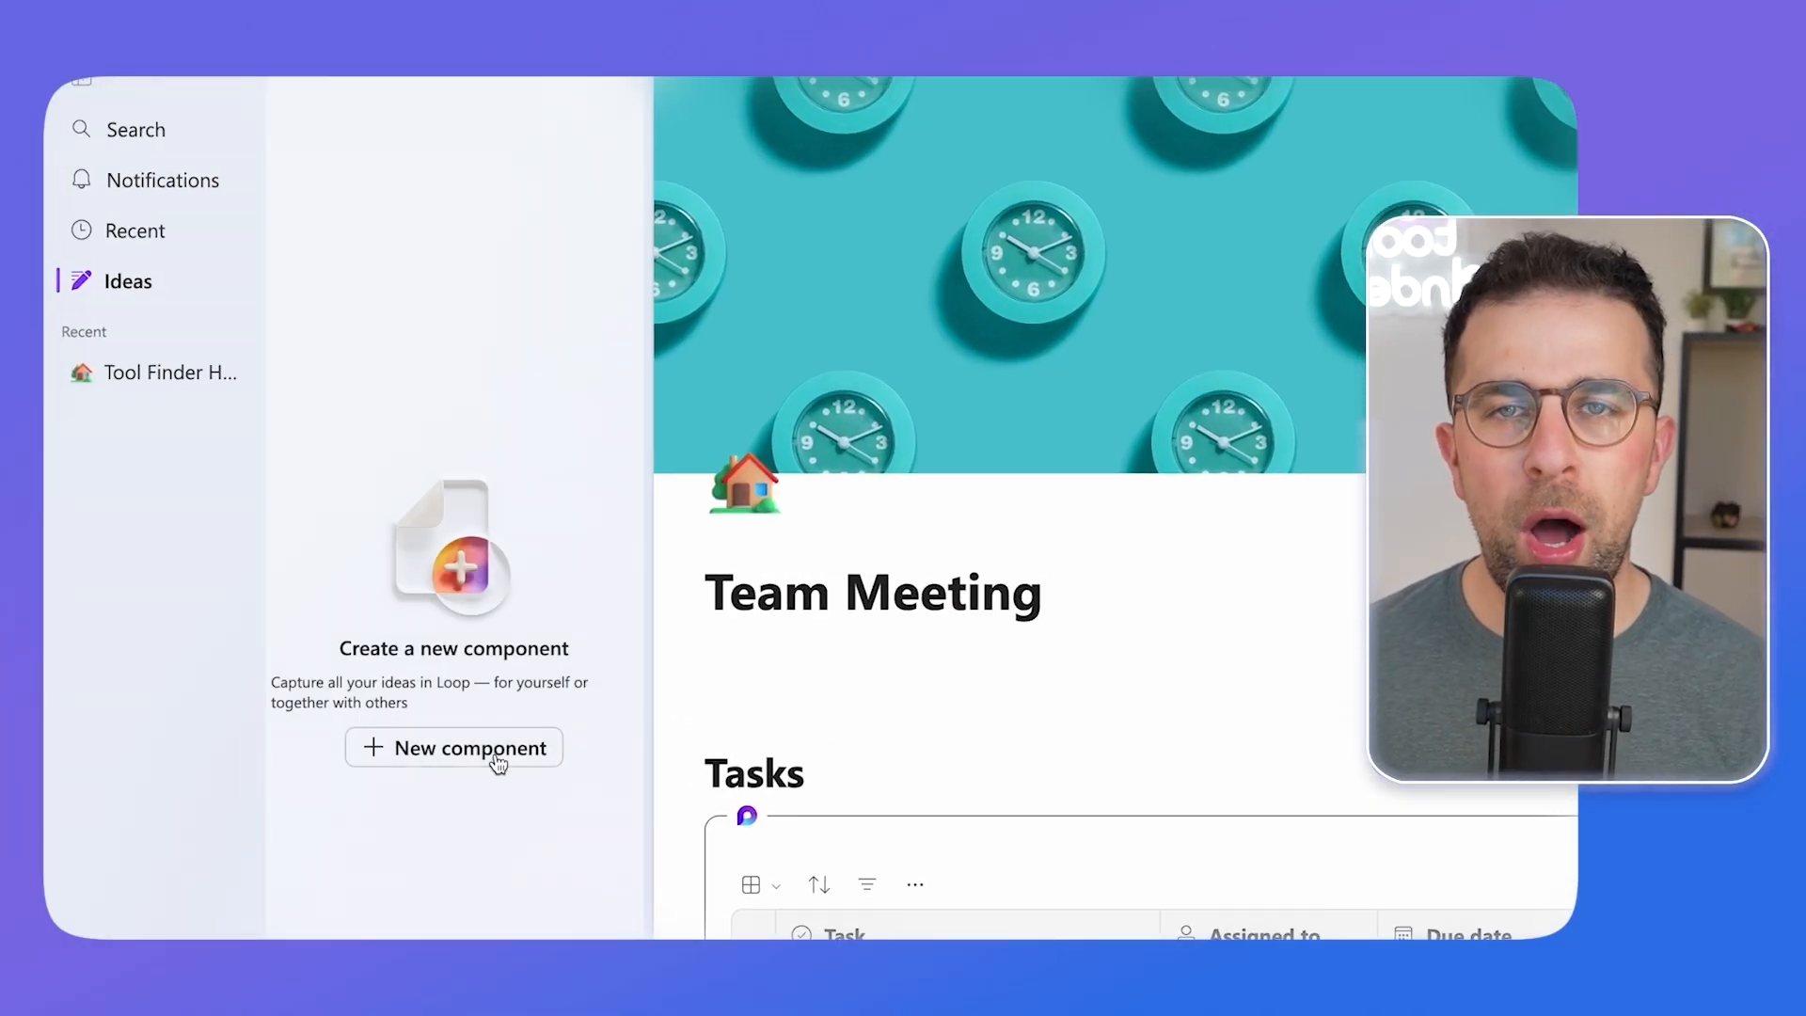
Start a new component in Ideas, then review the Recent components and pages and Ideas lists.
{"action": "left_click", "coordinate": [453, 746]}
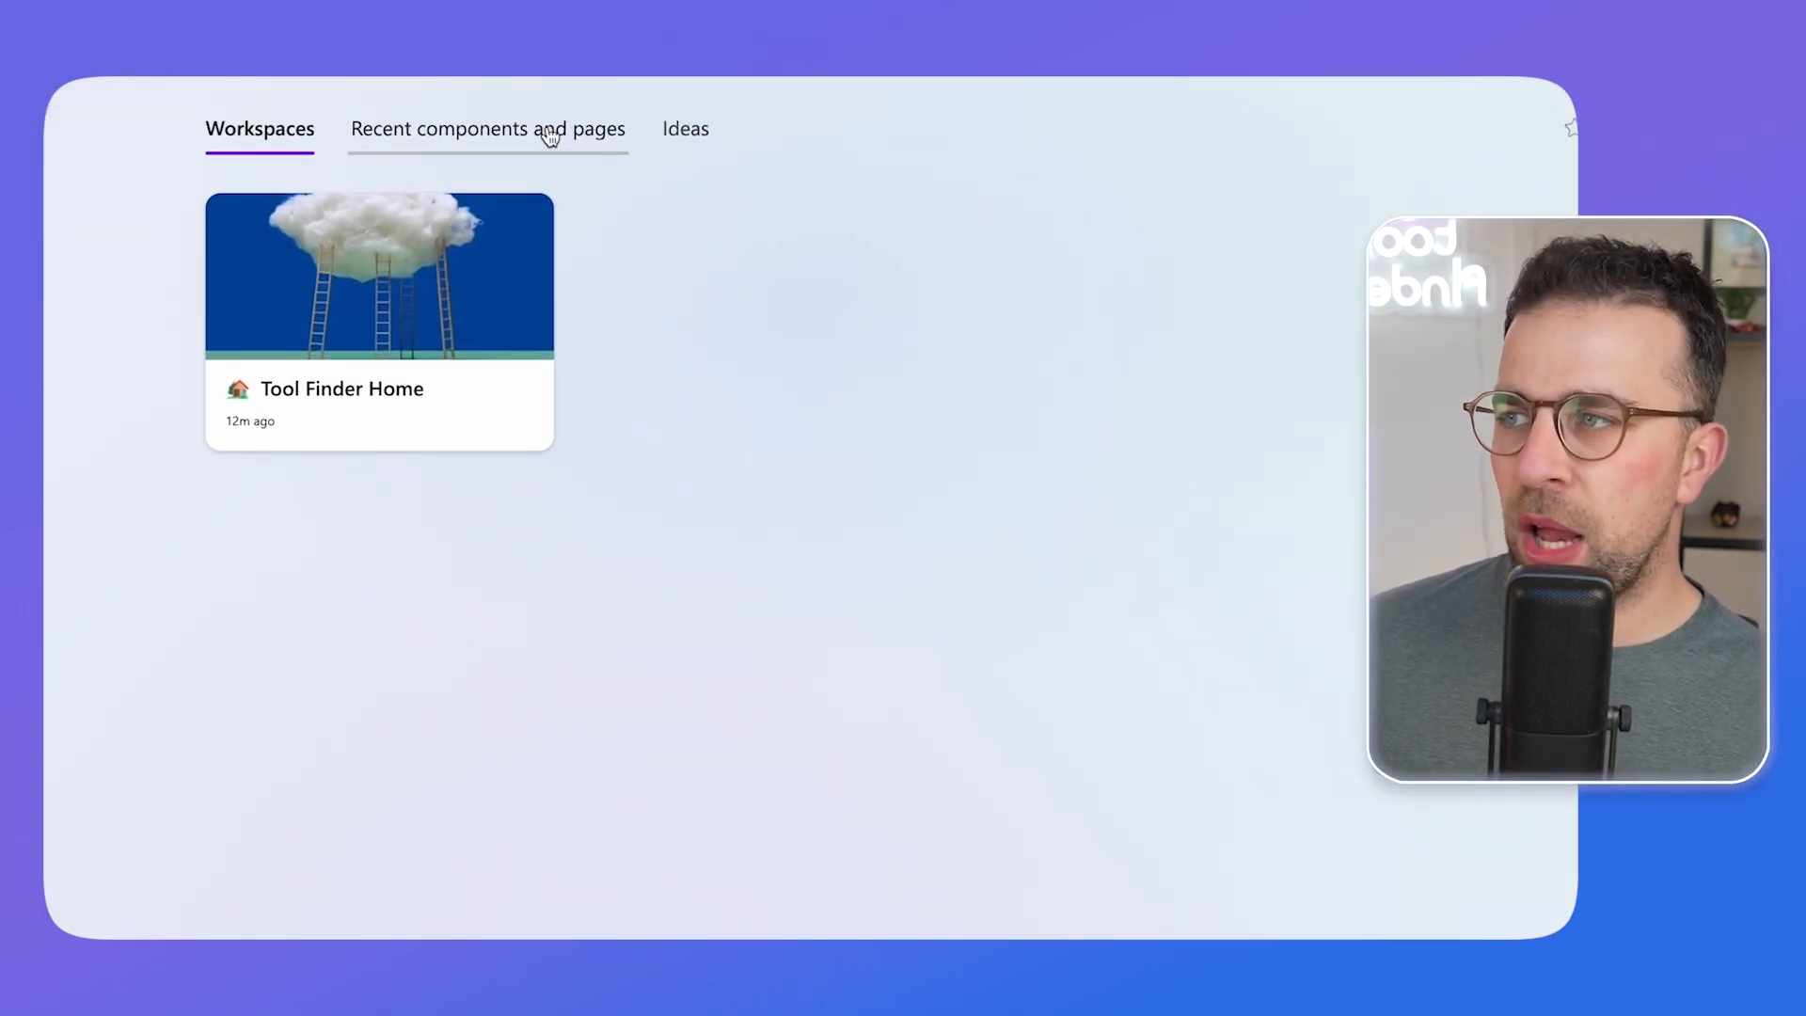
{"action": "left_click", "coordinate": [487, 129]}
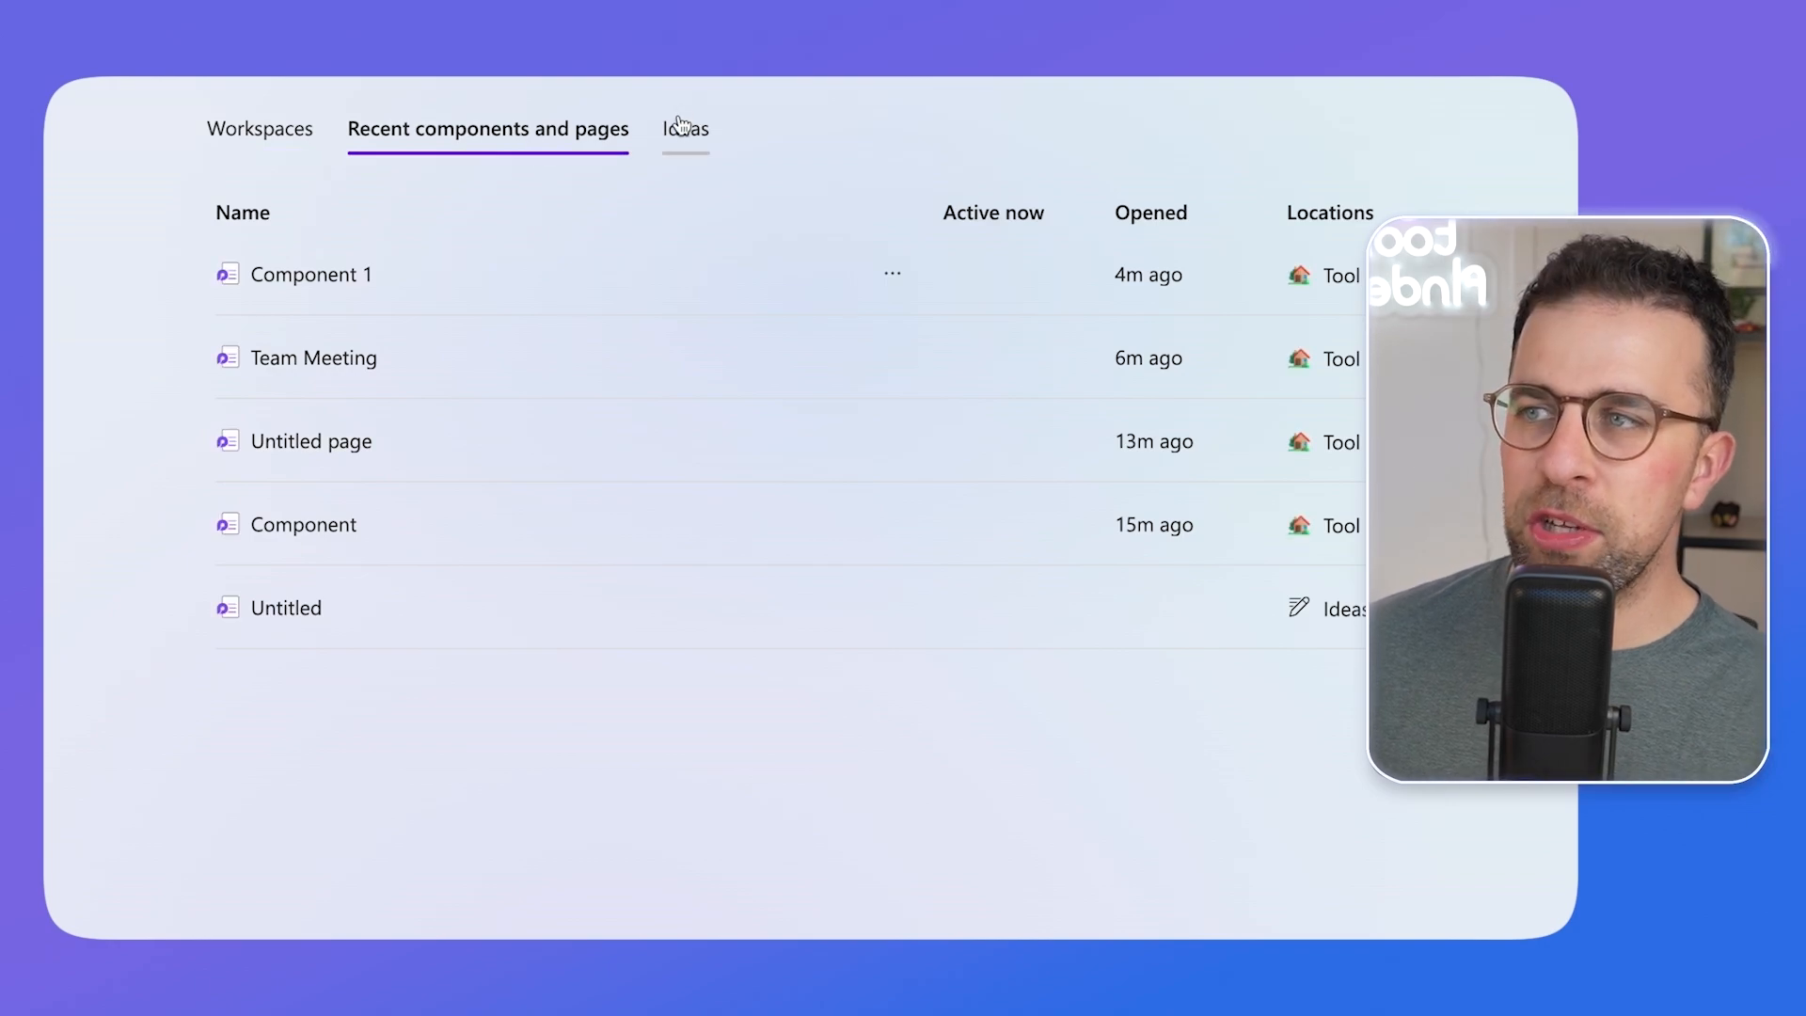
{"action": "left_click", "coordinate": [259, 128]}
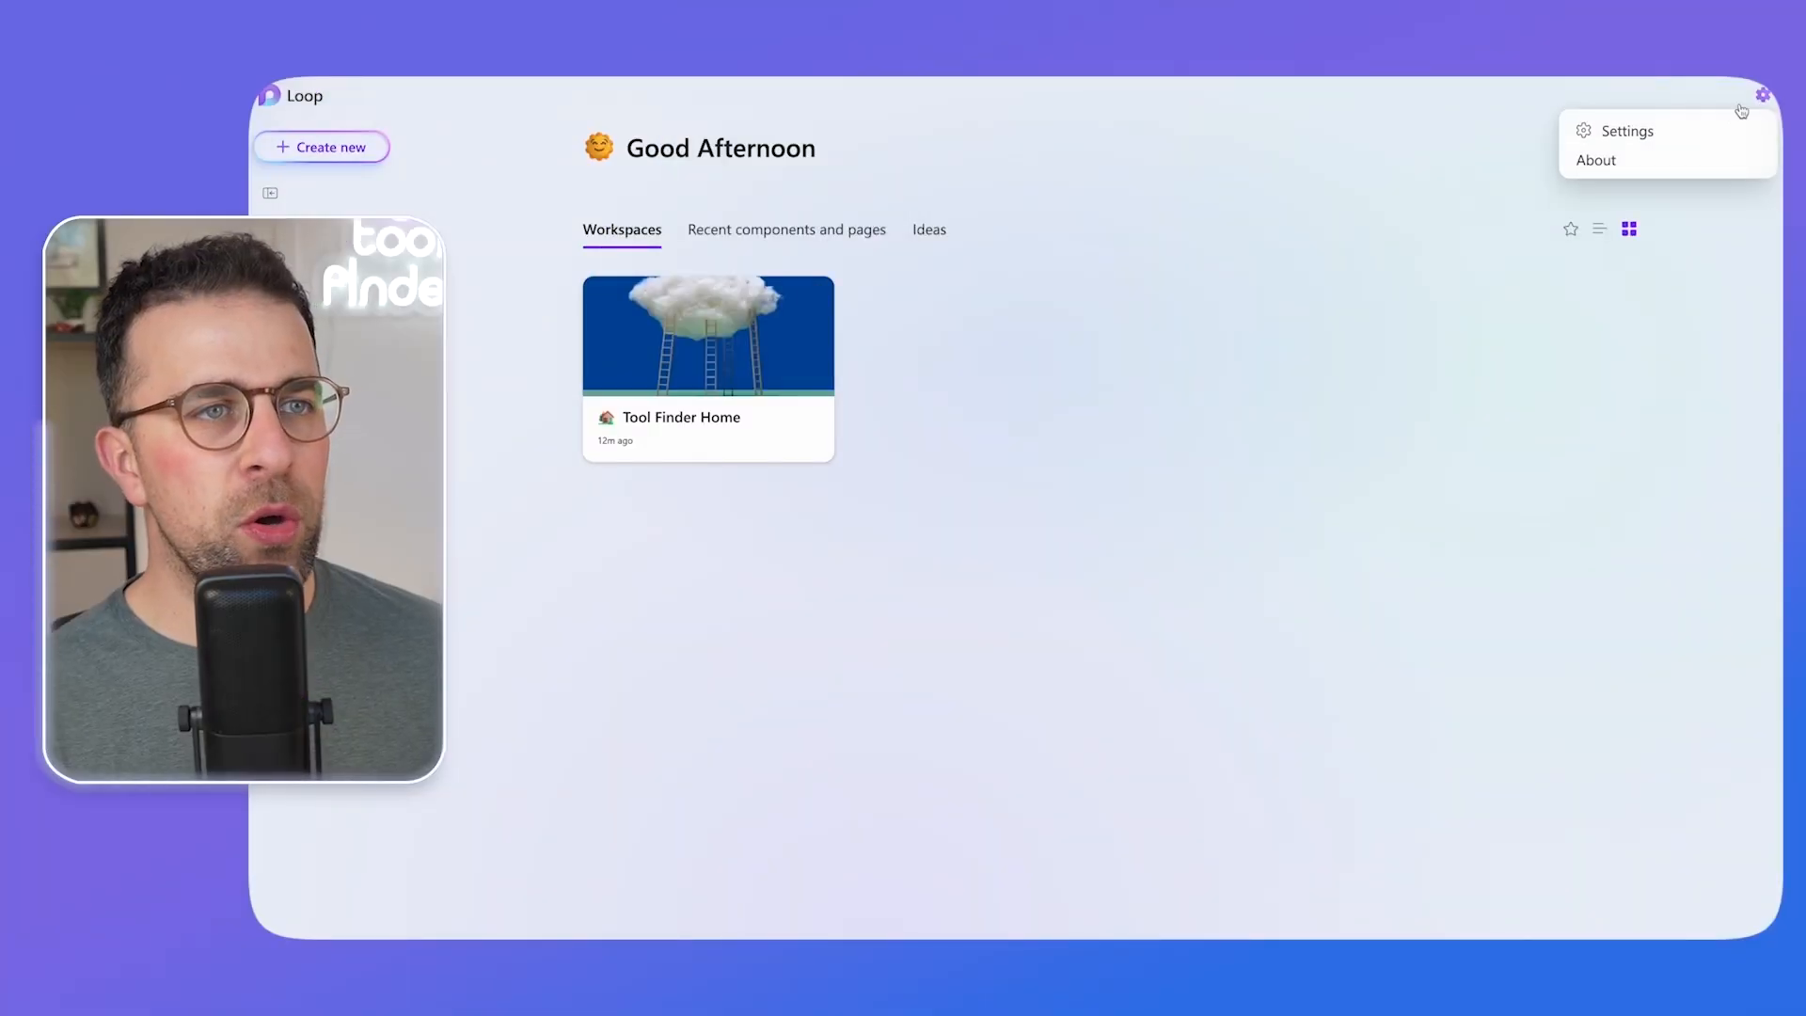
{"action": "left_click", "coordinate": [1626, 130]}
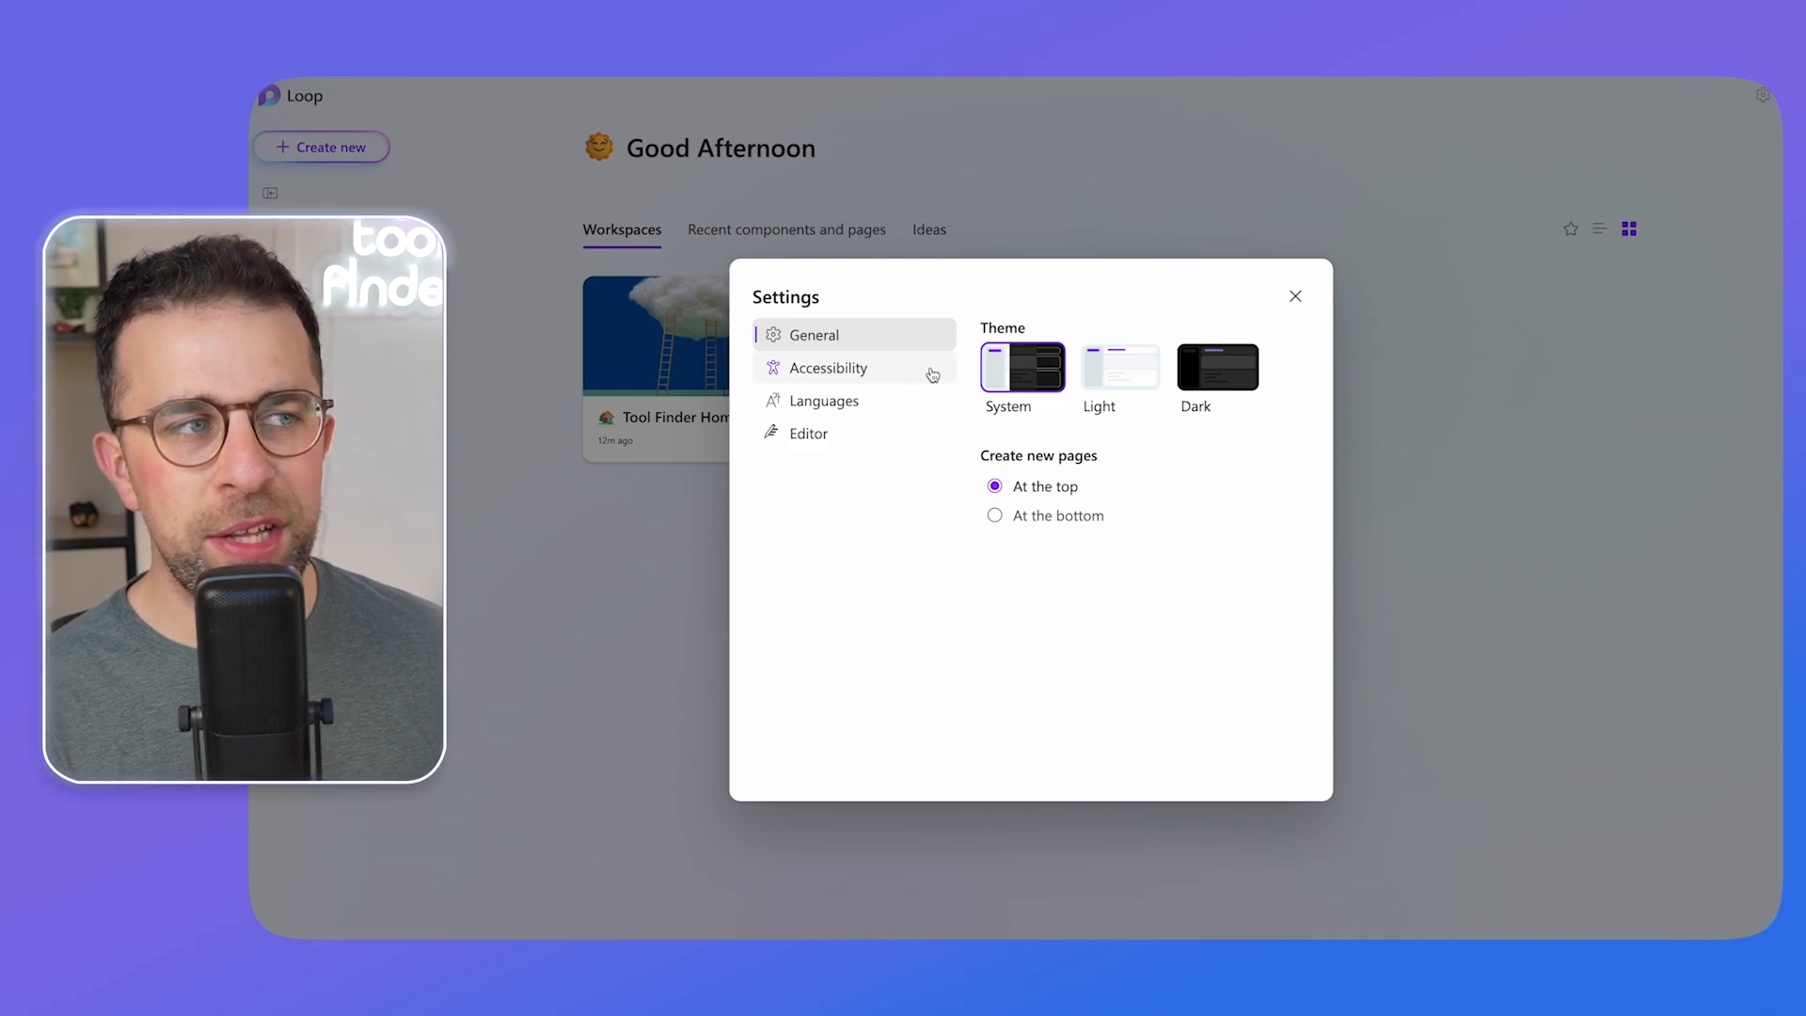
{"action": "left_click", "coordinate": [809, 433]}
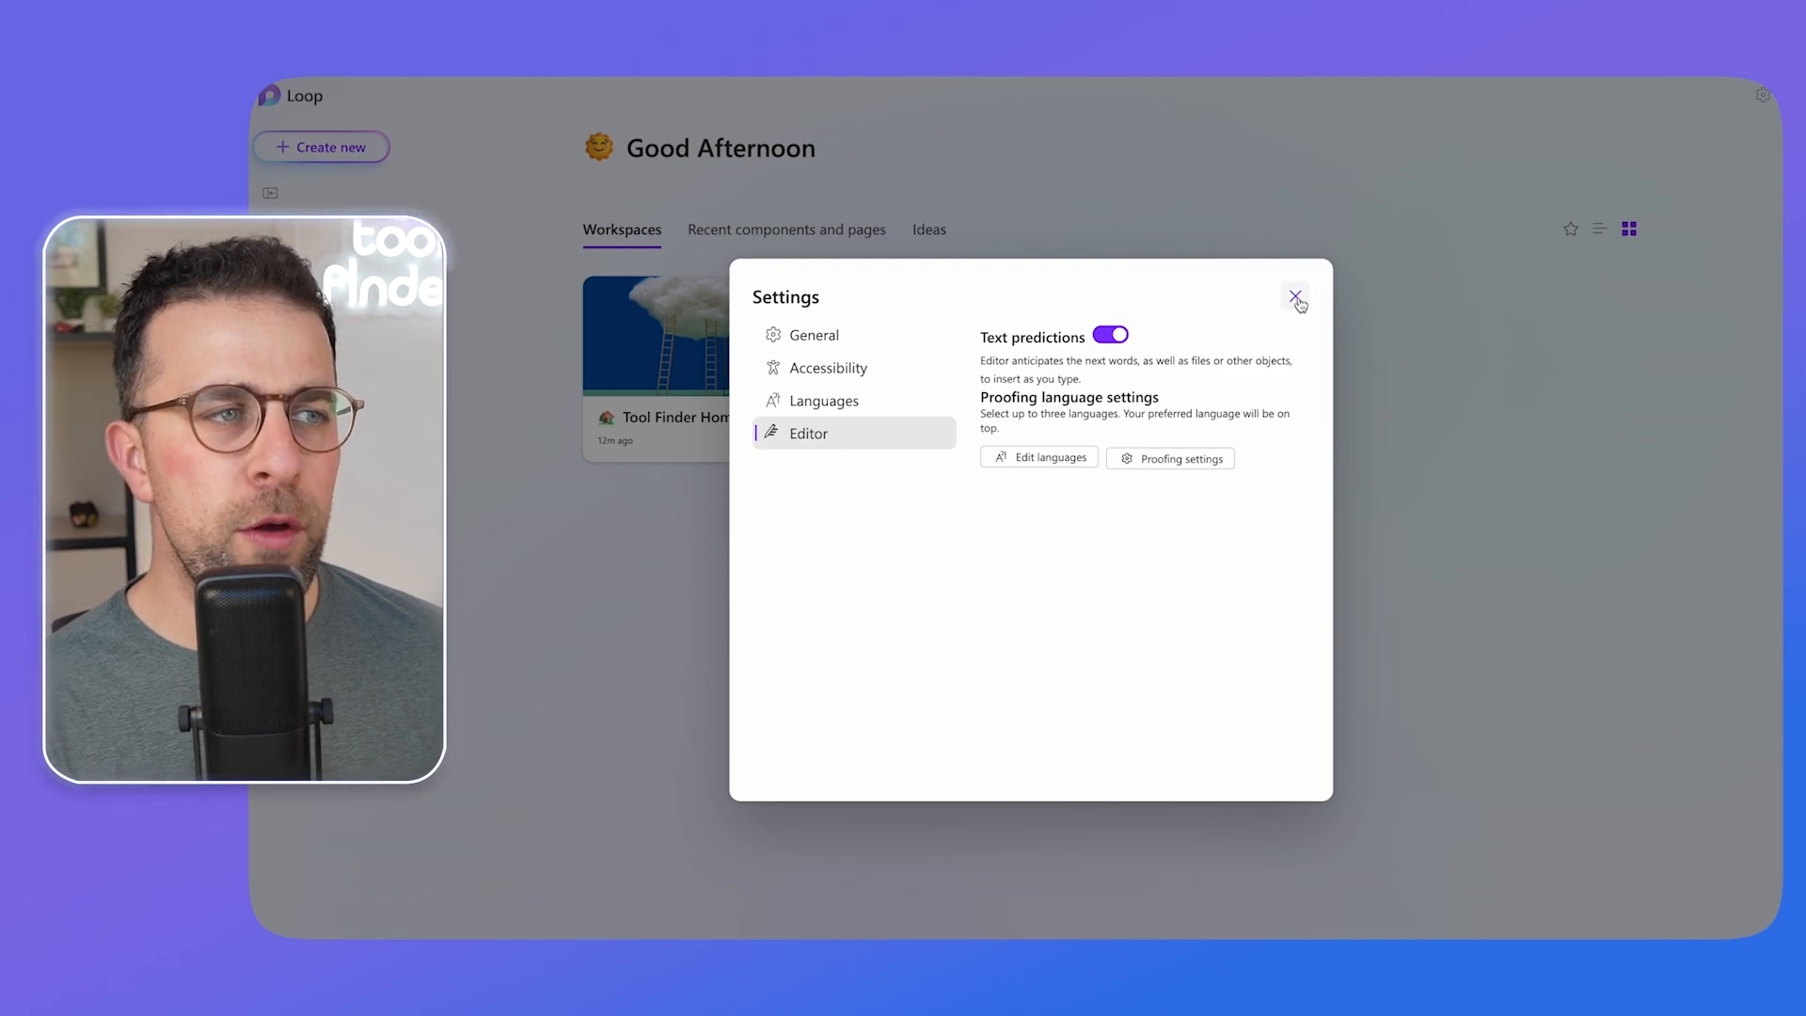
{"action": "left_click", "coordinate": [1294, 297]}
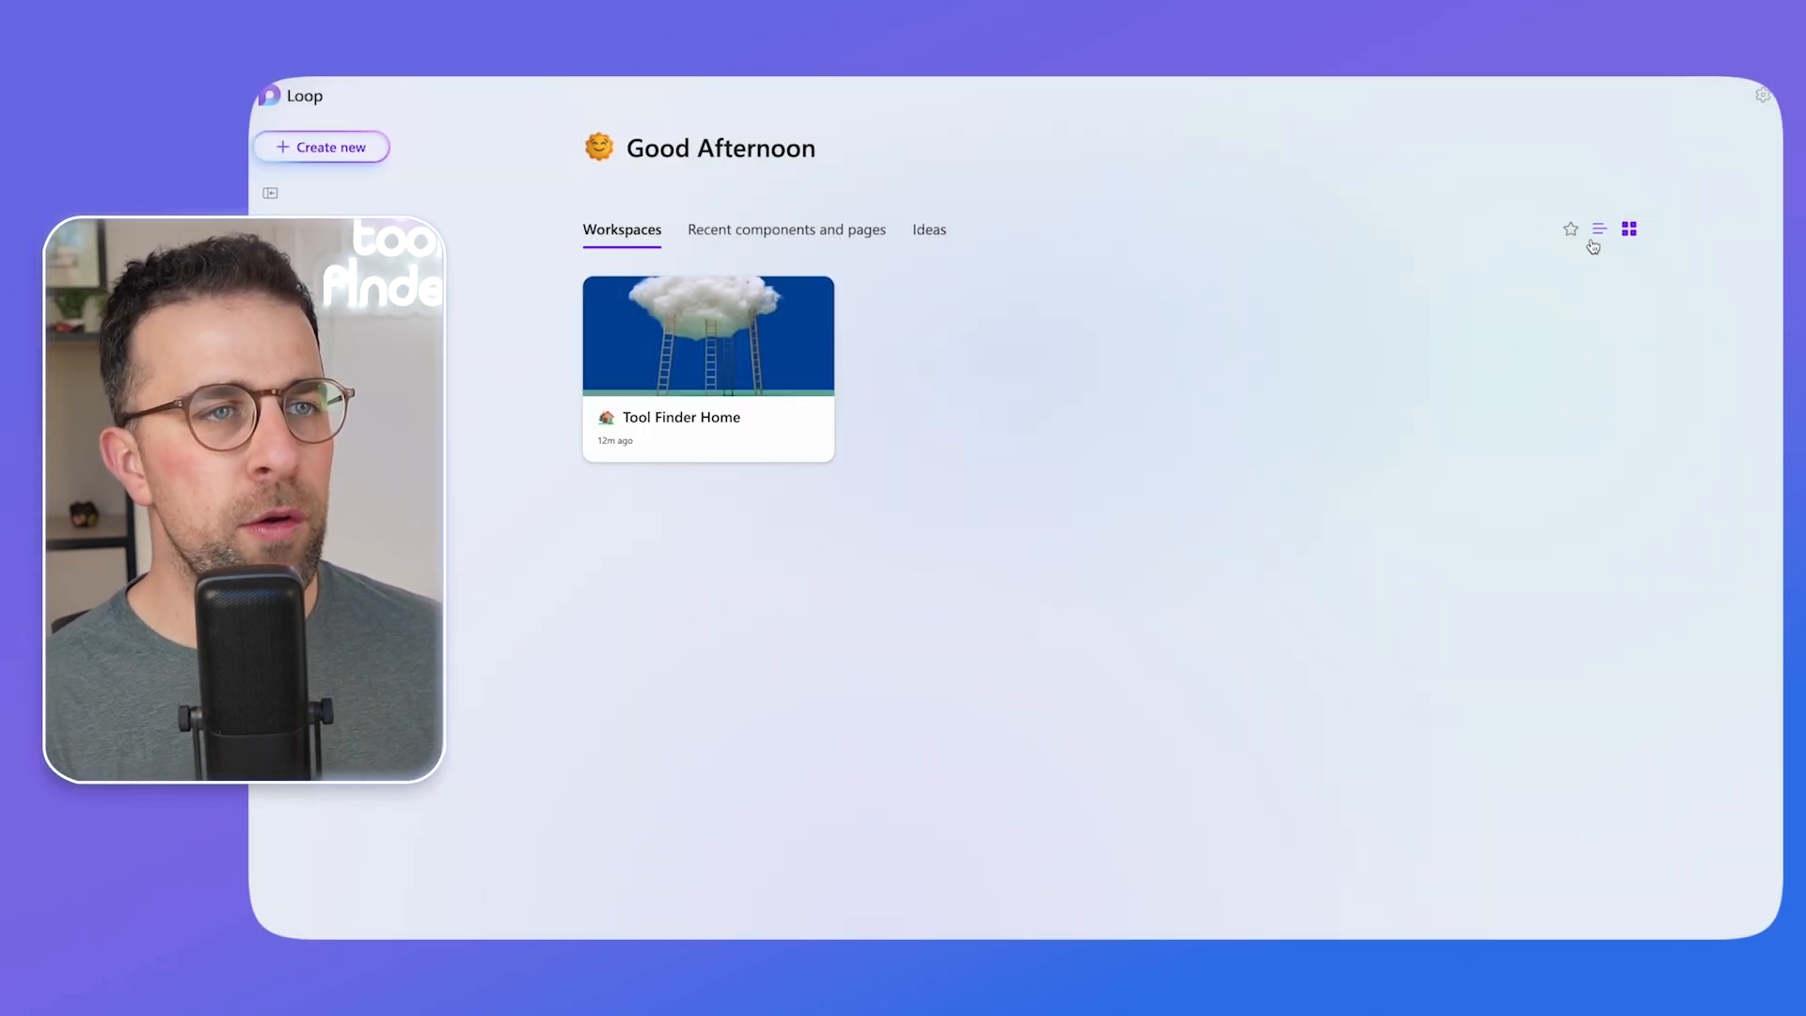